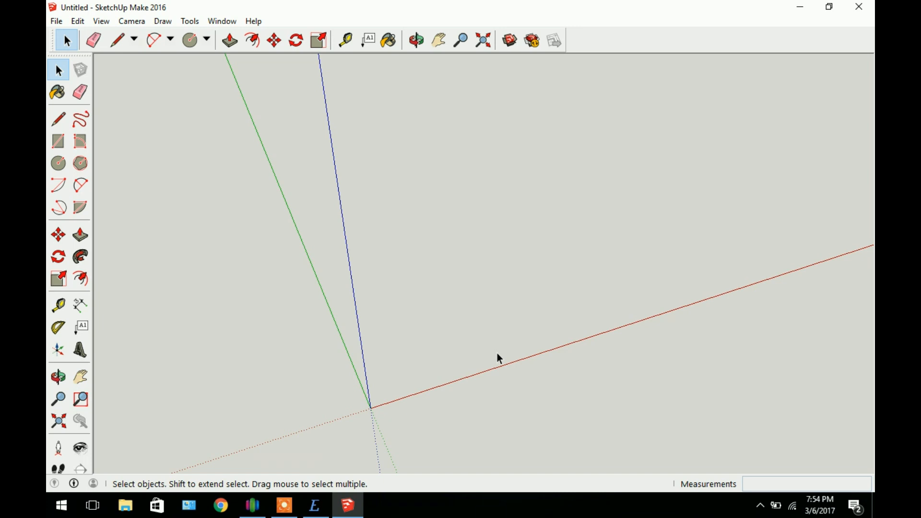
mouse_move(388, 345)
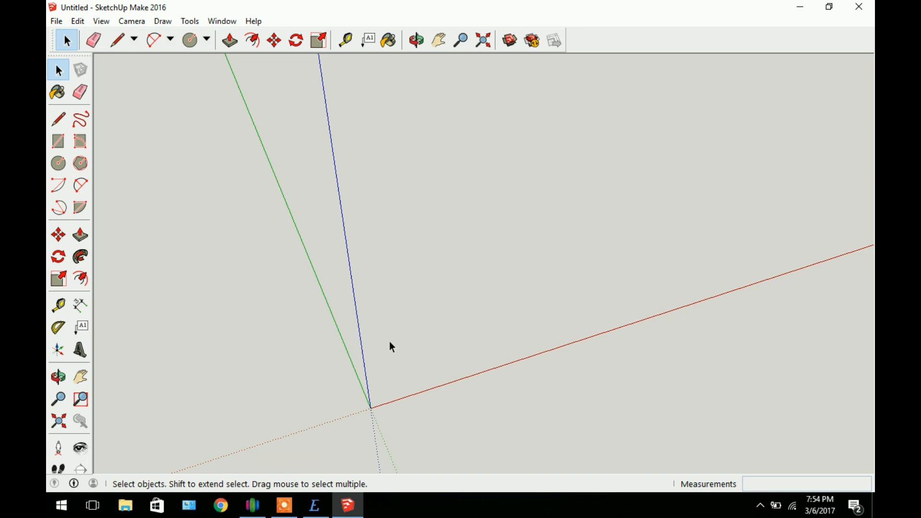
mouse_move(417, 393)
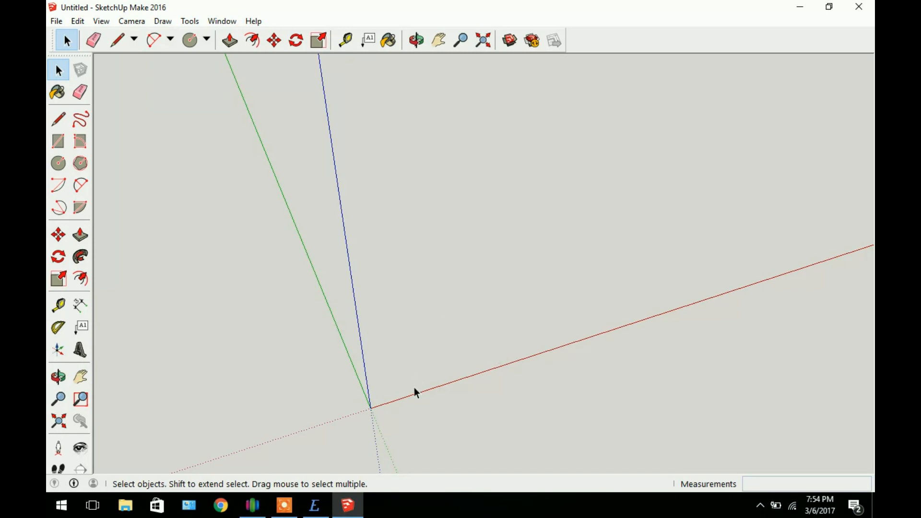
mouse_move(395, 514)
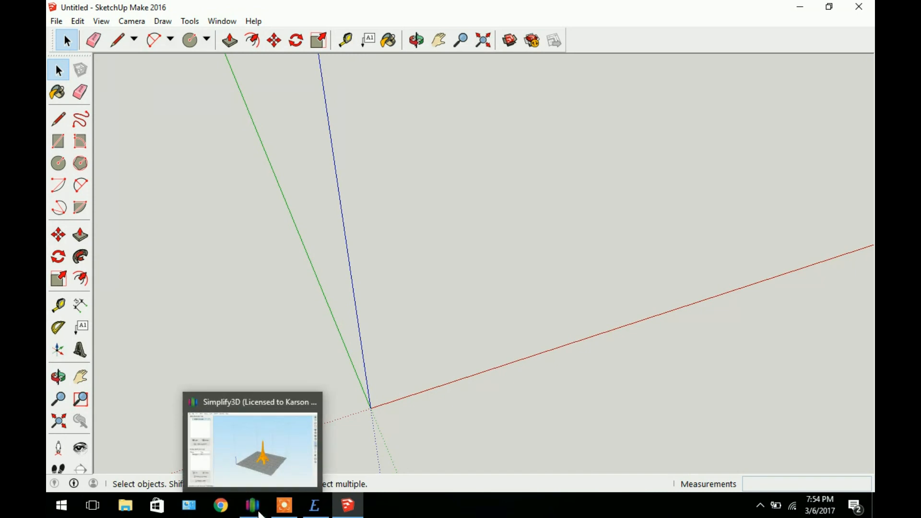
mouse_move(447, 338)
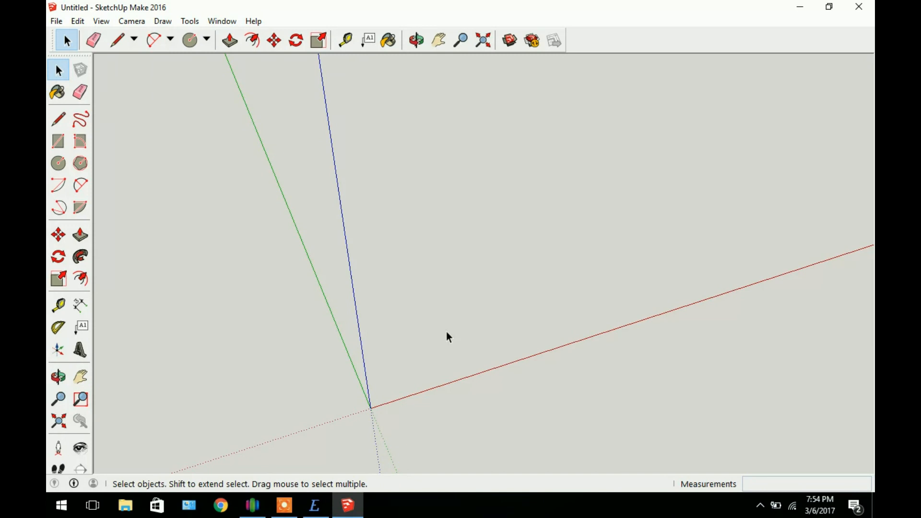
mouse_move(42, 36)
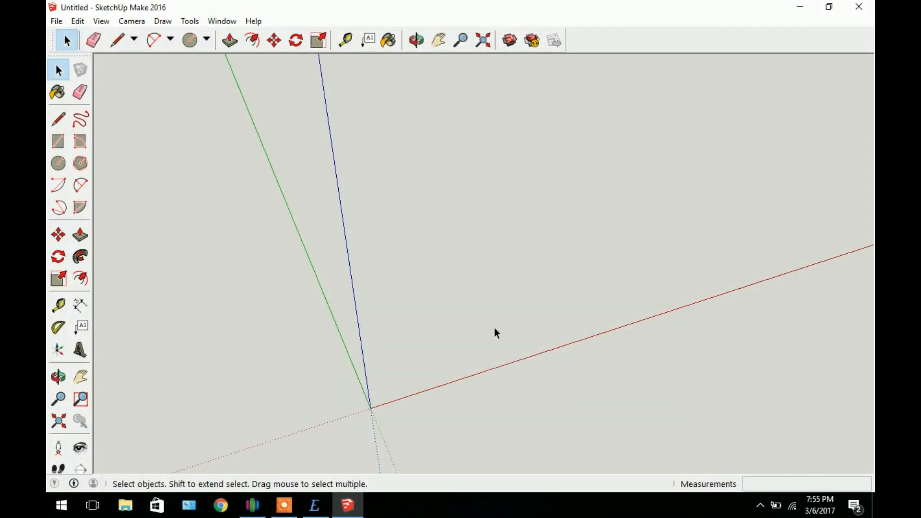
mouse_move(416, 354)
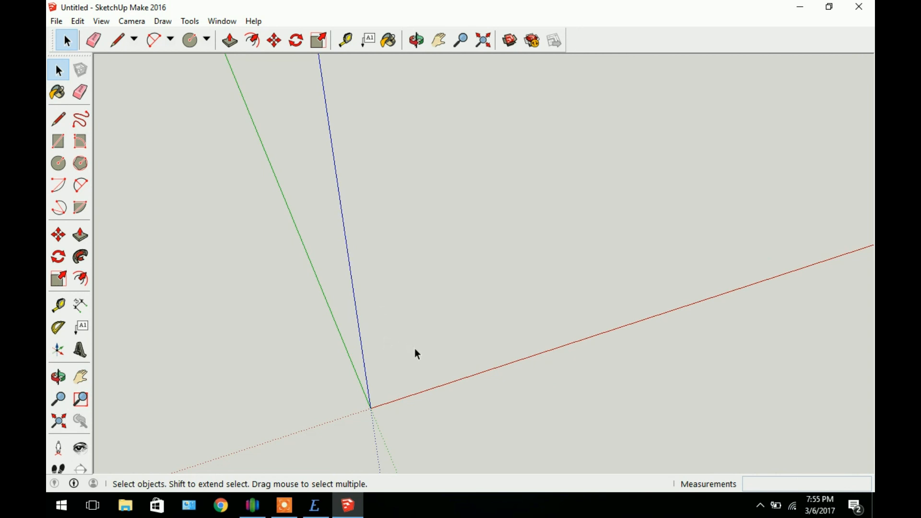
mouse_move(416, 305)
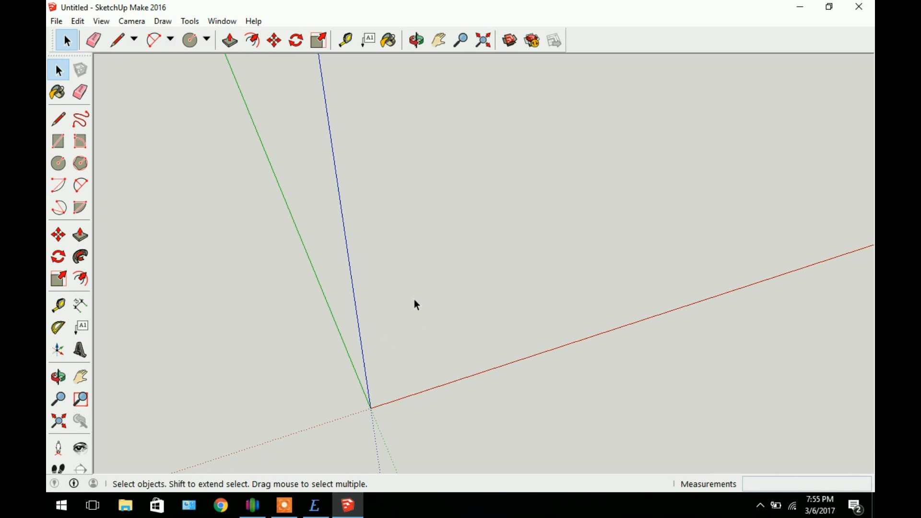
mouse_move(470, 348)
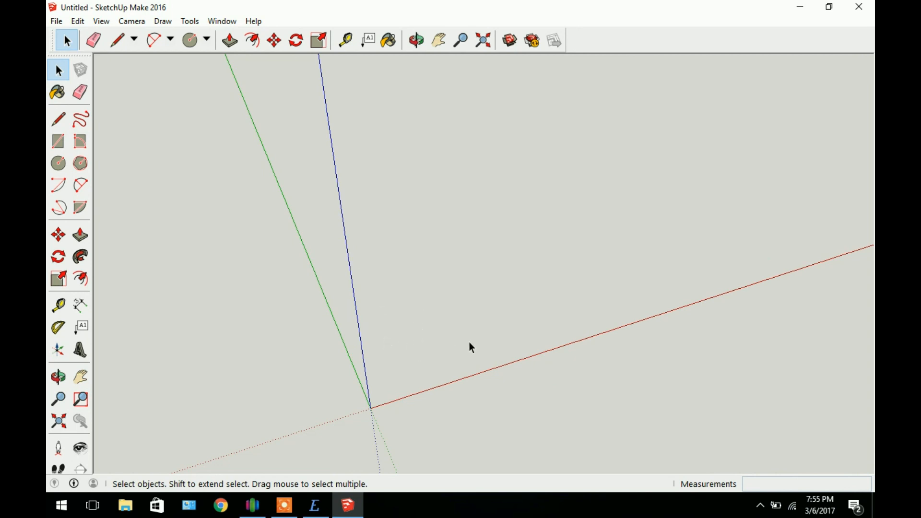
Step: Draw a 100 by 100 mm rectangle starting at the origin
left_click(415, 39)
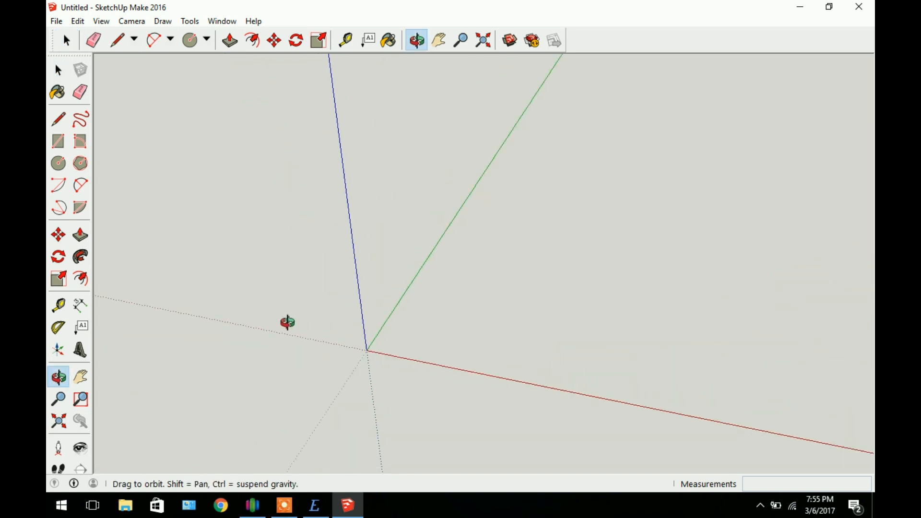
left_click(58, 70)
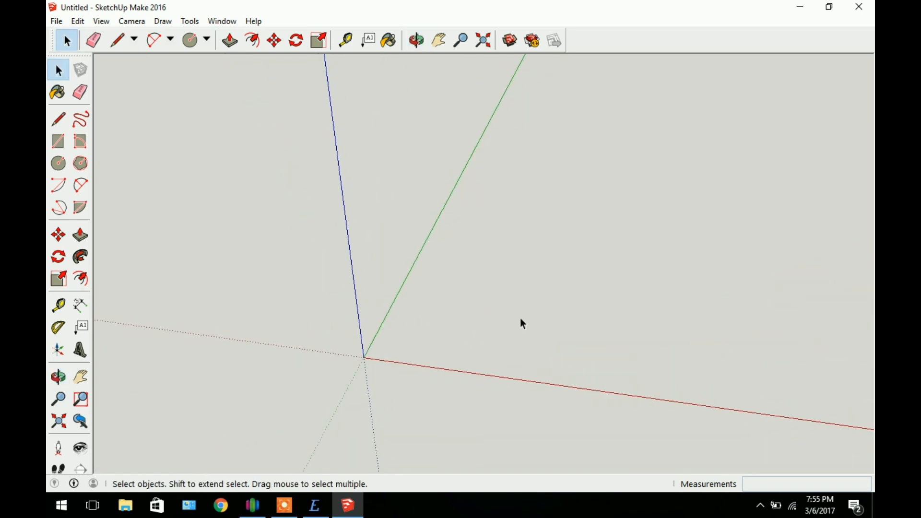
mouse_move(484, 321)
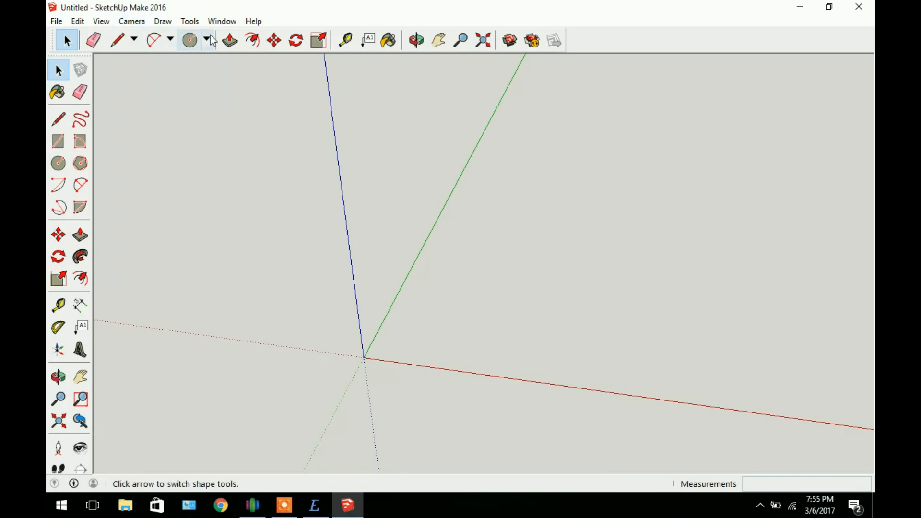
left_click(210, 39)
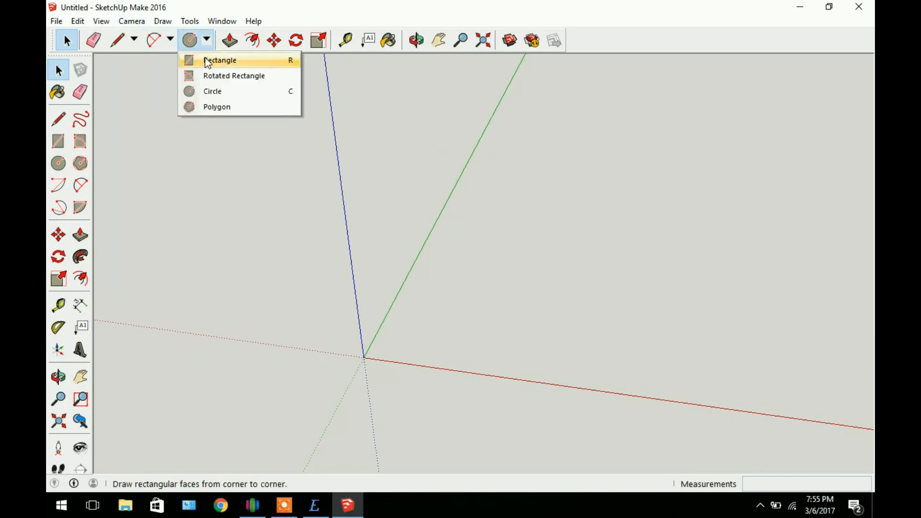
left_click(222, 60)
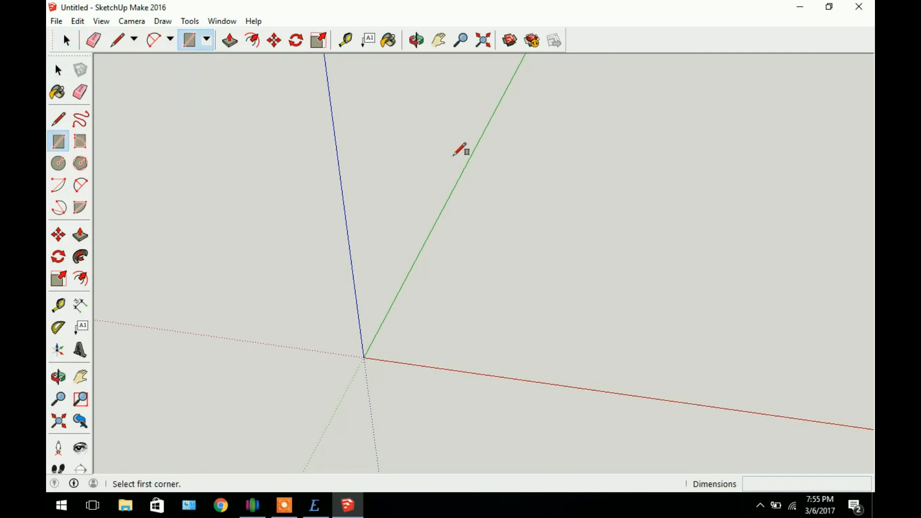
mouse_move(389, 342)
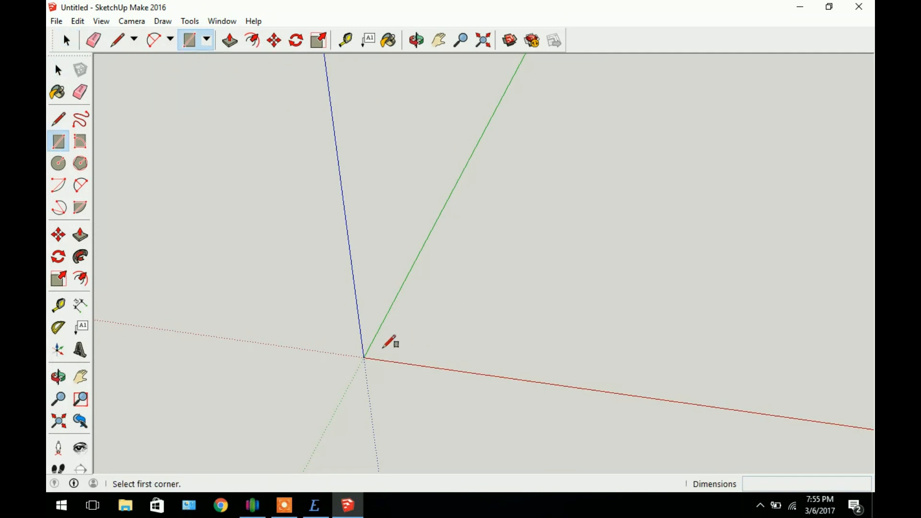
mouse_move(364, 358)
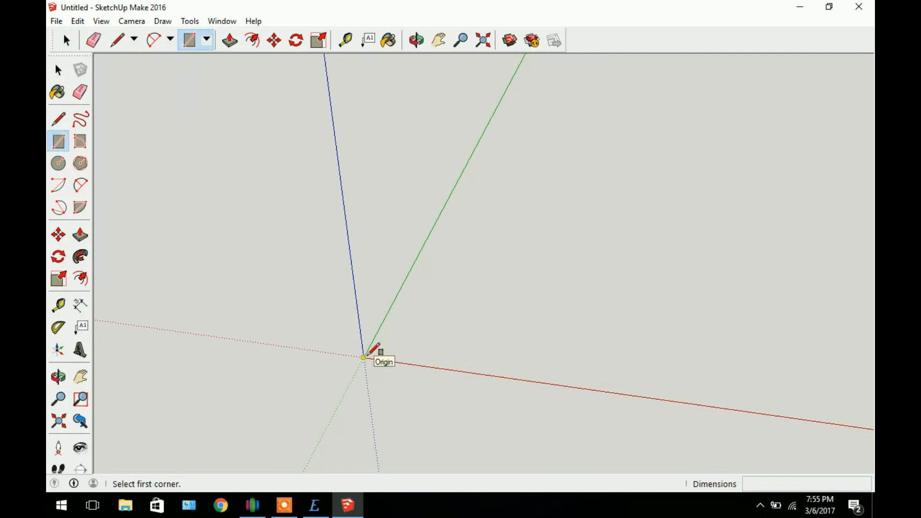
left_click(363, 358)
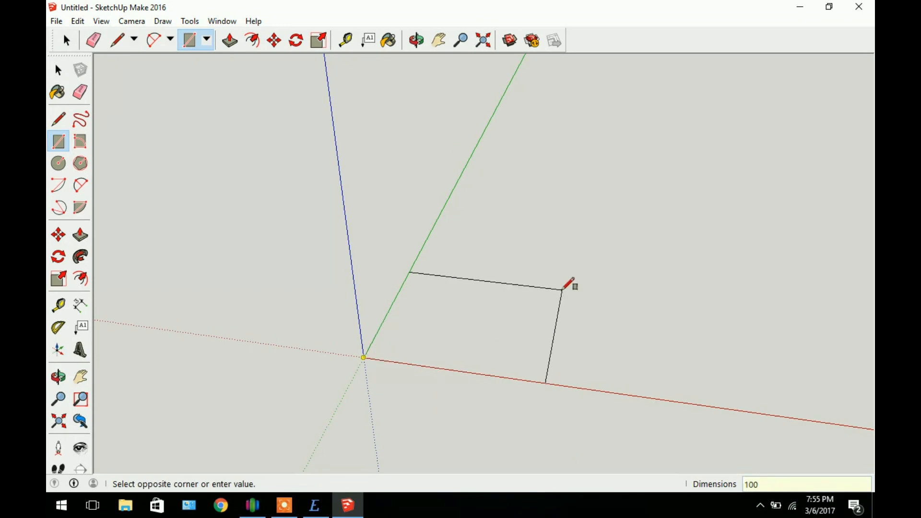
type(",100")
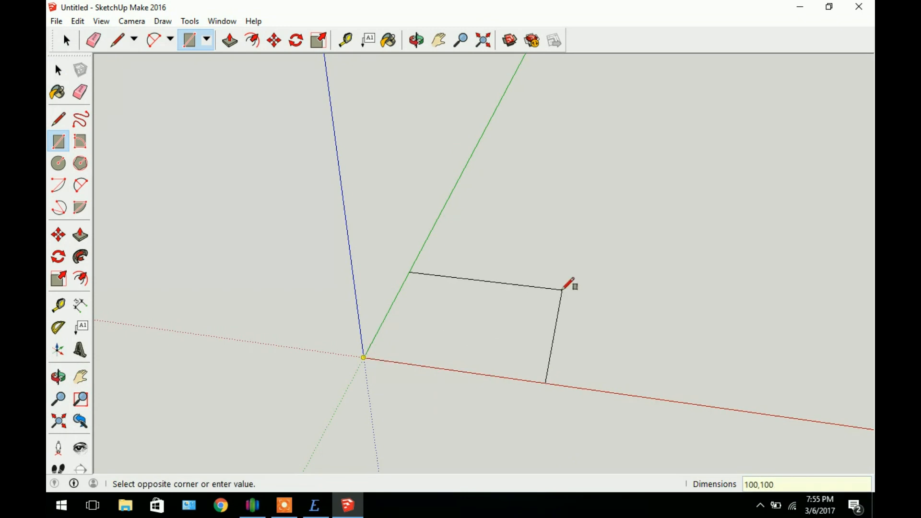
Step: Push/Pull the square face up into a 10 mm thick plate
left_click(230, 40)
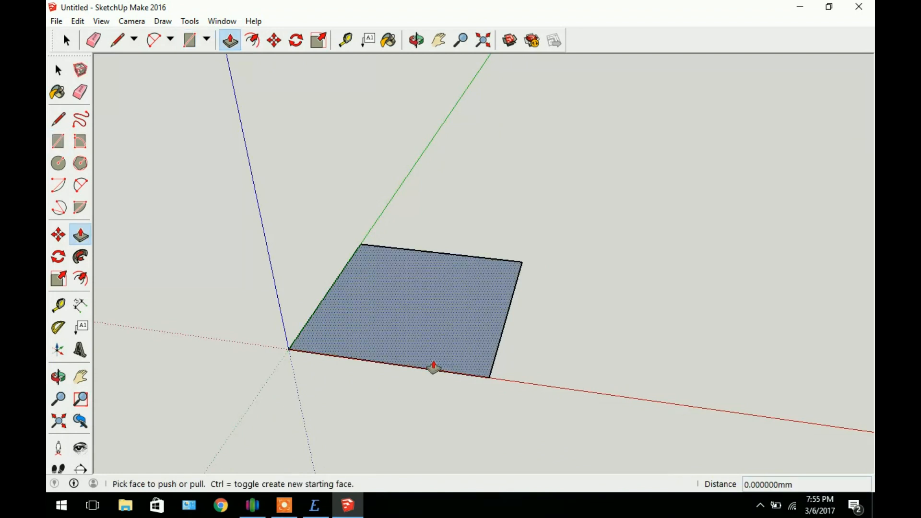
left_click_drag(433, 368, 437, 257)
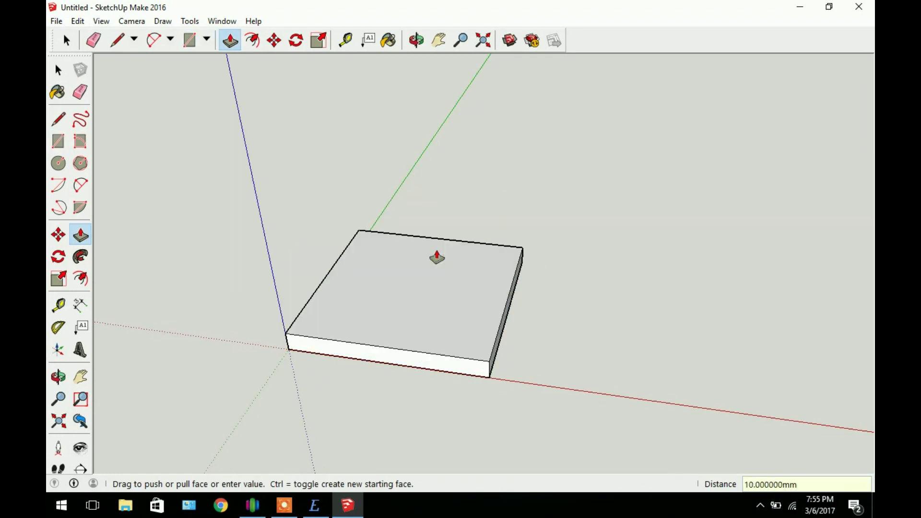
left_click(416, 38)
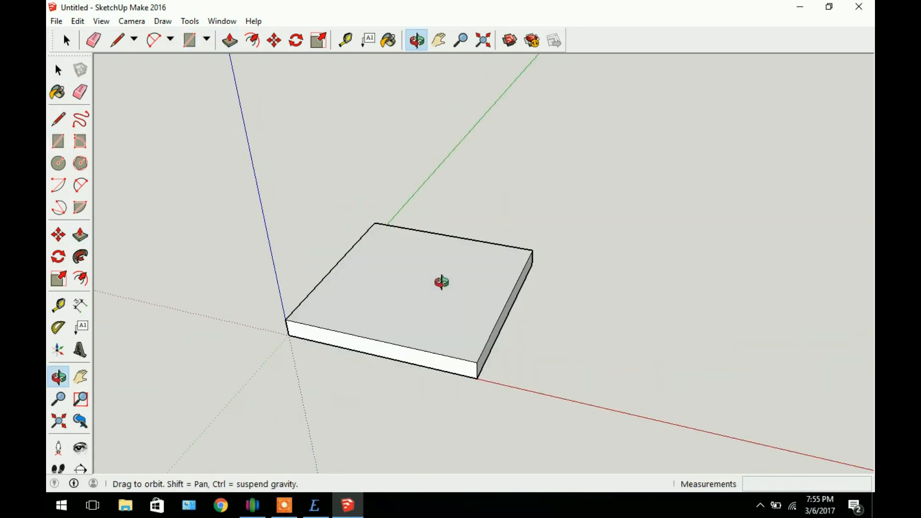
Step: Cut two circular holes 10 mm through the plate, then return to Select
left_click(187, 40)
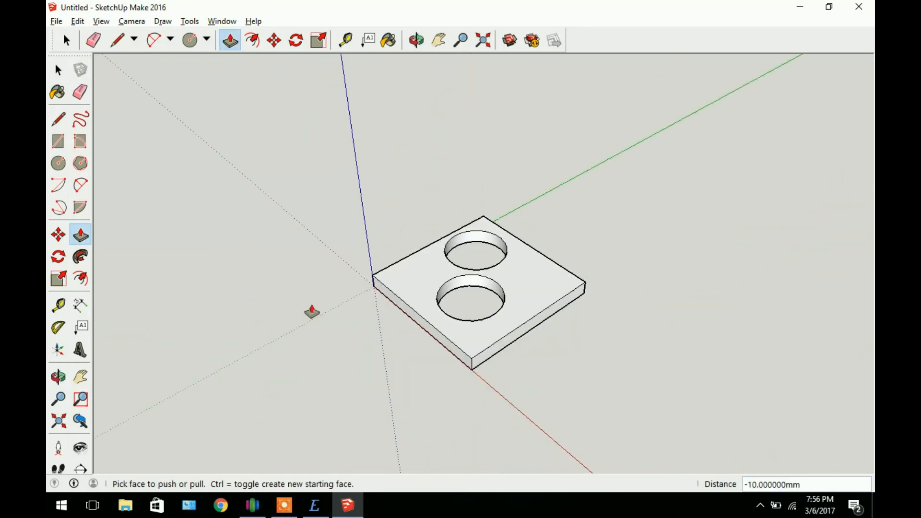
left_click(58, 70)
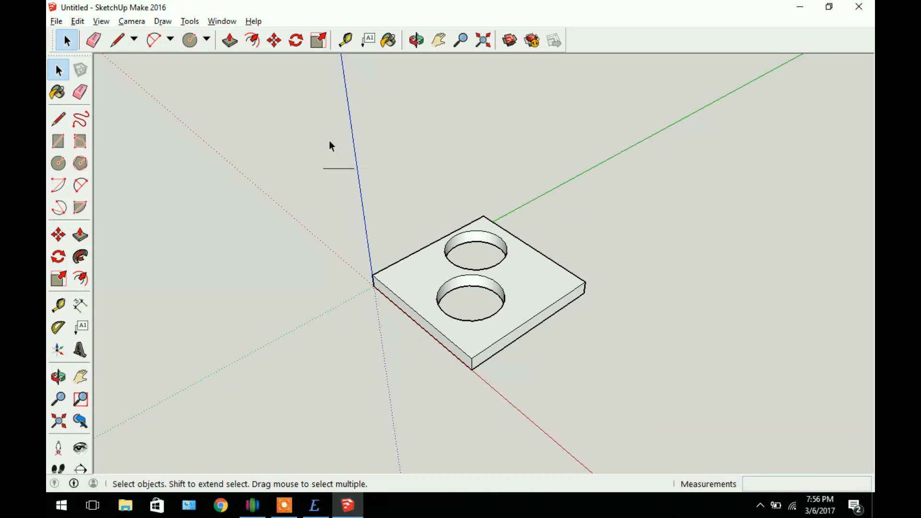
Step: Export the model as DXF in millimetres with entities set to plain lines
left_click(56, 21)
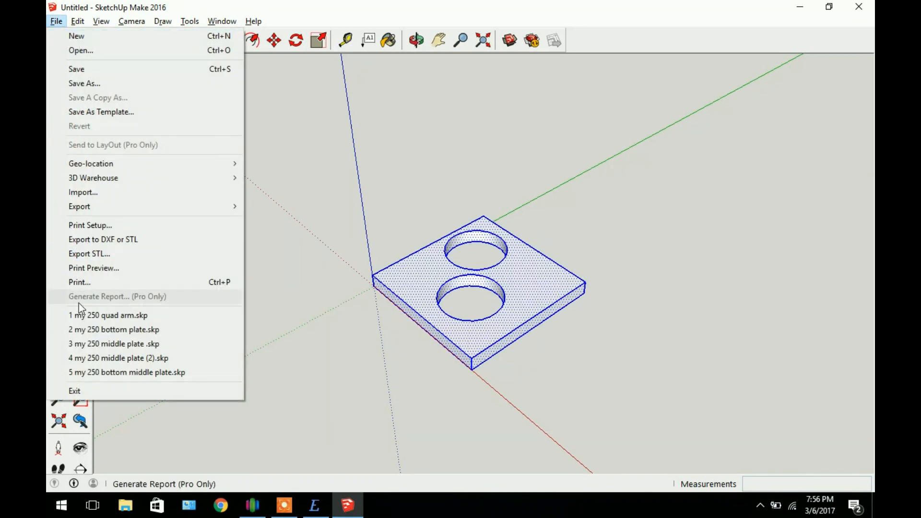
mouse_move(102, 243)
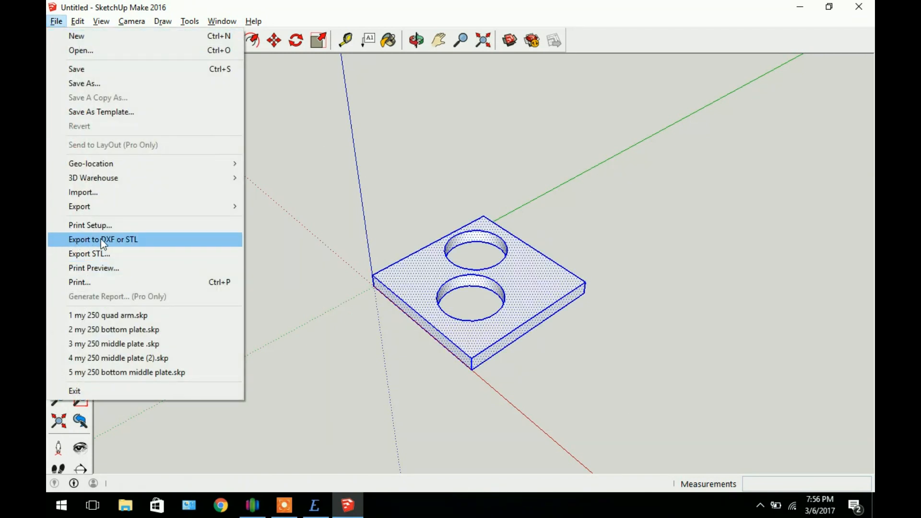
mouse_move(79, 244)
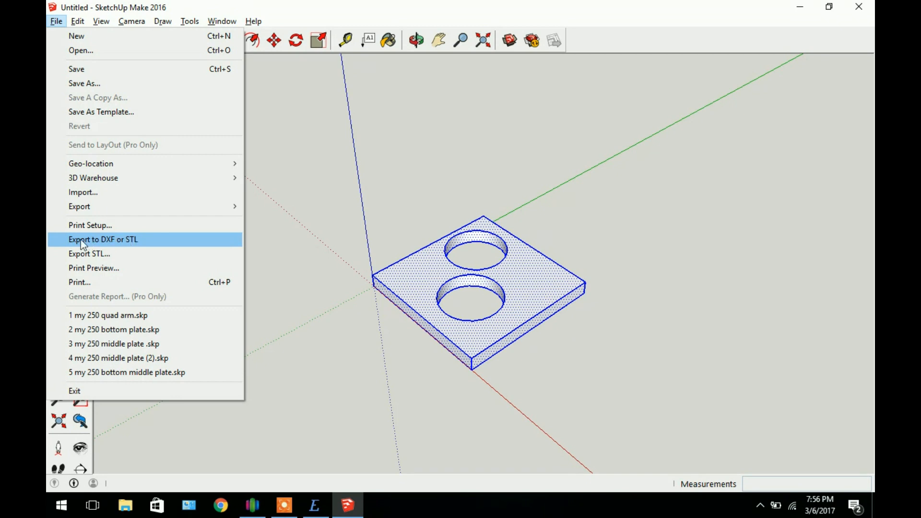
mouse_move(107, 246)
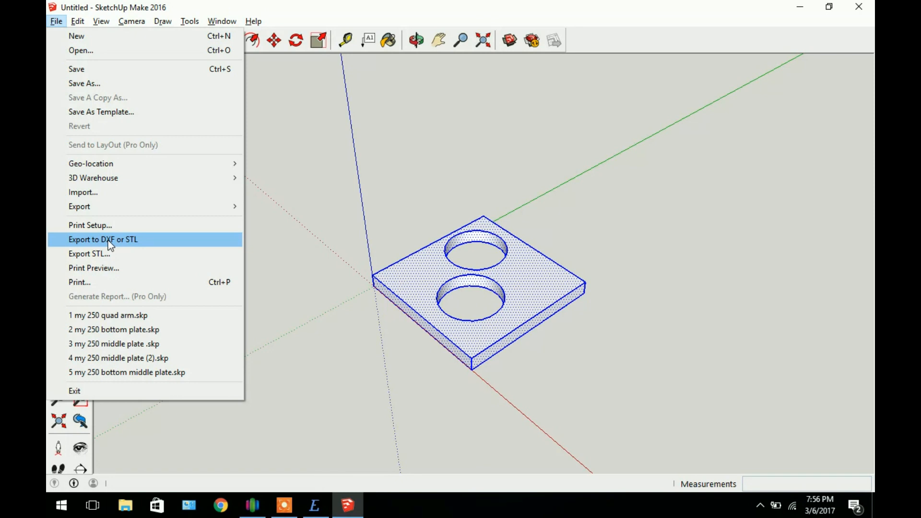
left_click(90, 253)
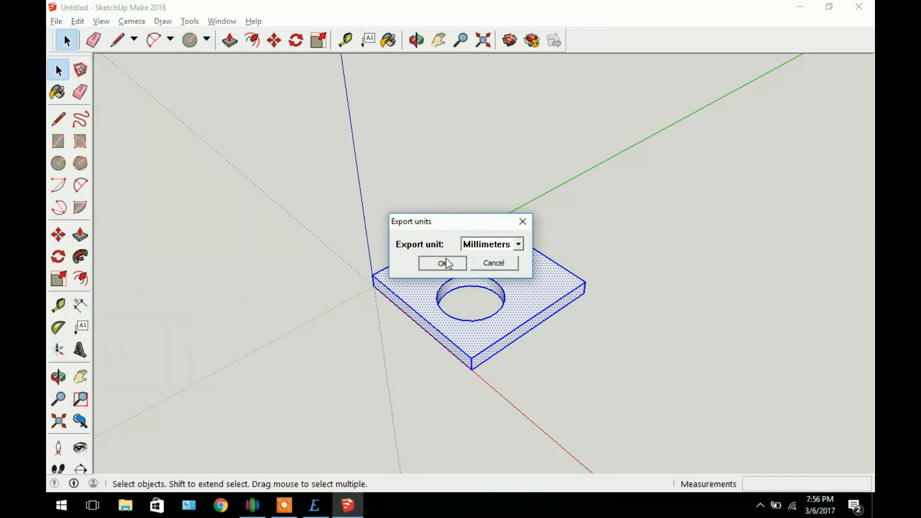
left_click(442, 262)
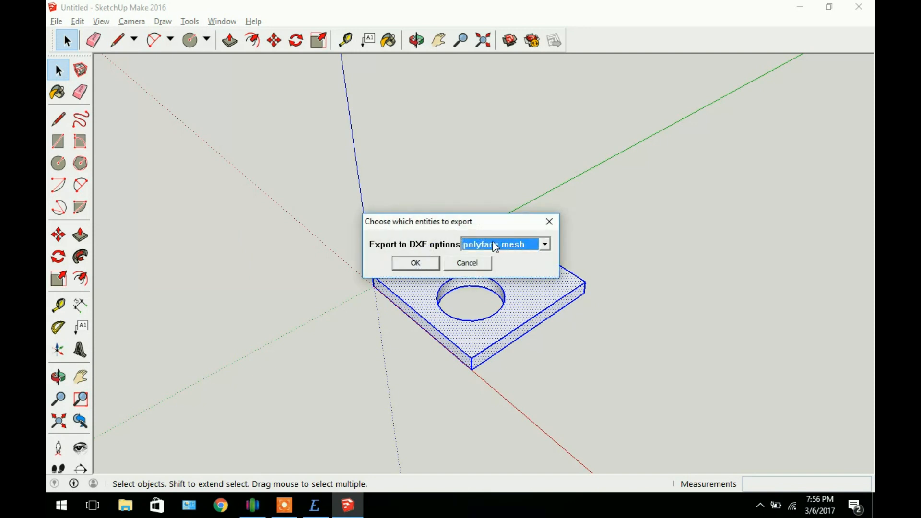
mouse_move(549, 247)
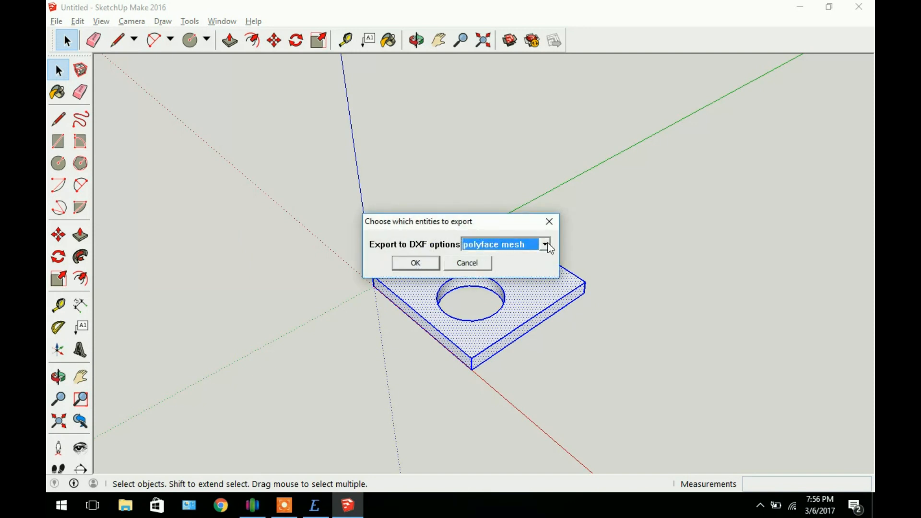
left_click(544, 244)
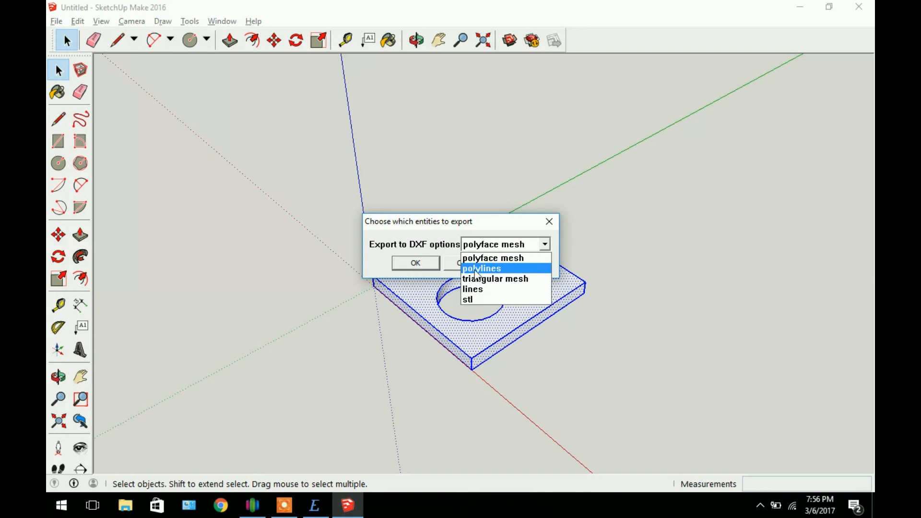
mouse_move(501, 278)
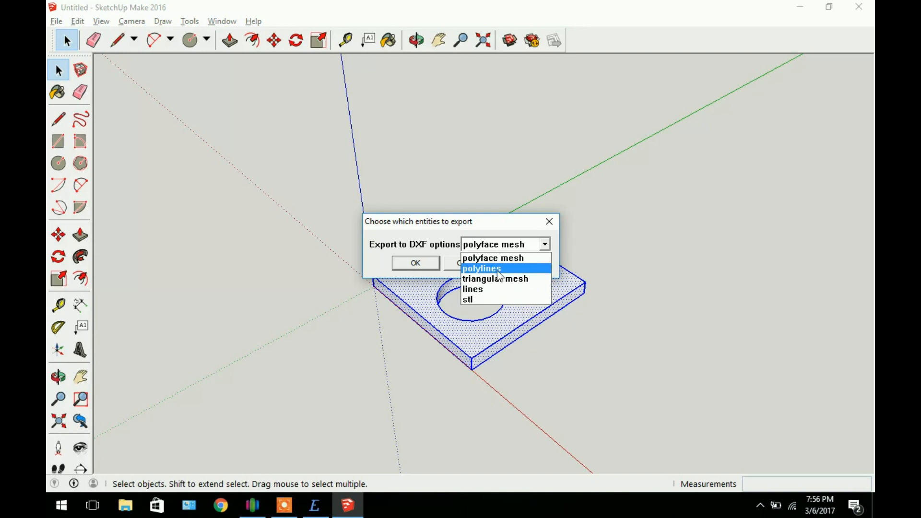
mouse_move(474, 302)
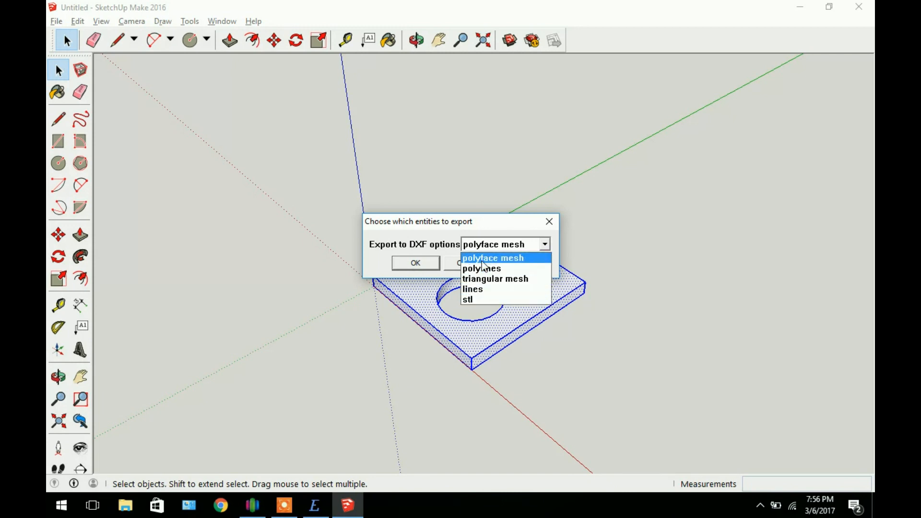
mouse_move(482, 269)
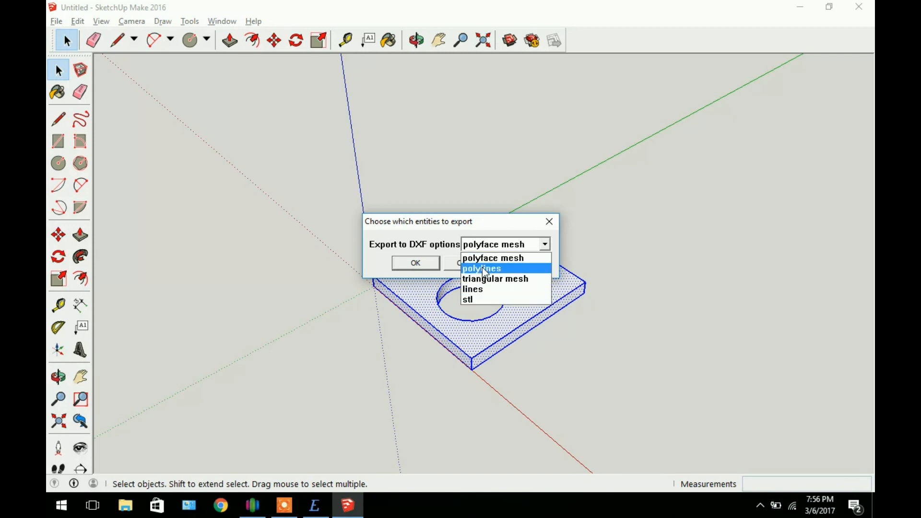
mouse_move(473, 289)
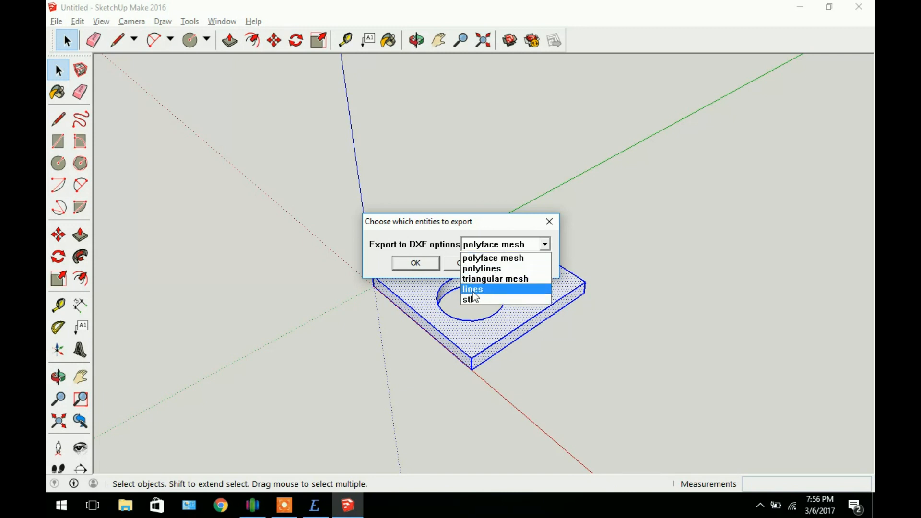
left_click(471, 289)
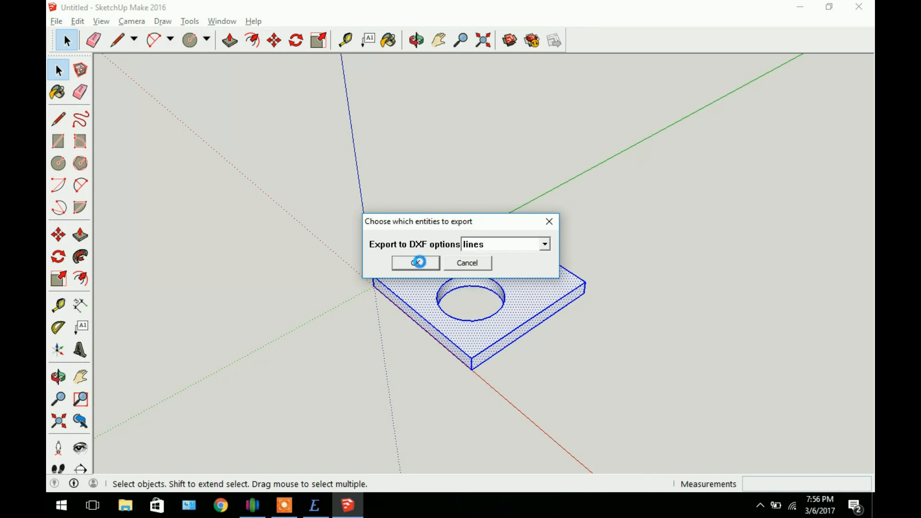
left_click(415, 262)
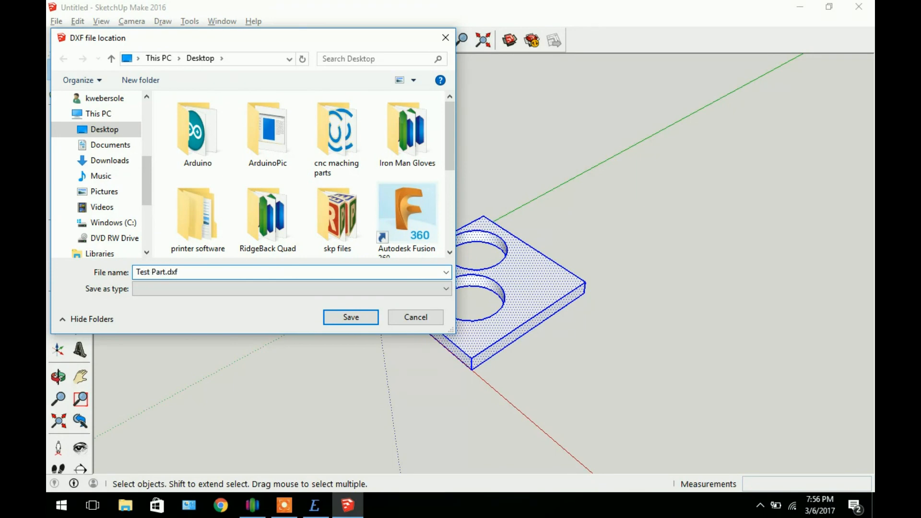
Step: Save Test Part.dxf to the Desktop and dismiss the 108-lines export report
left_click(351, 317)
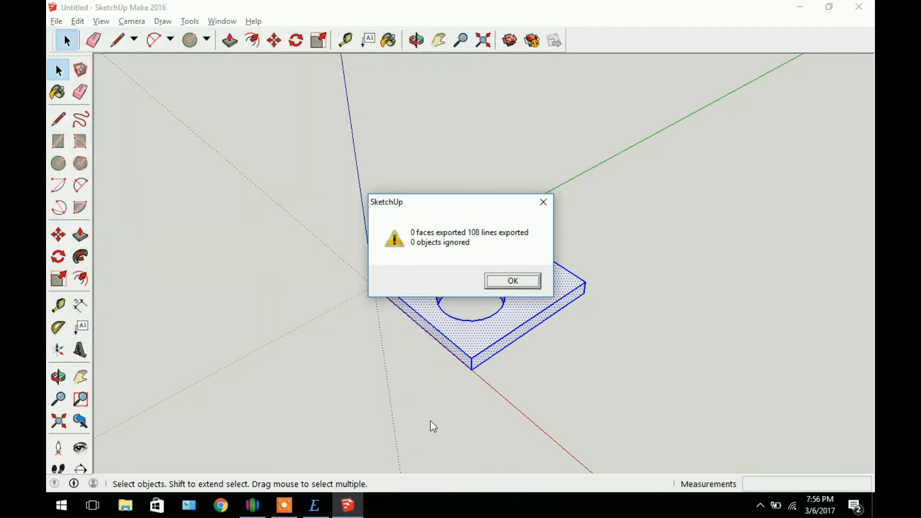
mouse_move(429, 207)
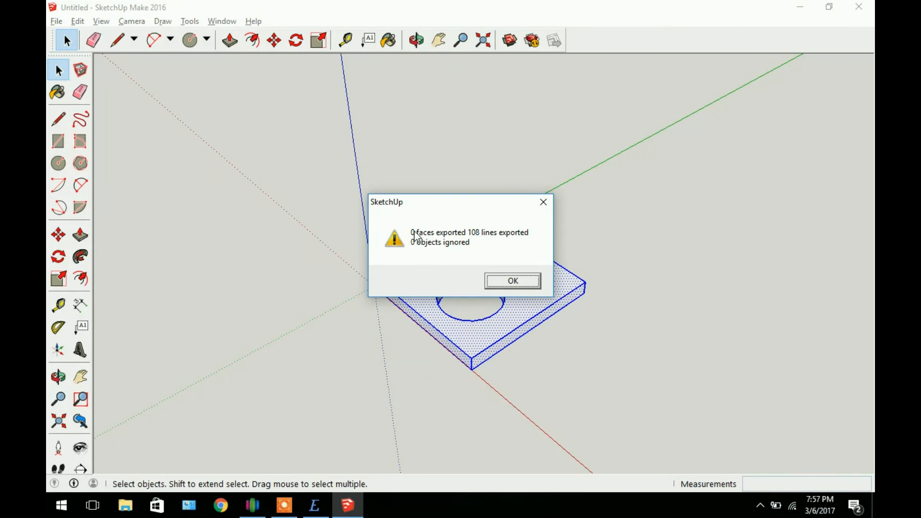
mouse_move(479, 242)
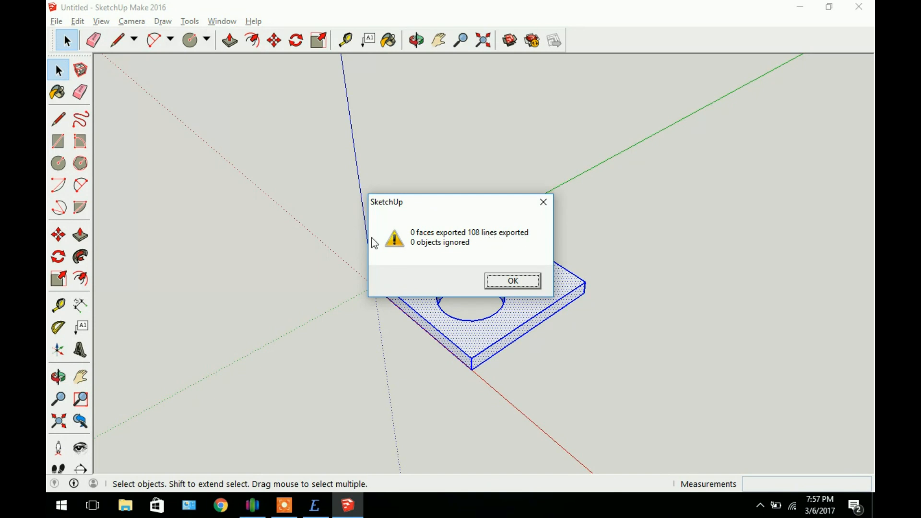
mouse_move(414, 245)
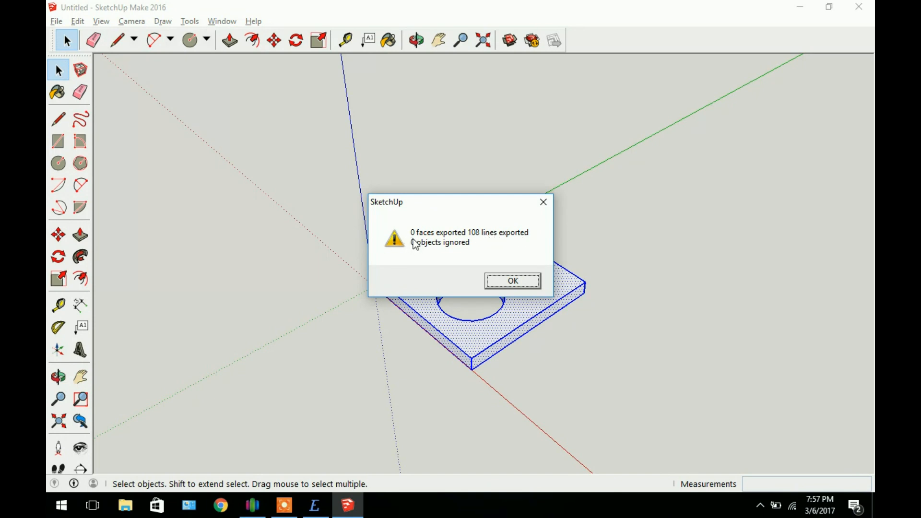
mouse_move(412, 240)
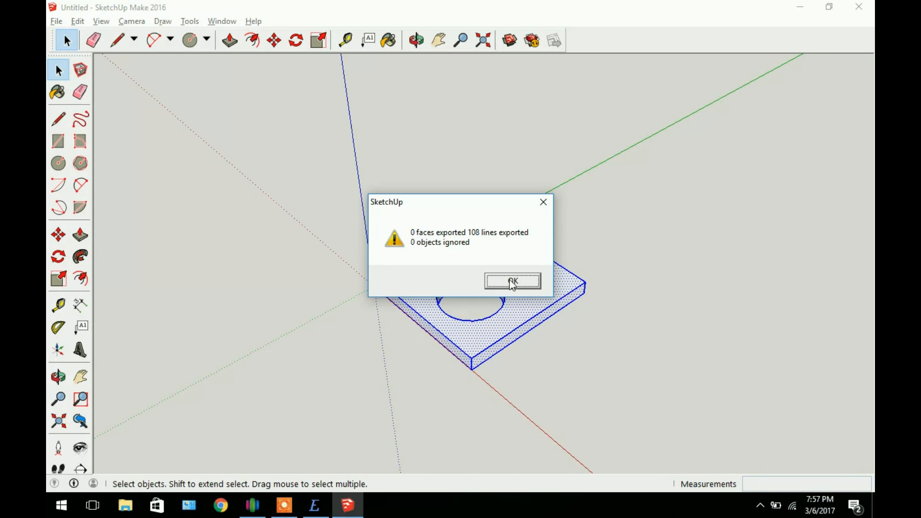
left_click(512, 281)
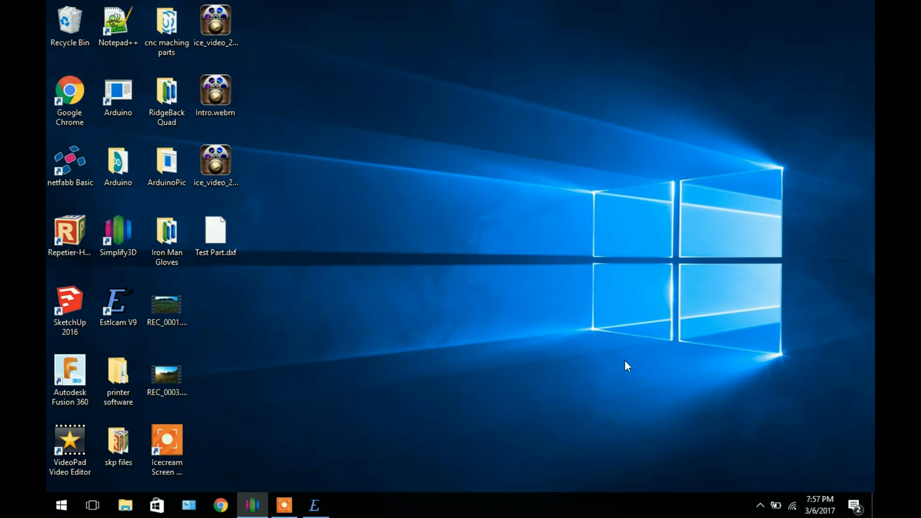
mouse_move(370, 466)
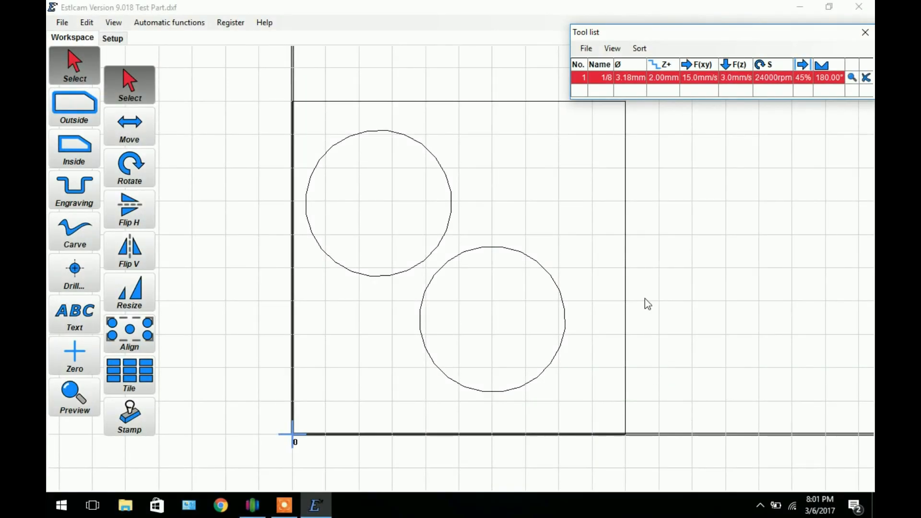
mouse_move(374, 205)
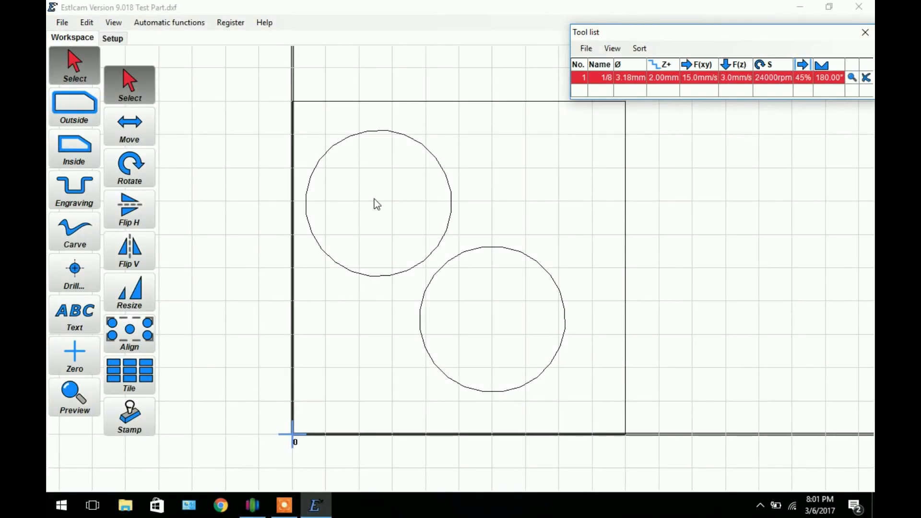
mouse_move(385, 202)
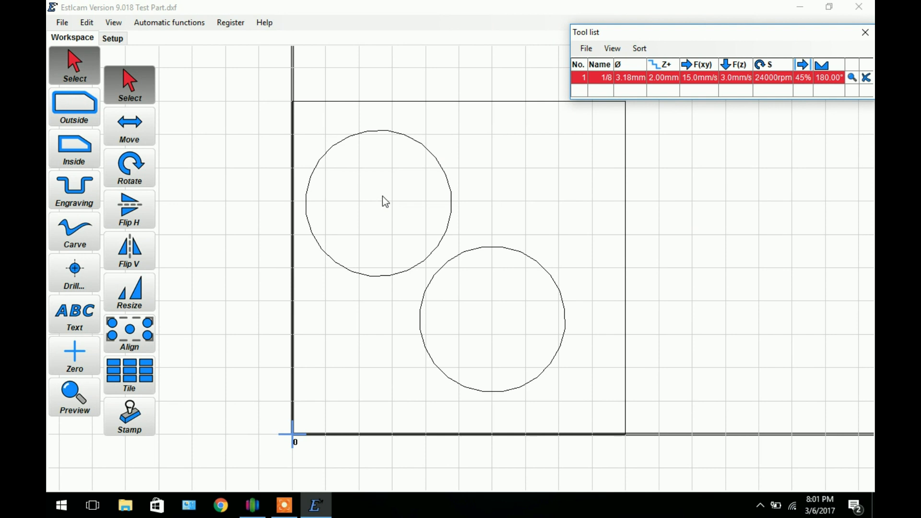
mouse_move(395, 197)
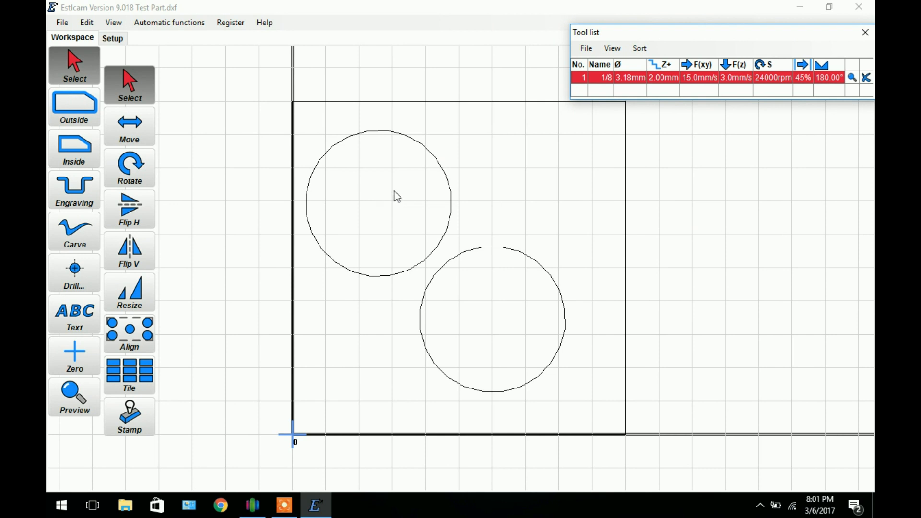
mouse_move(393, 198)
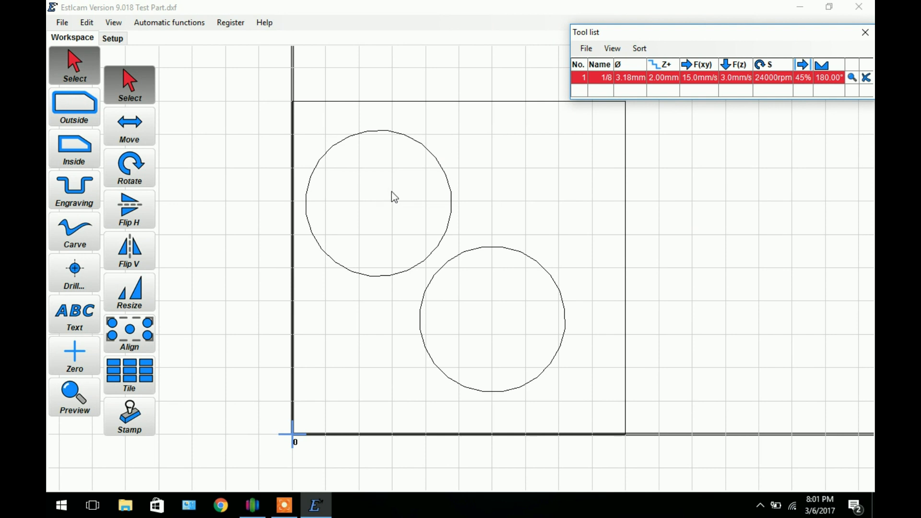
mouse_move(334, 239)
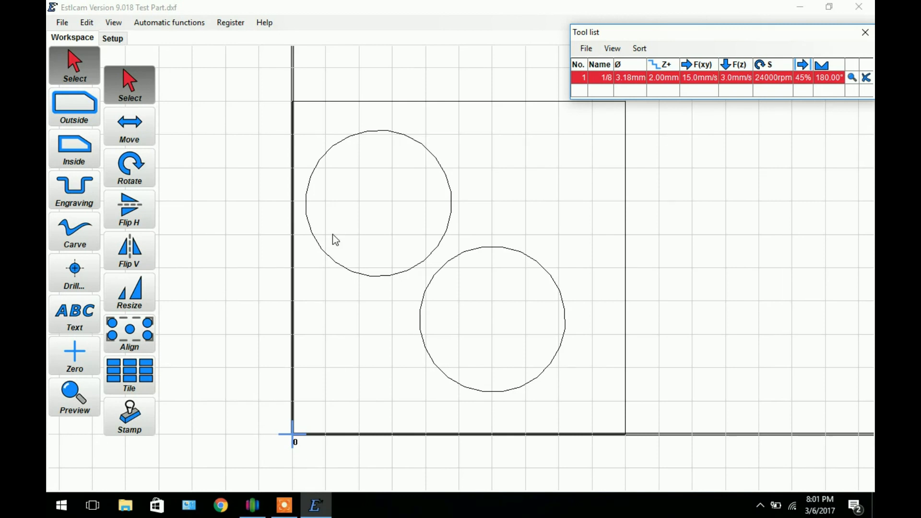
mouse_move(338, 233)
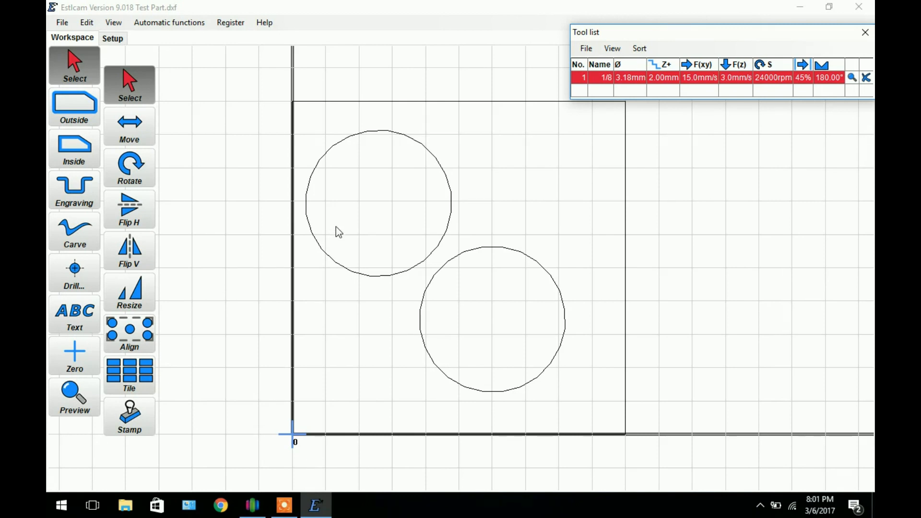
mouse_move(341, 221)
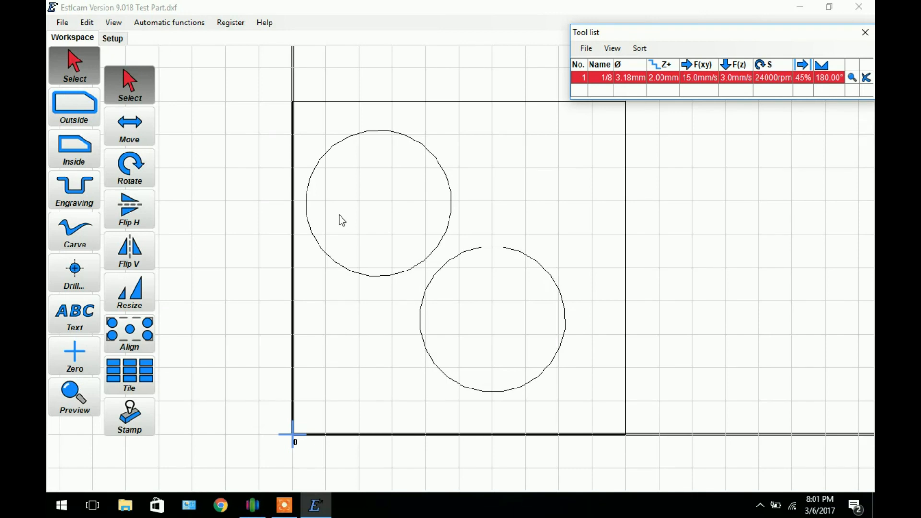
mouse_move(350, 182)
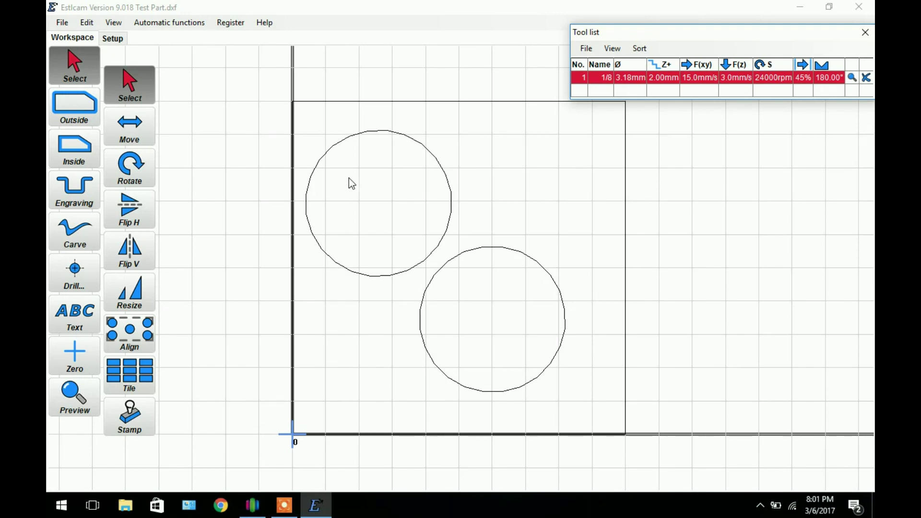
mouse_move(325, 193)
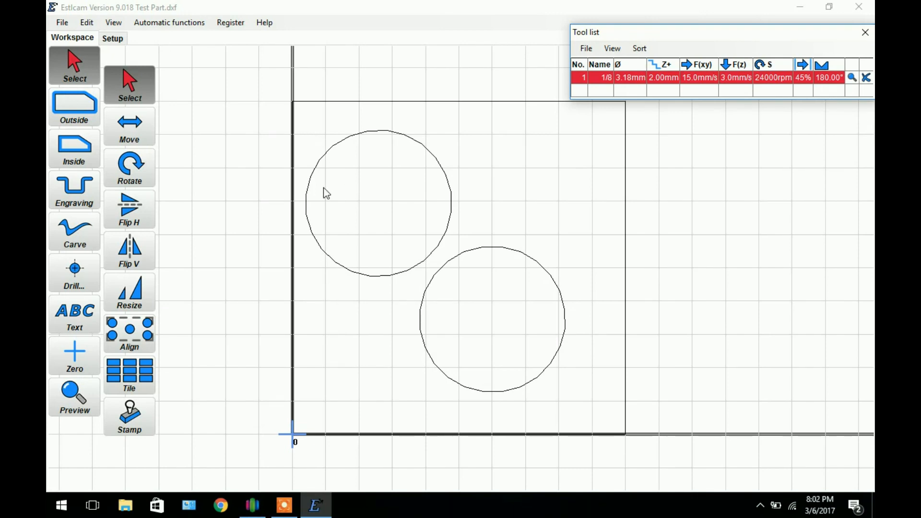
mouse_move(279, 151)
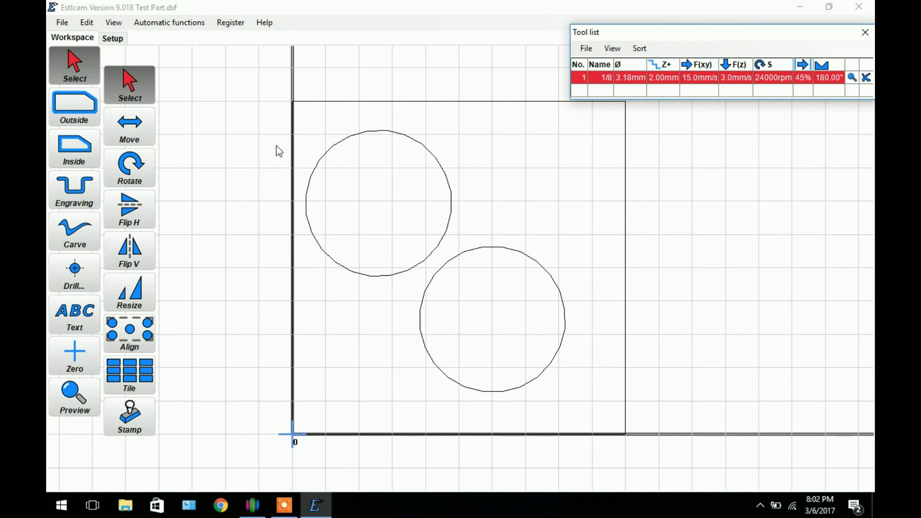
mouse_move(284, 181)
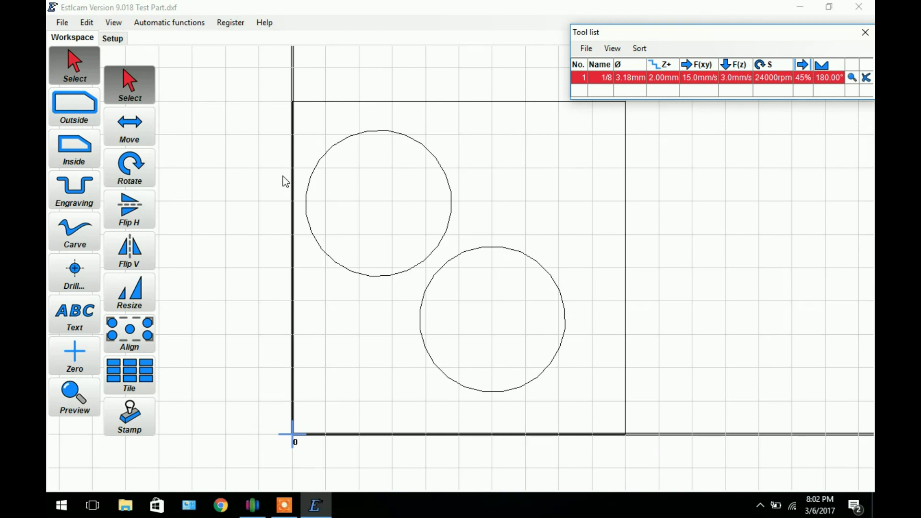
mouse_move(282, 198)
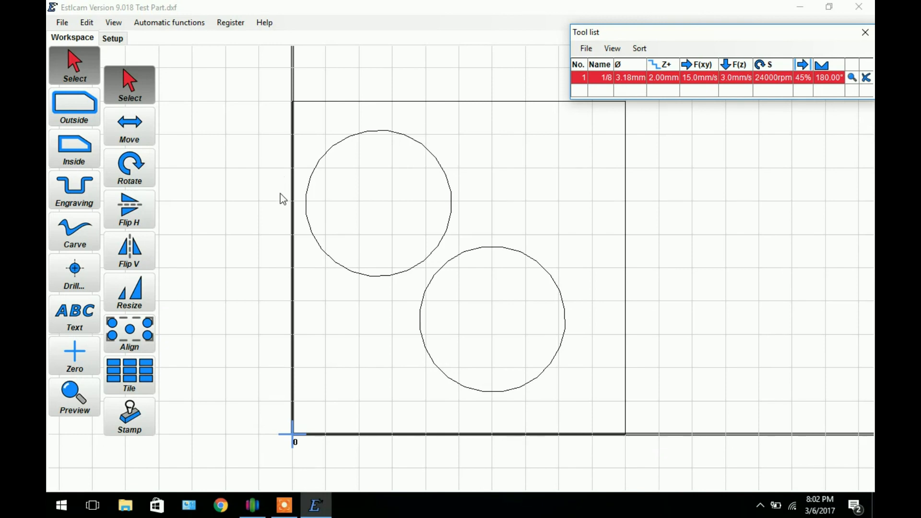
mouse_move(252, 194)
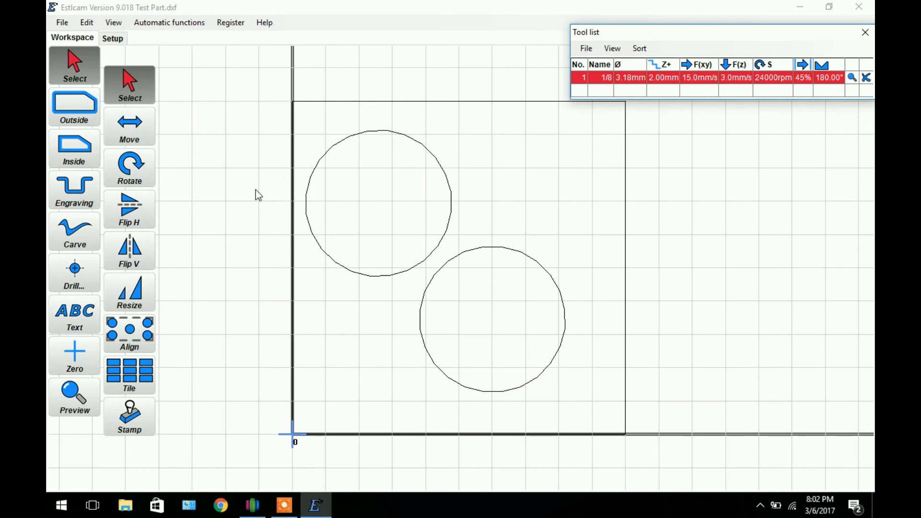
mouse_move(261, 195)
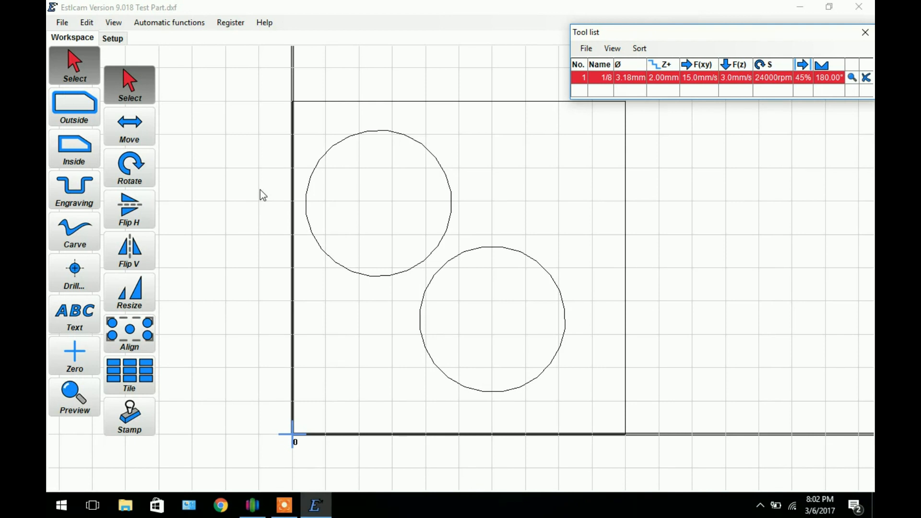
mouse_move(255, 76)
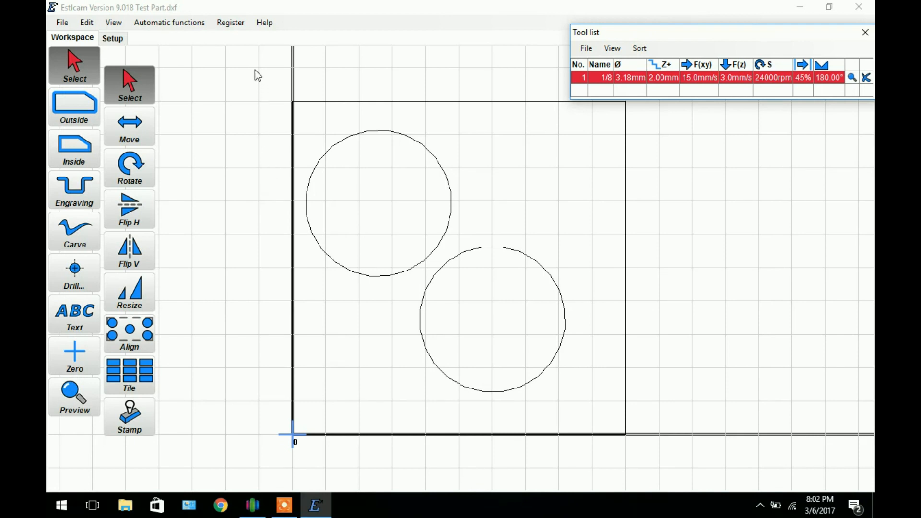
mouse_move(299, 93)
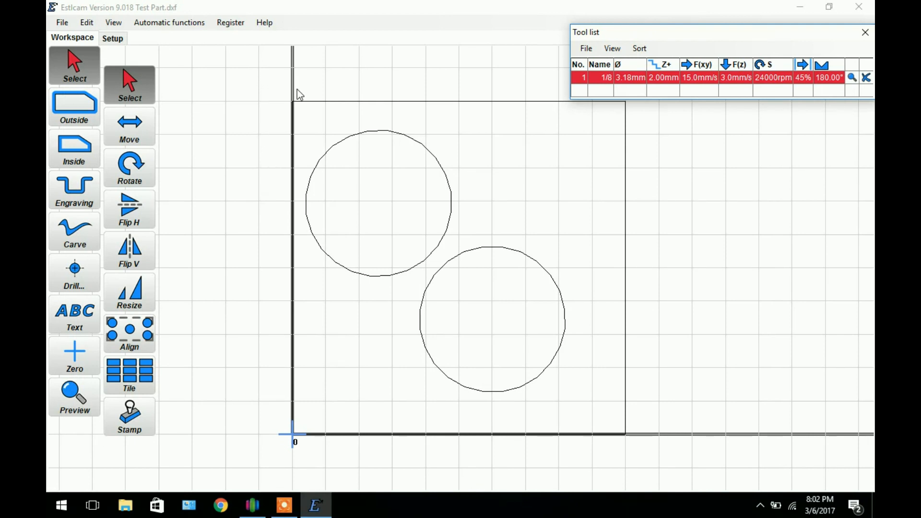
mouse_move(294, 106)
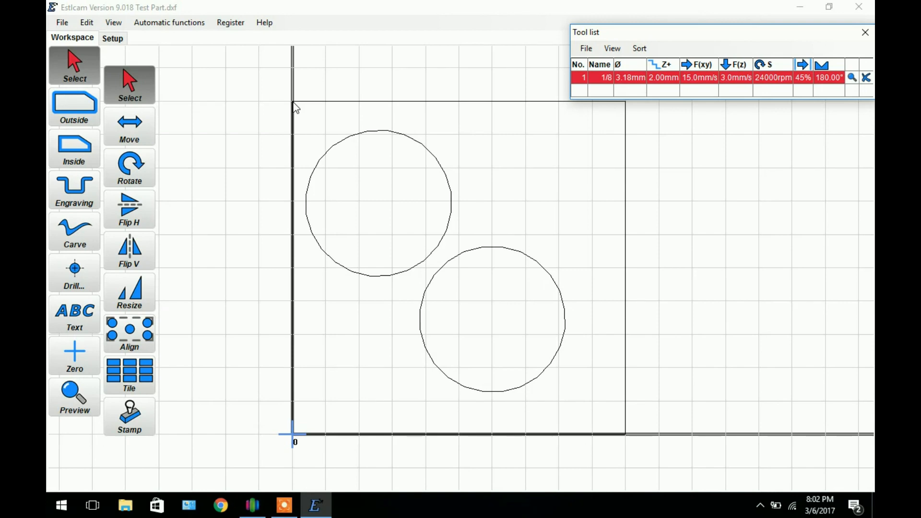
mouse_move(289, 102)
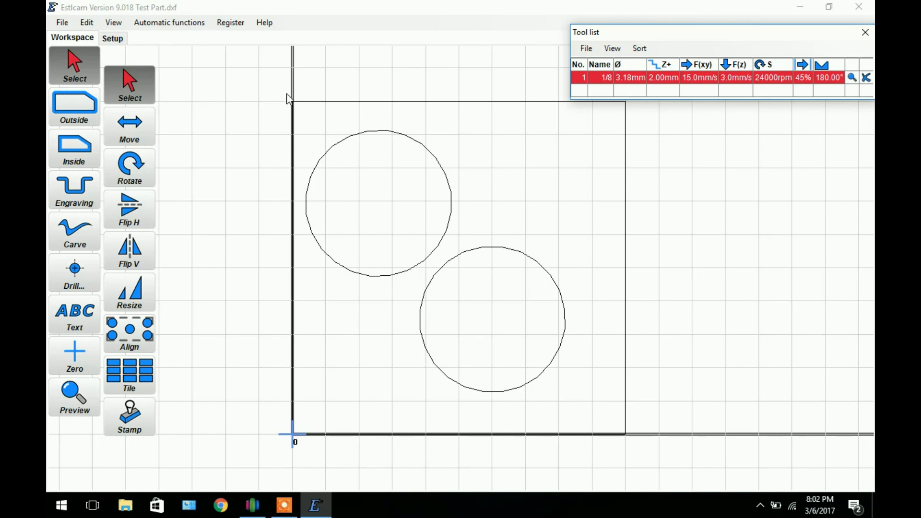
mouse_move(282, 123)
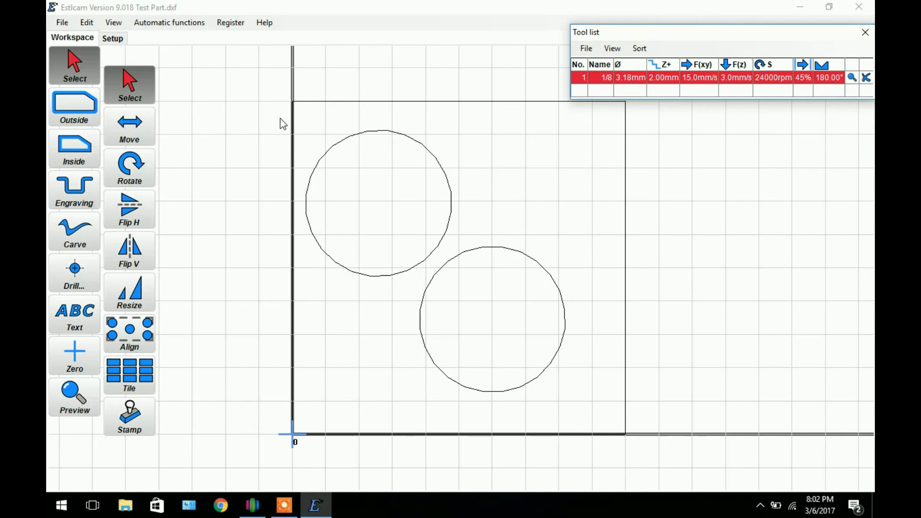
mouse_move(631, 187)
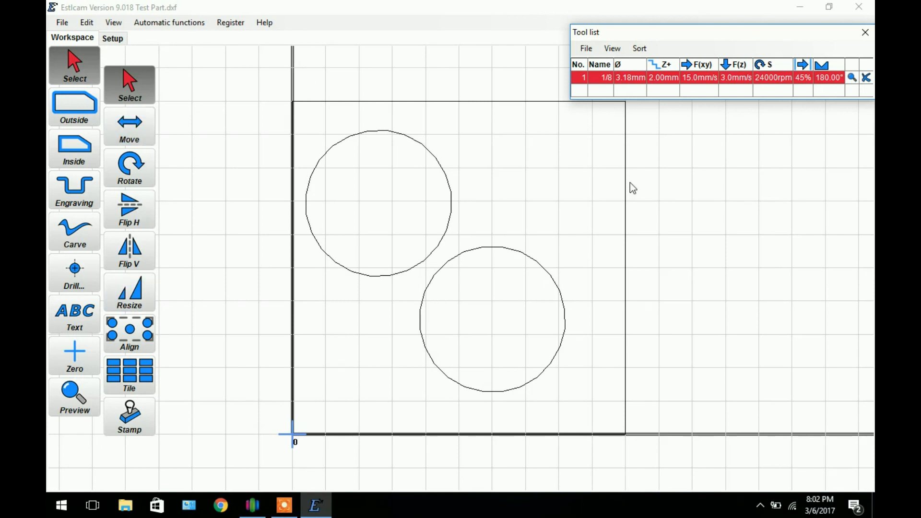
mouse_move(516, 461)
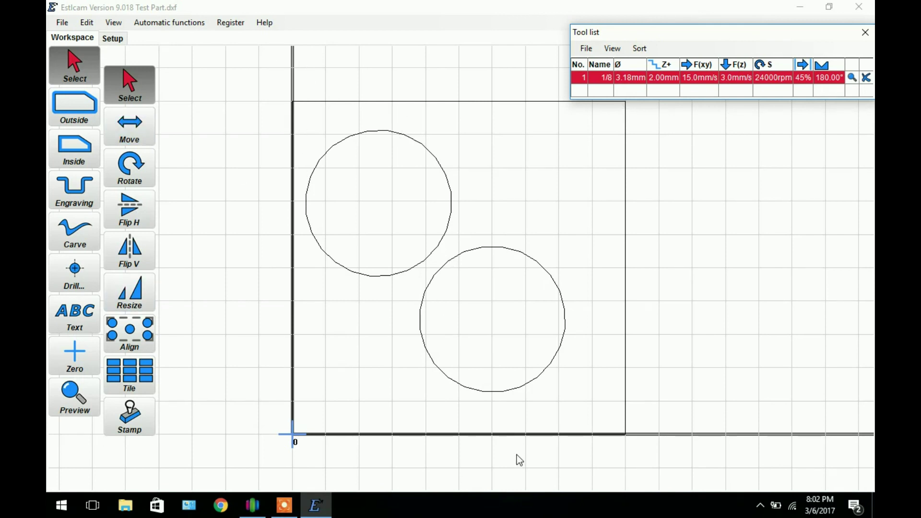
mouse_move(520, 325)
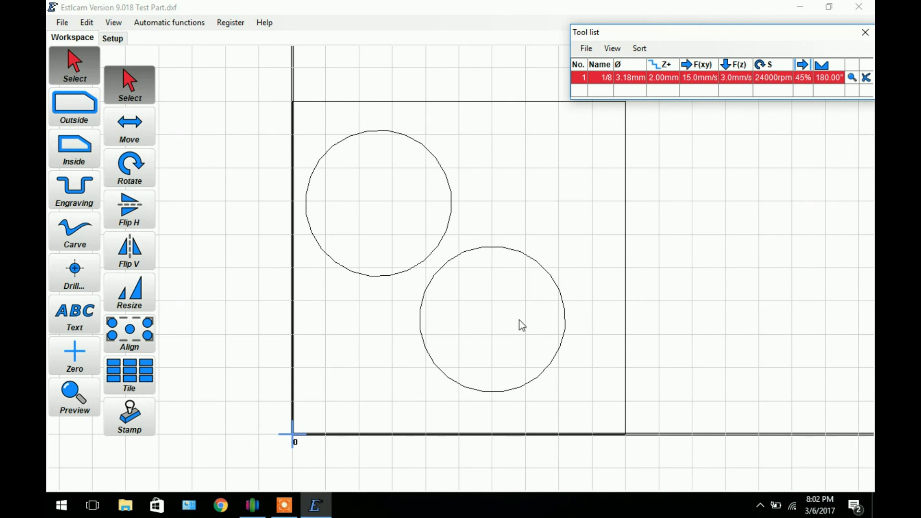
mouse_move(627, 24)
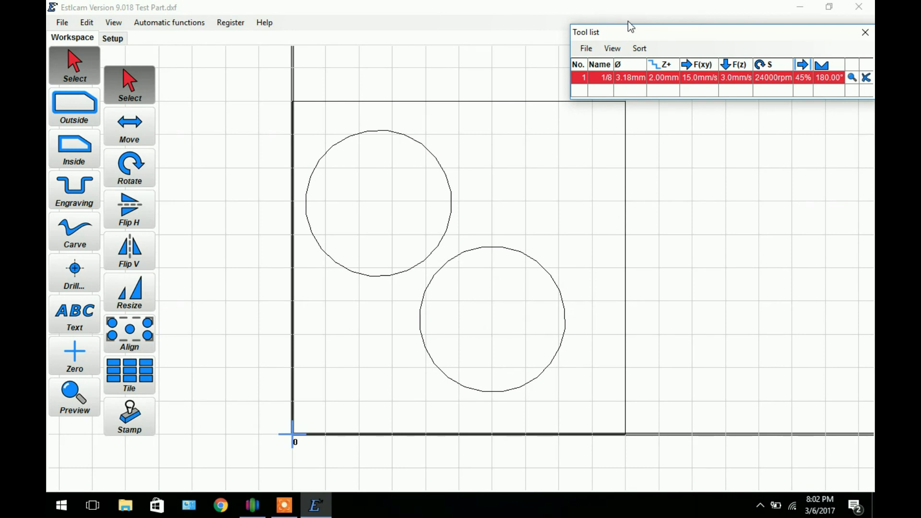
Step: Move the tool list to the centre to review the 1/8 cutter's settings
left_click_drag(629, 32, 434, 168)
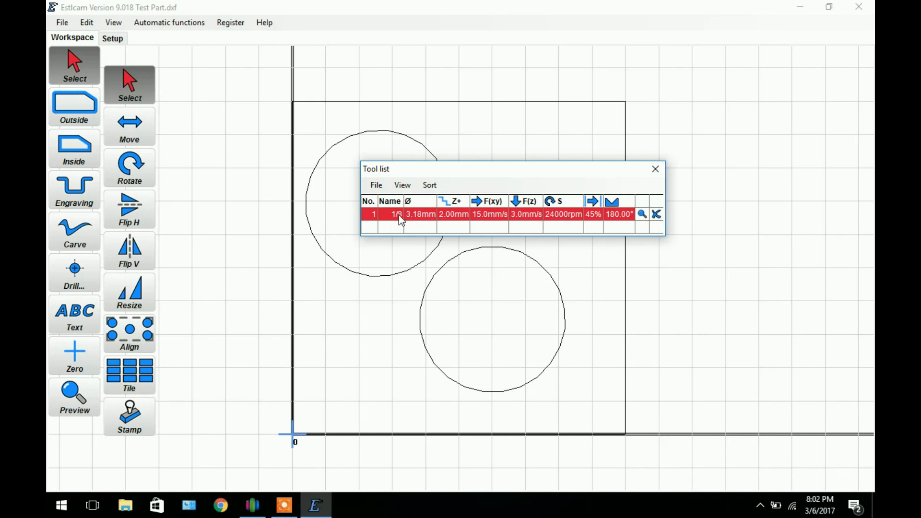
mouse_move(415, 221)
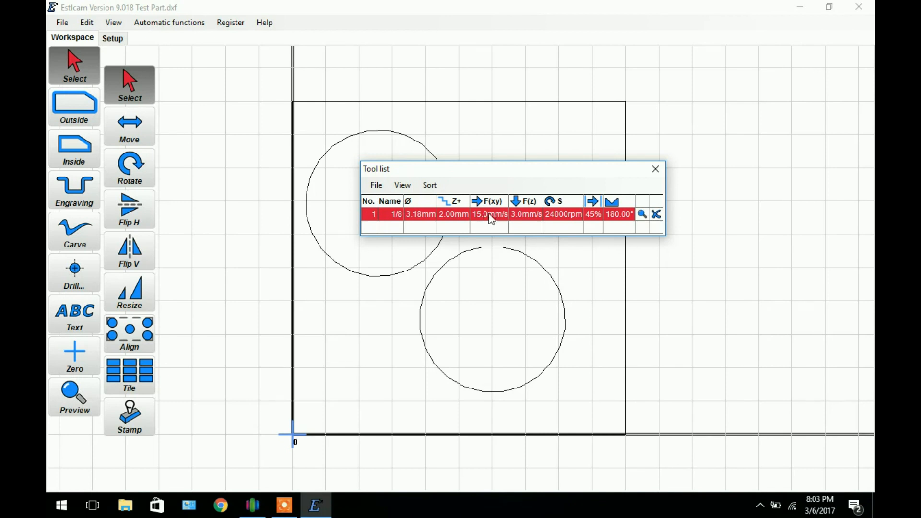
mouse_move(526, 221)
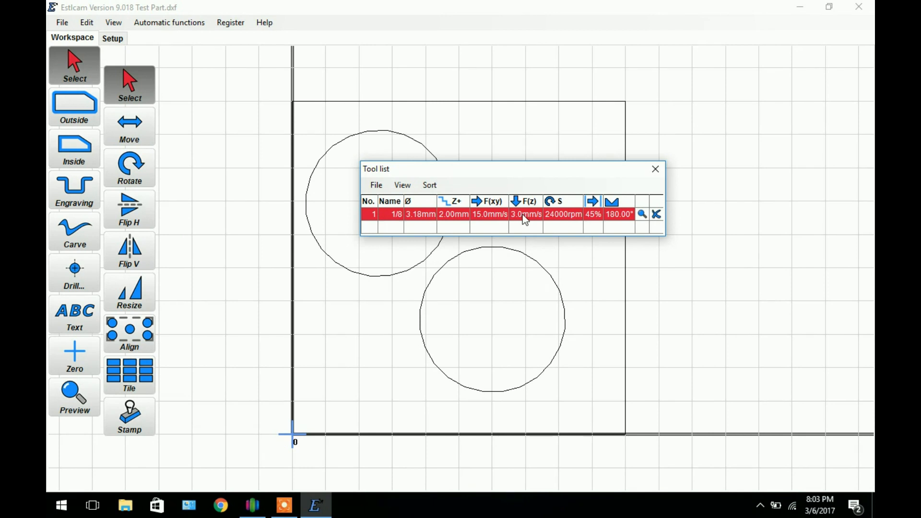
mouse_move(565, 221)
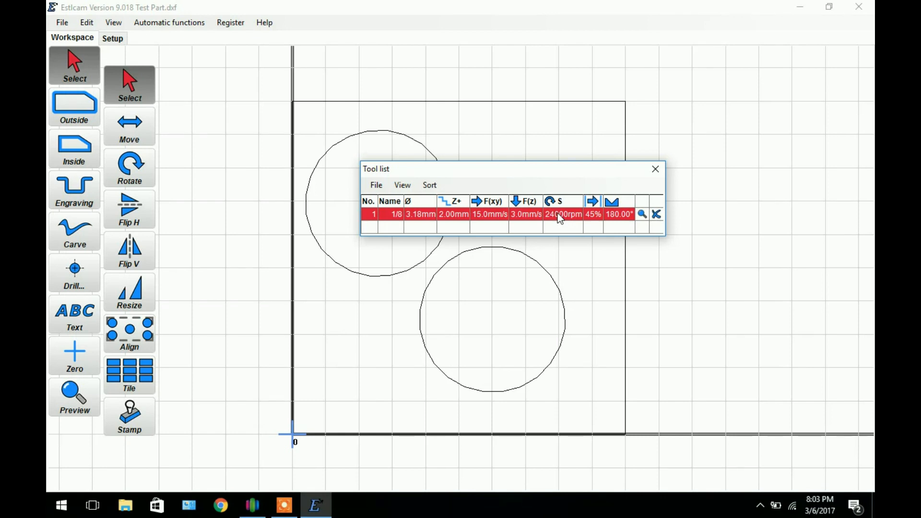
mouse_move(597, 223)
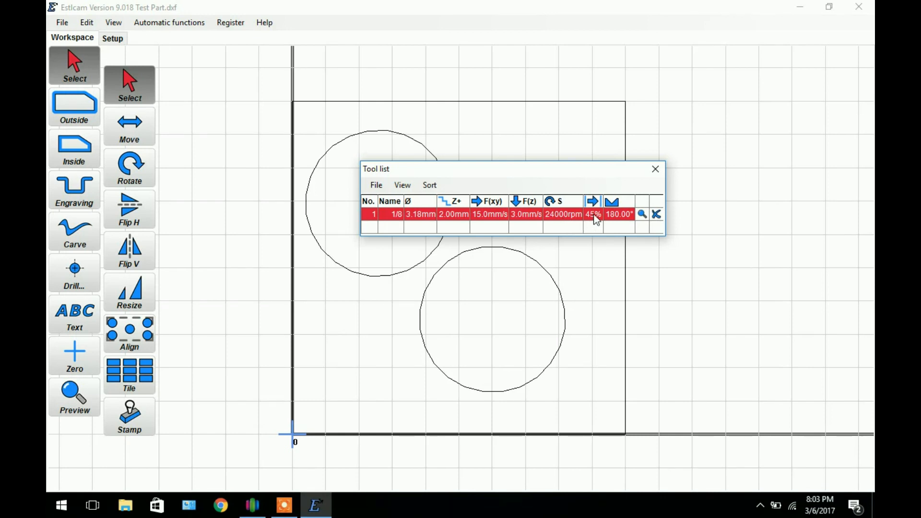
mouse_move(596, 215)
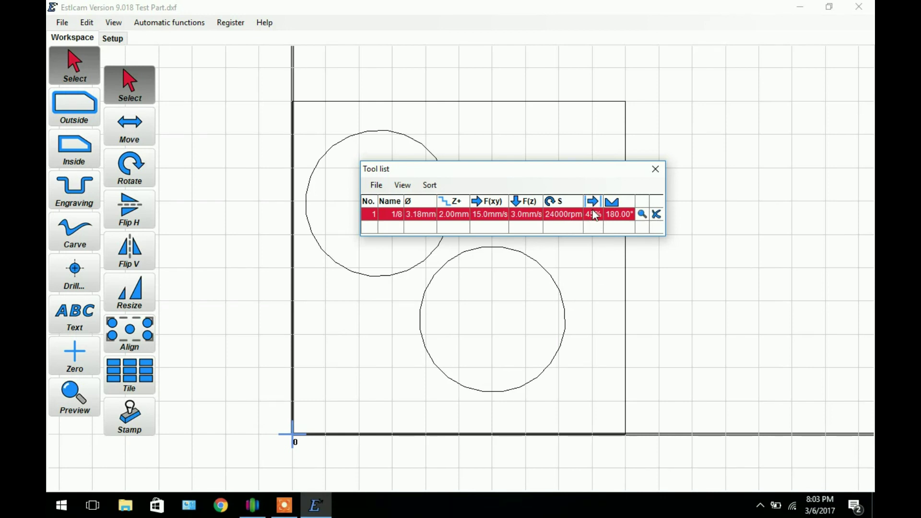
mouse_move(595, 222)
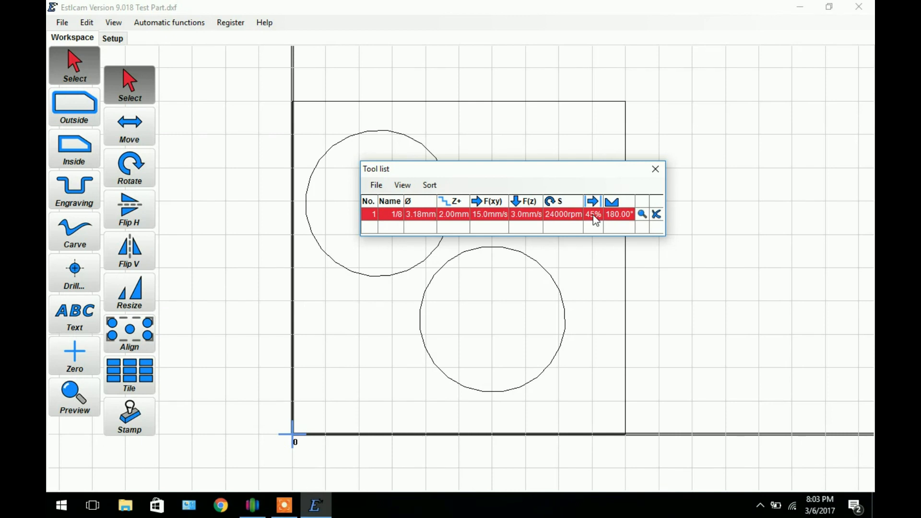
mouse_move(617, 235)
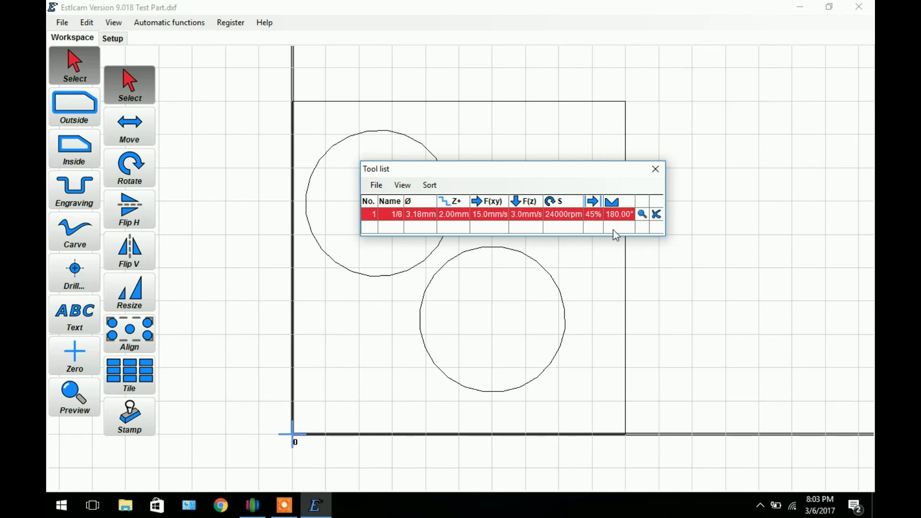
mouse_move(618, 231)
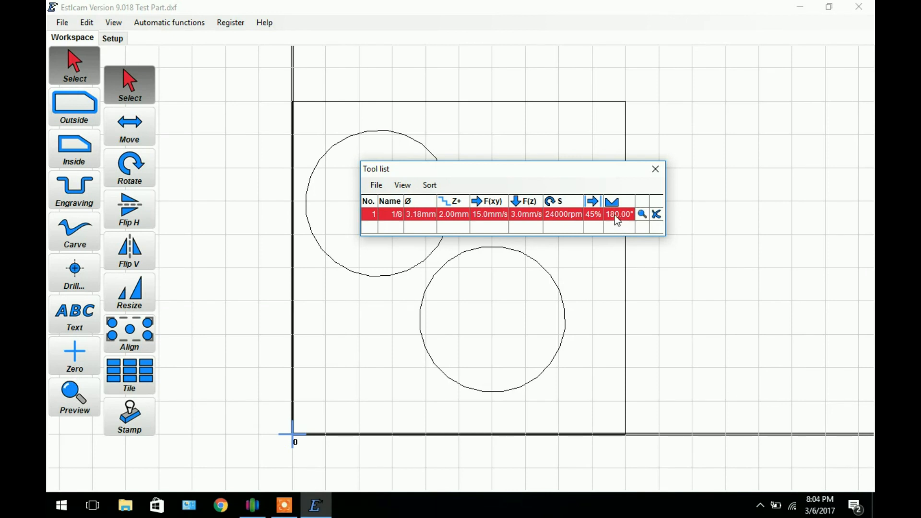
Step: Move the tool list aside and check the 1/8 tool's 15 mm/s XY feed
left_click_drag(511, 169, 521, 154)
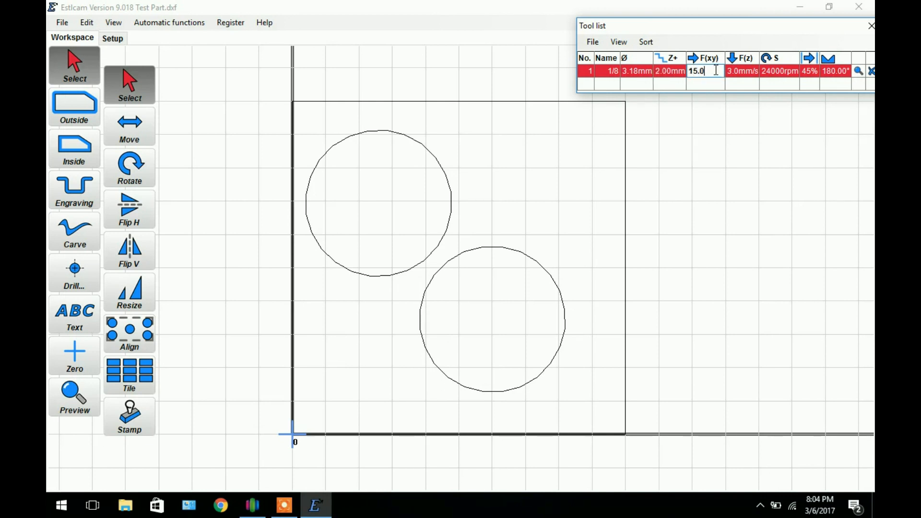
left_click(740, 72)
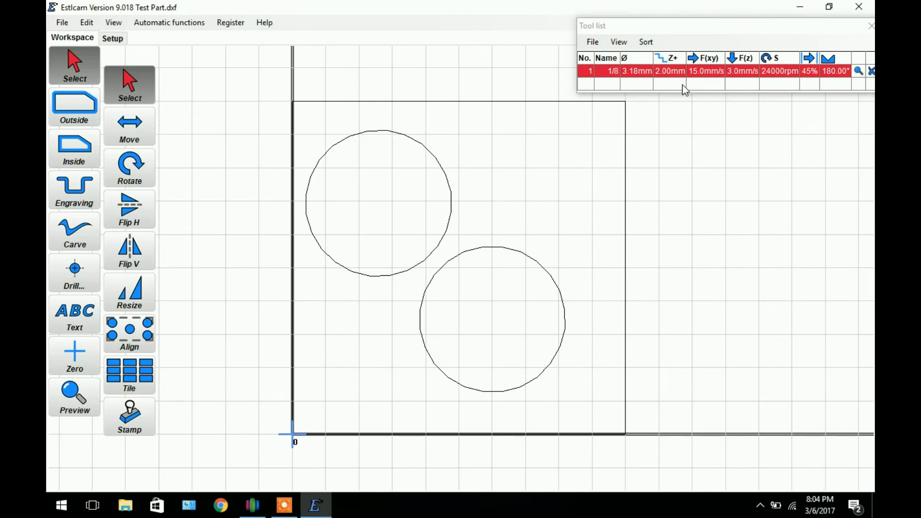
mouse_move(151, 124)
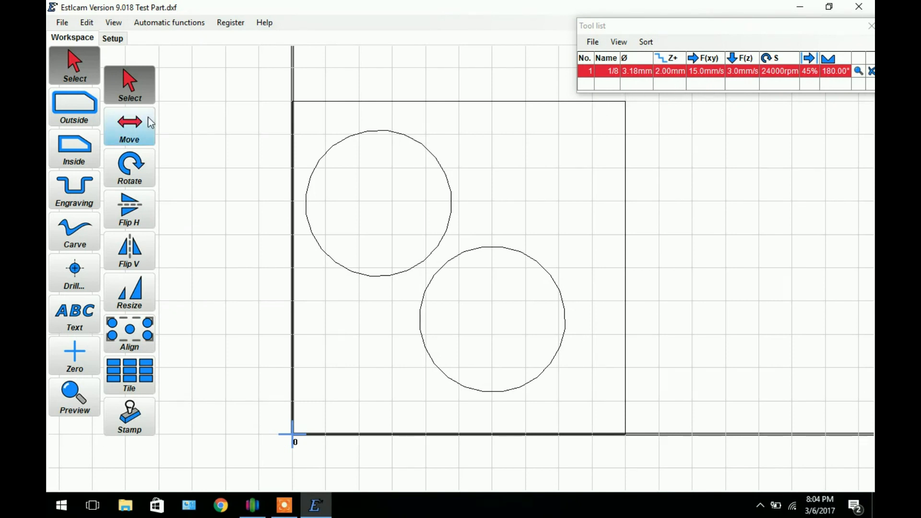
mouse_move(292, 112)
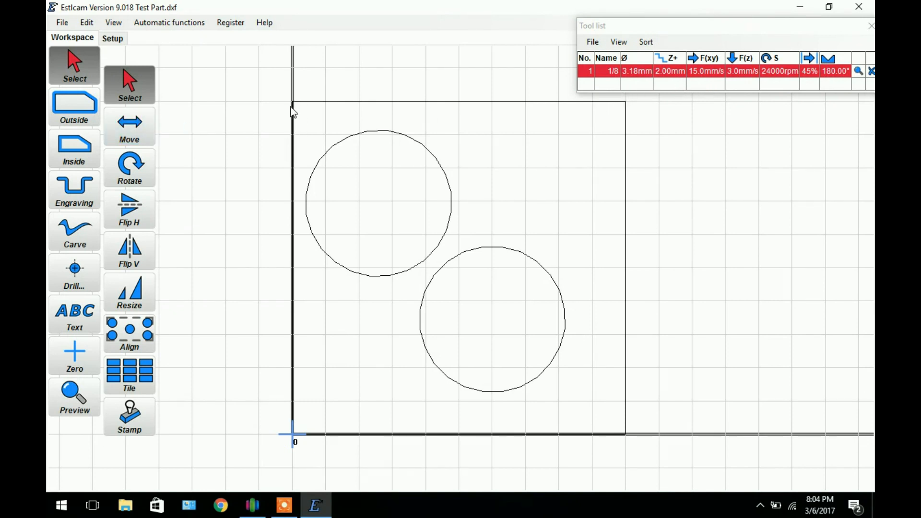
mouse_move(646, 92)
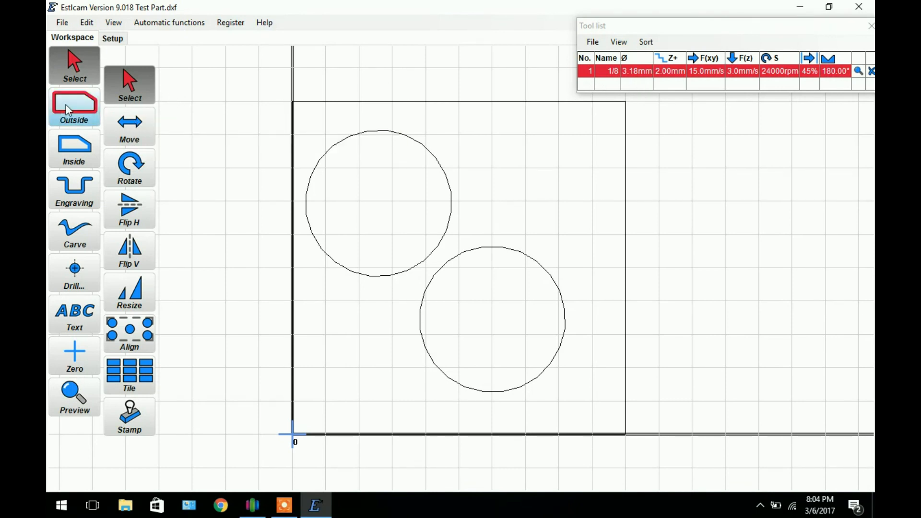
mouse_move(68, 107)
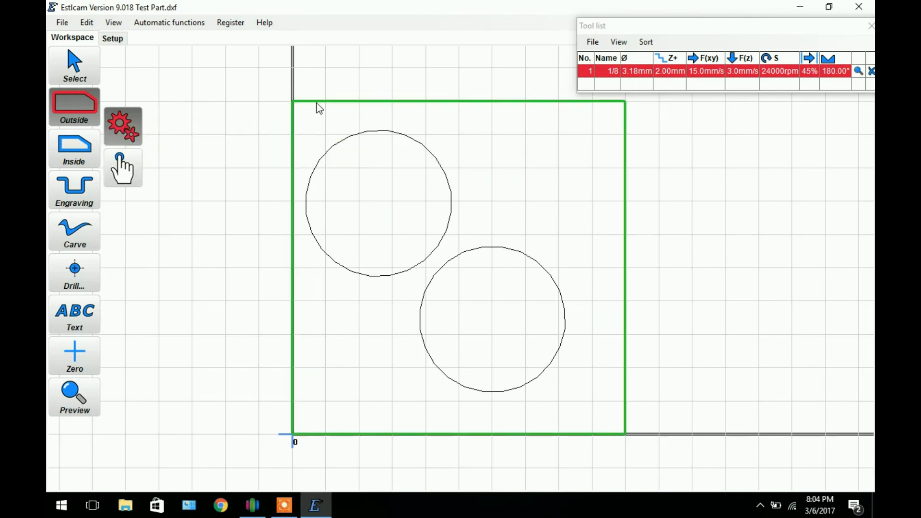
mouse_move(329, 107)
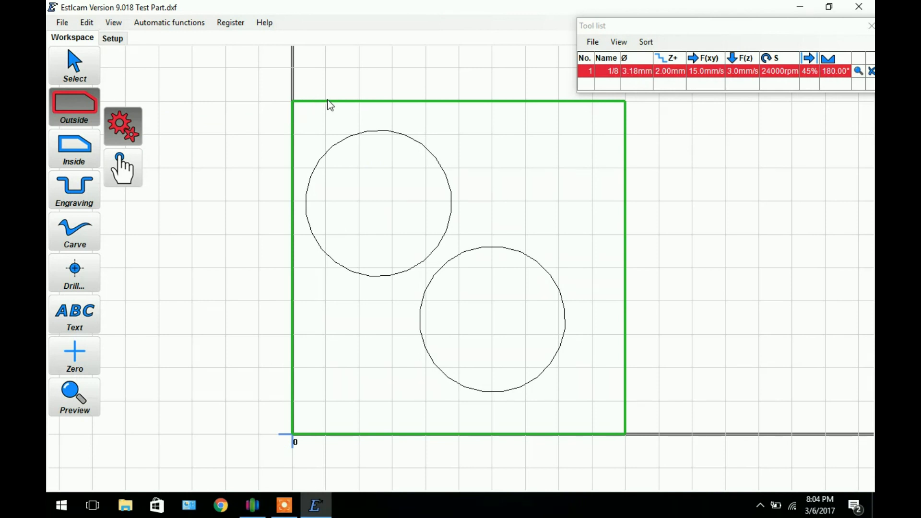
mouse_move(307, 123)
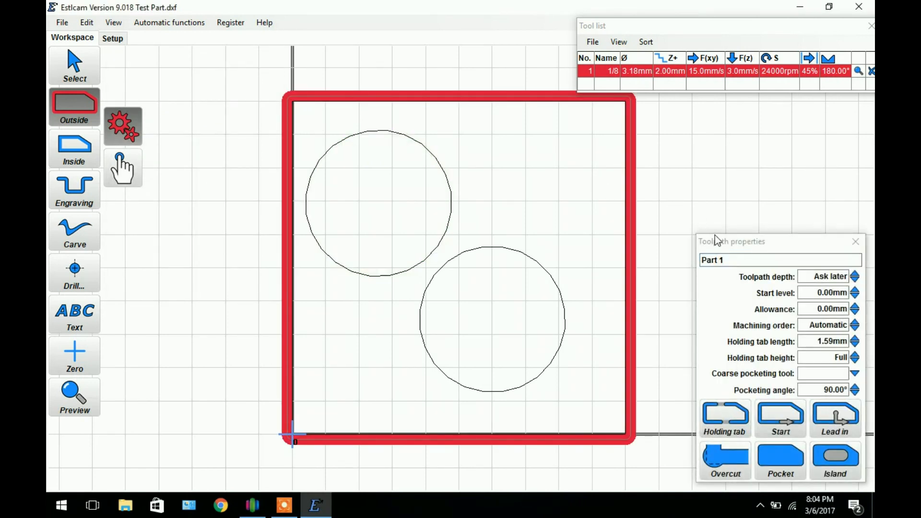
Step: Enter a Part 1 toolpath depth of 5 mm after trying 10
left_click_drag(731, 241, 392, 146)
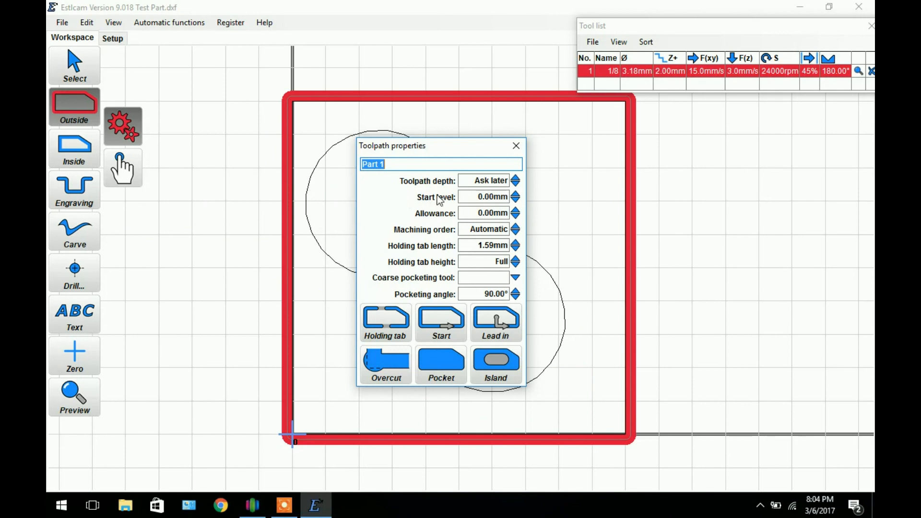
mouse_move(485, 180)
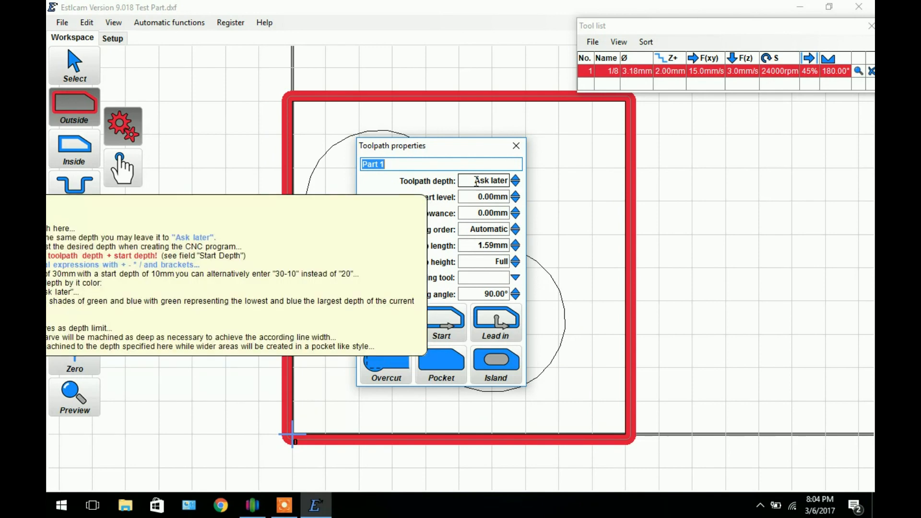
type("5.00mm")
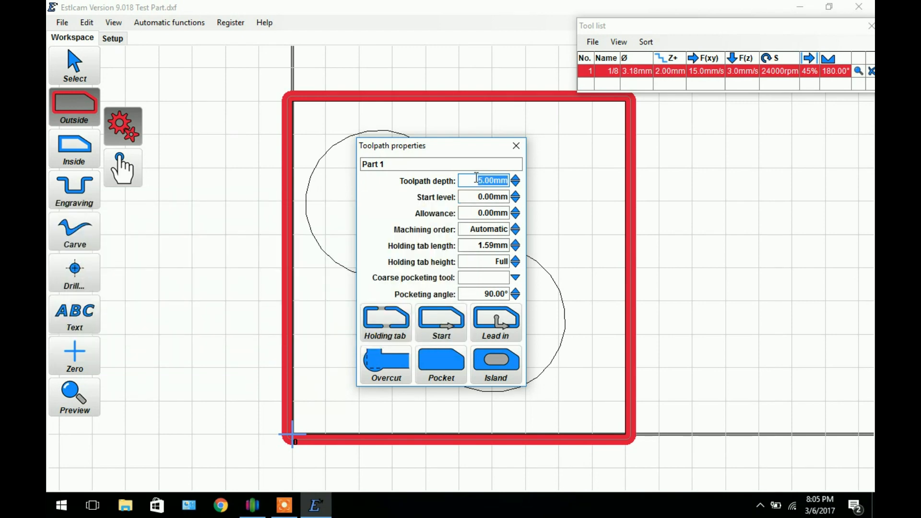
mouse_move(484, 180)
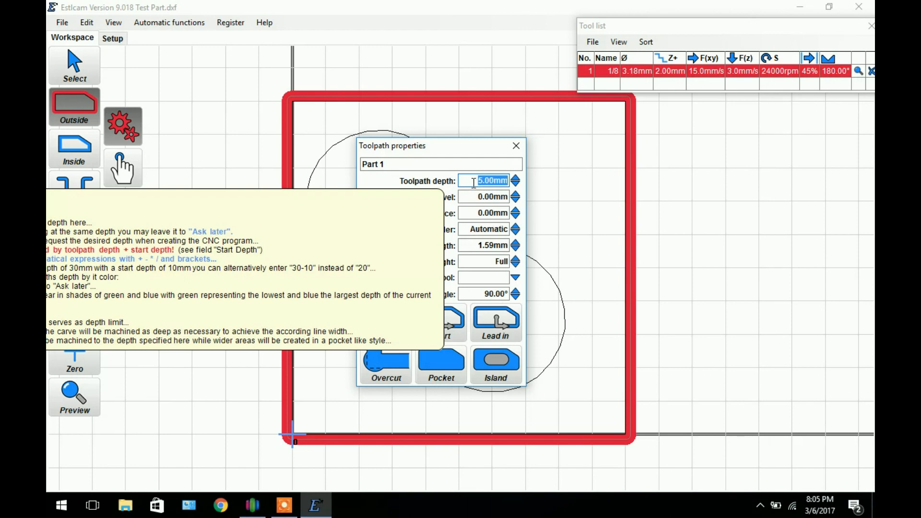
key("Delete")
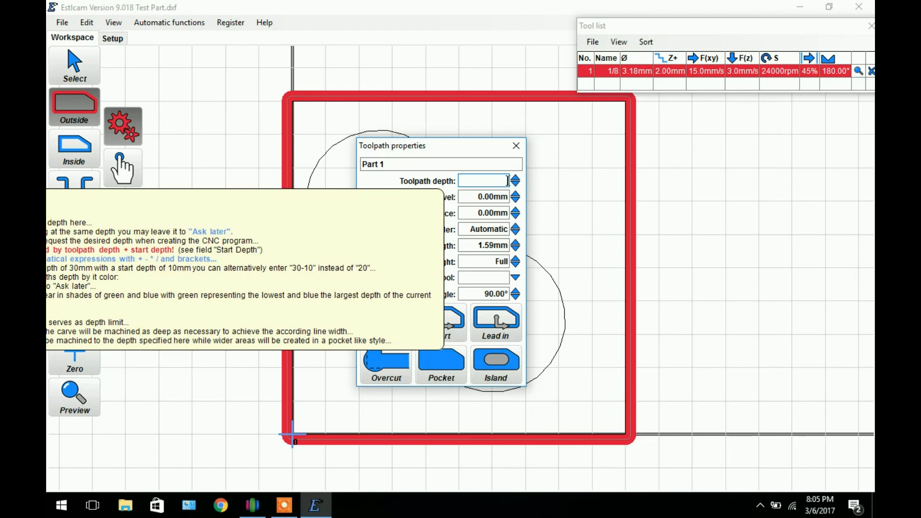
type("10")
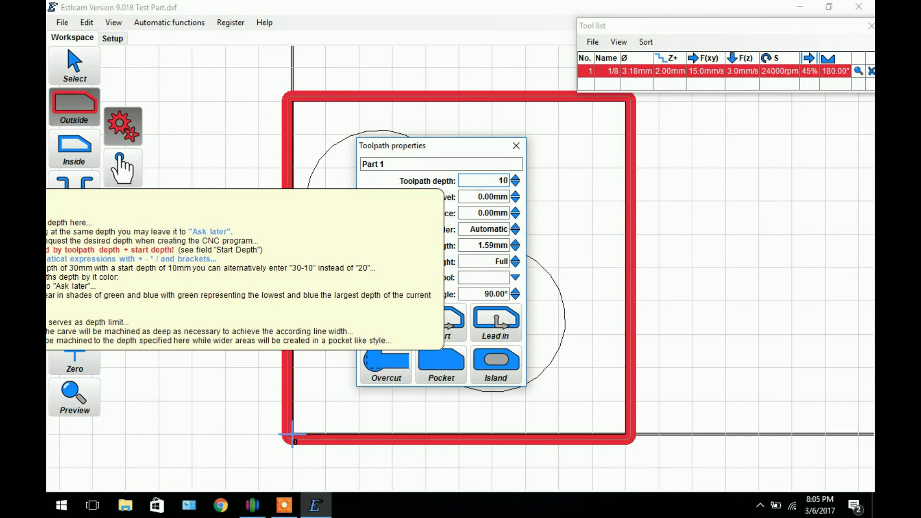
left_click(491, 181)
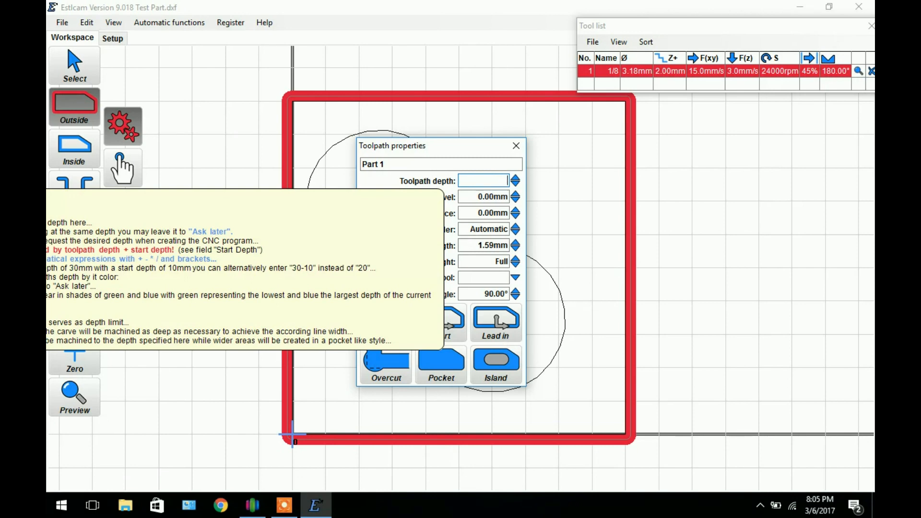
type("5")
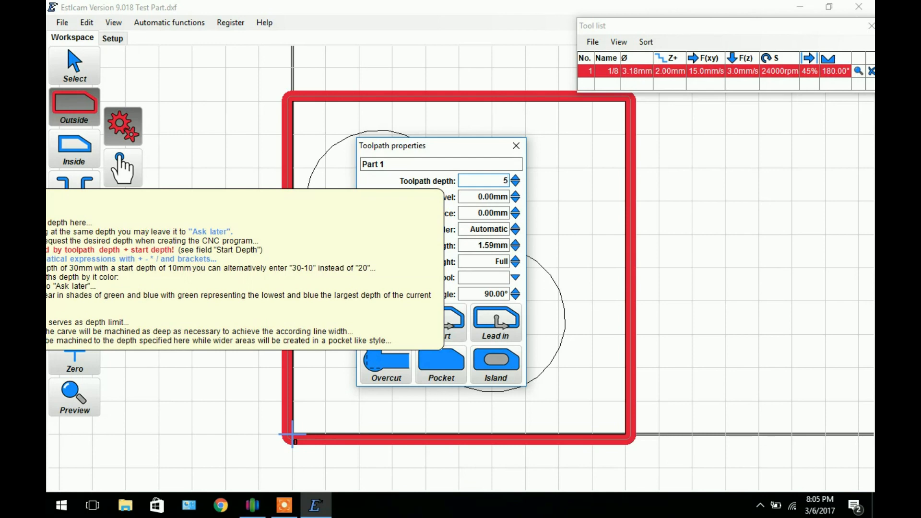
left_click(488, 181)
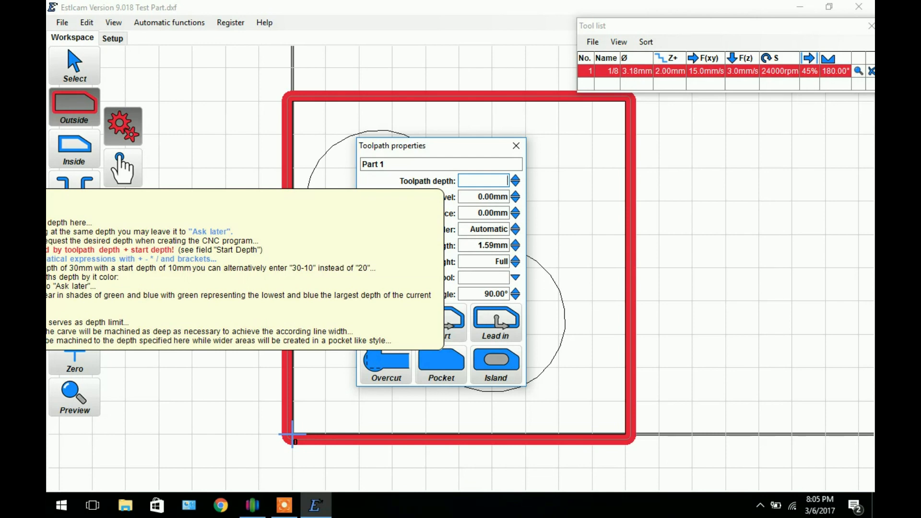
type("10")
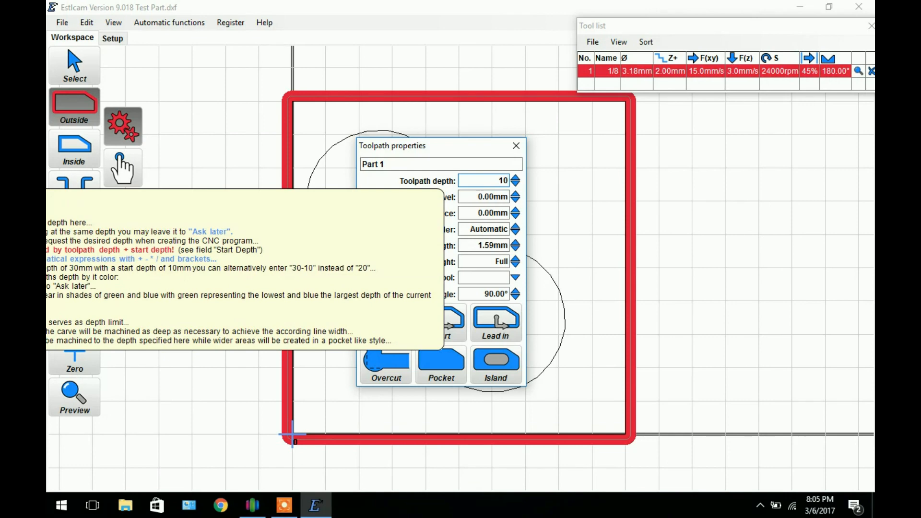
left_click(489, 181)
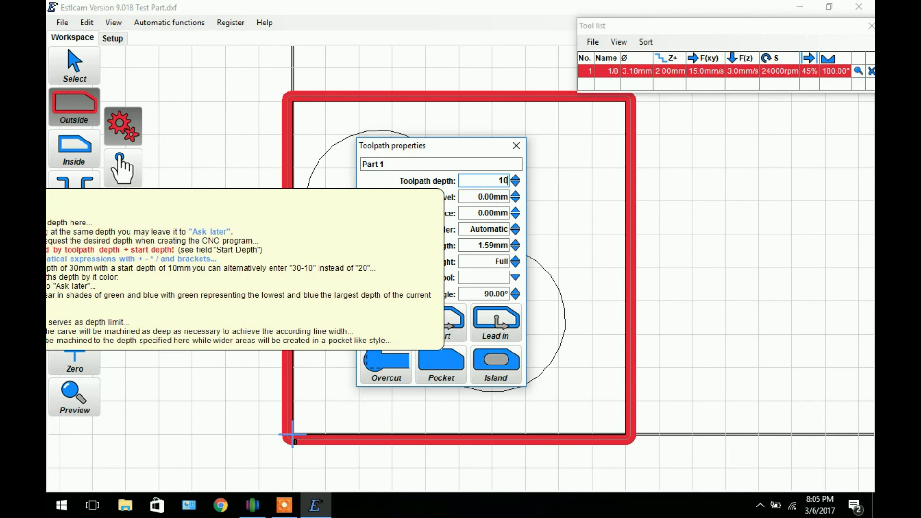
type("5")
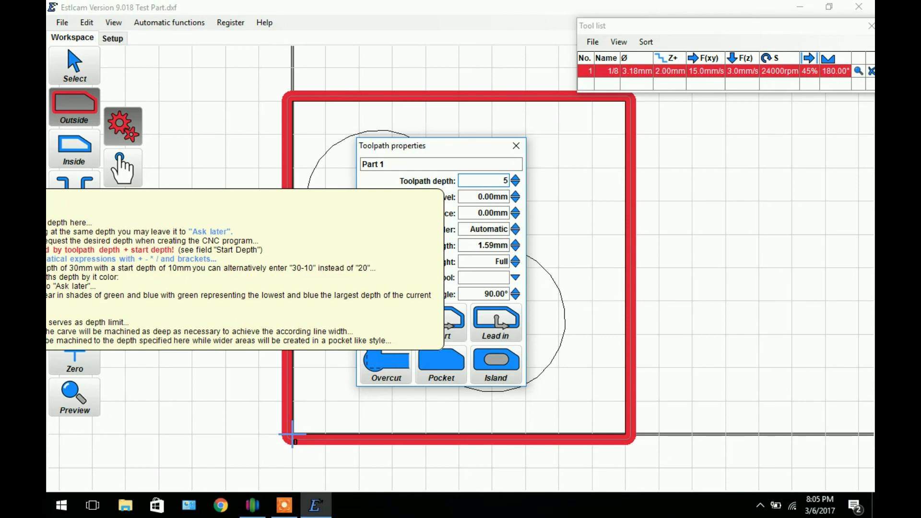
mouse_move(432, 247)
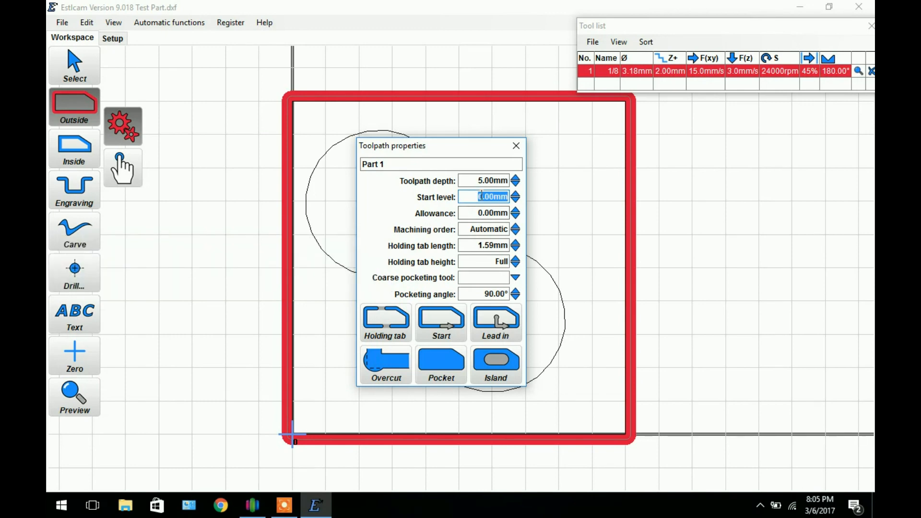
mouse_move(432, 218)
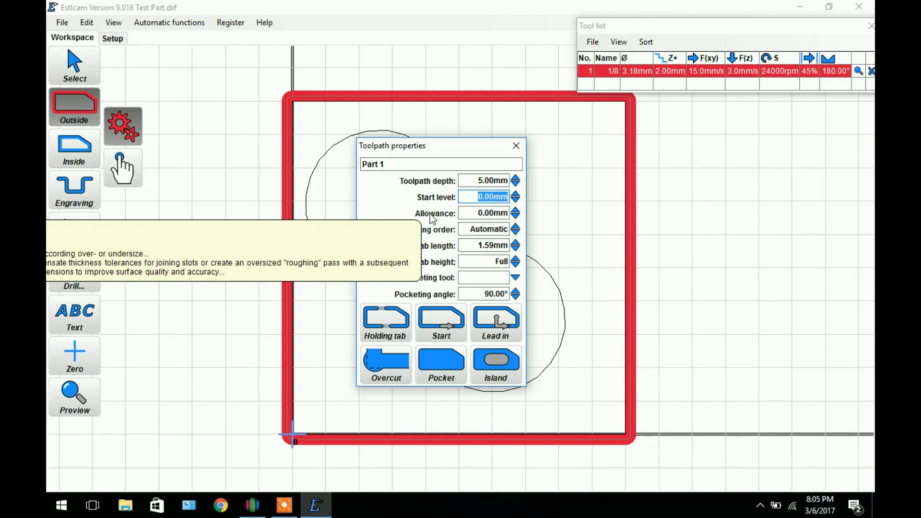
mouse_move(442, 213)
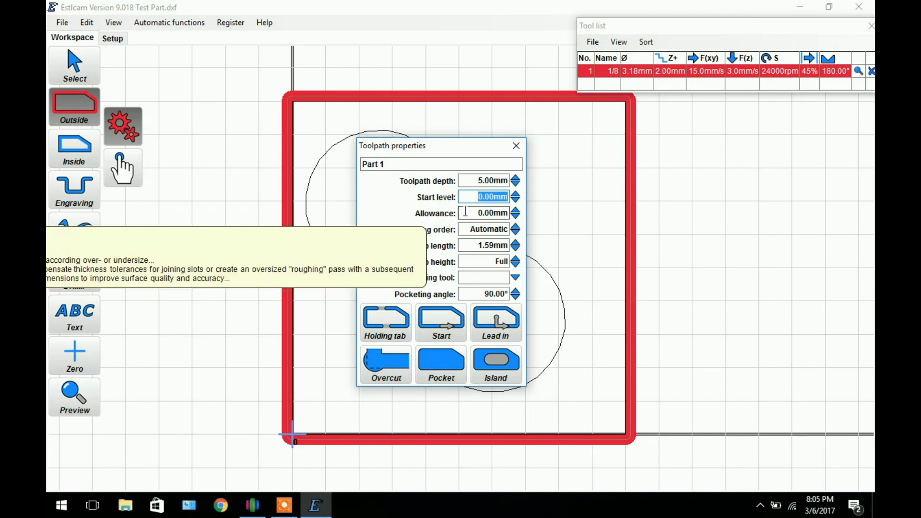
mouse_move(433, 260)
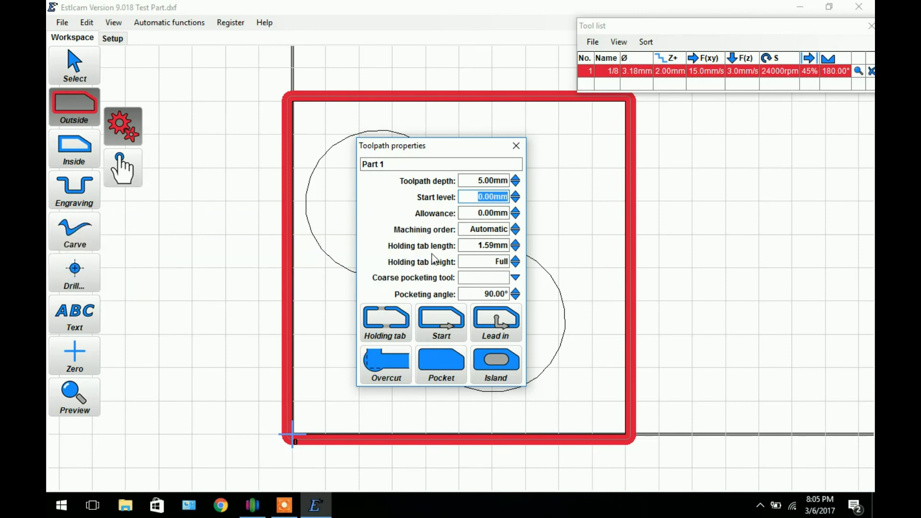
Step: Give Part 1 machining order 10 and a 2.00 mm holding tab height
left_click(483, 230)
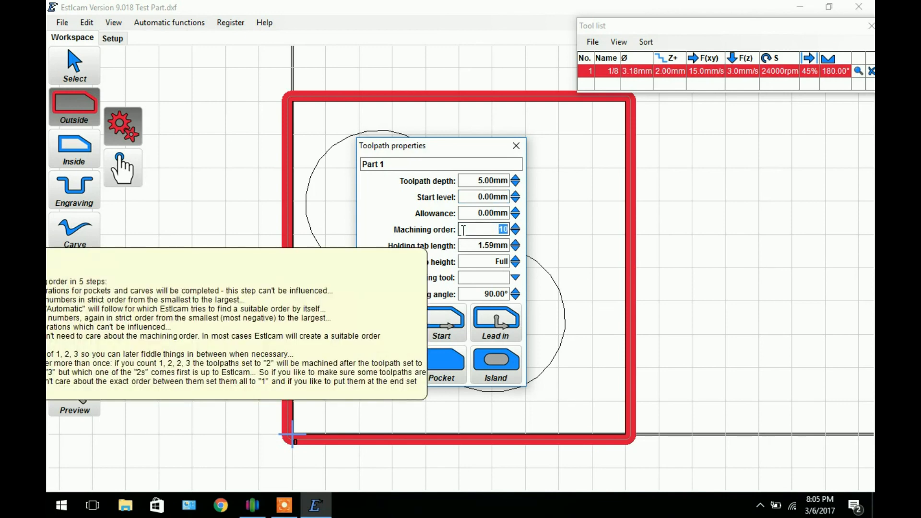
mouse_move(476, 240)
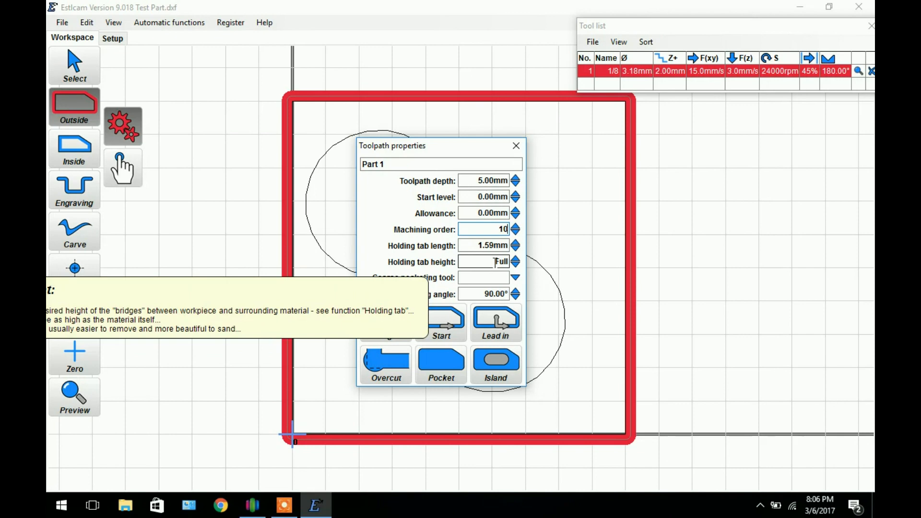
left_click(485, 262)
type("2")
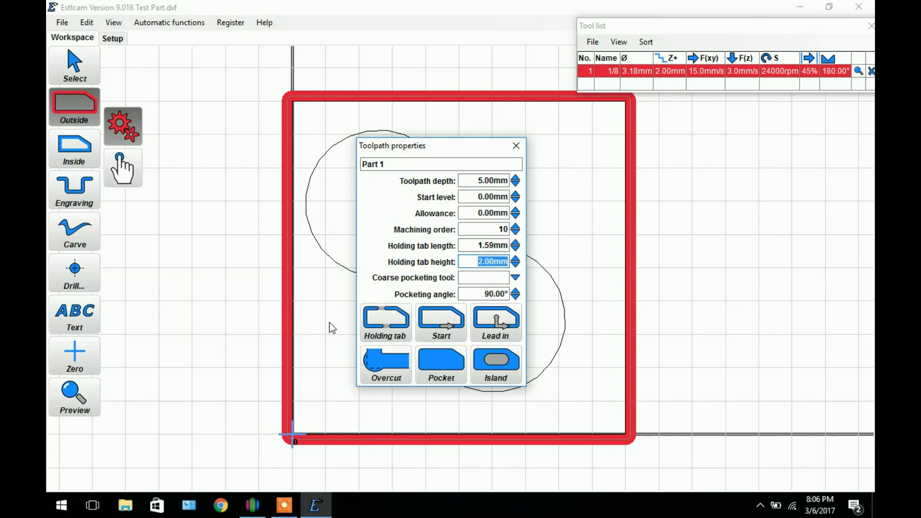
mouse_move(389, 318)
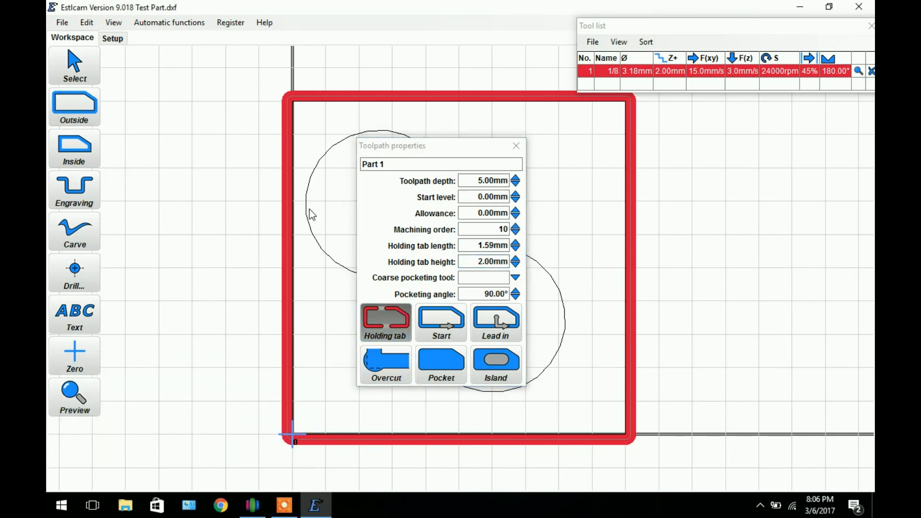
mouse_move(433, 114)
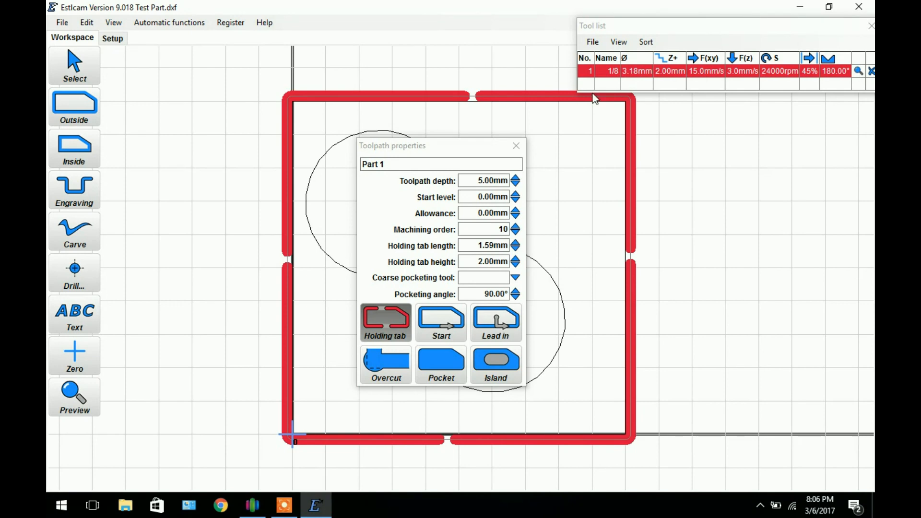
mouse_move(442, 211)
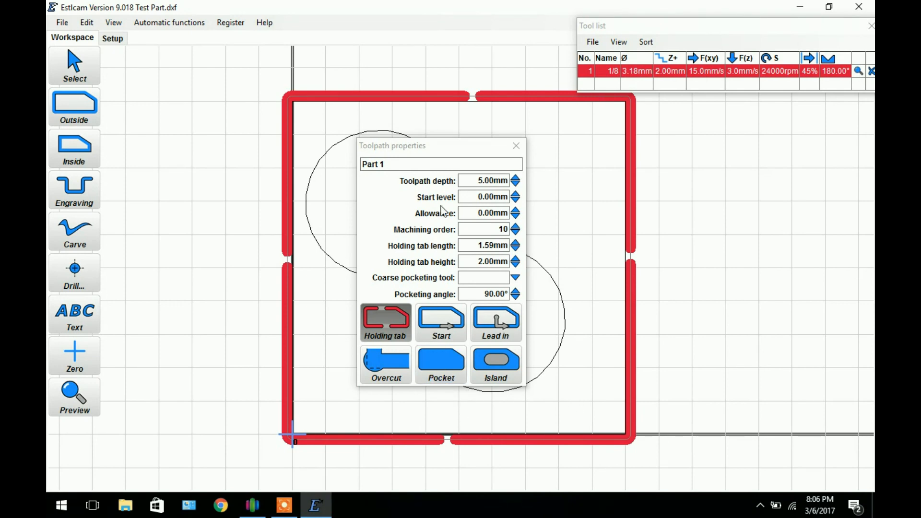
mouse_move(372, 289)
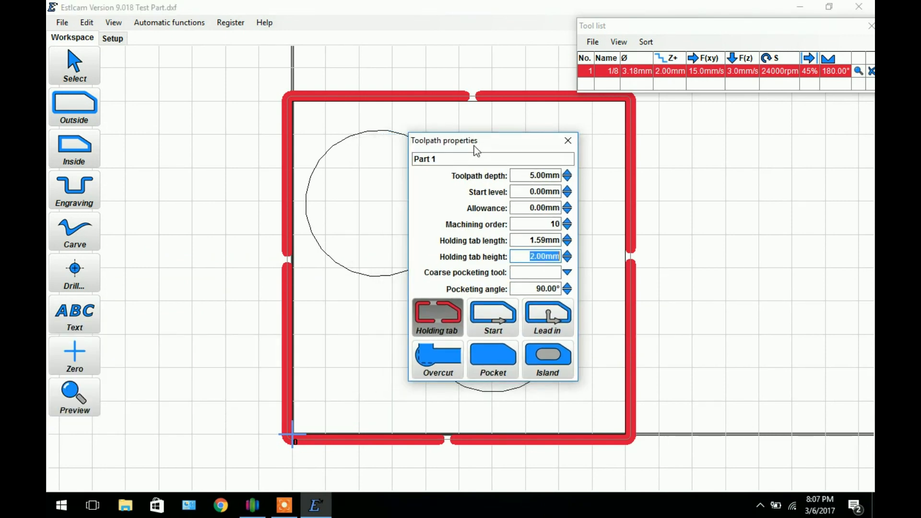
Step: Close the Part 1 toolpath properties after placing the four tabs
left_click(568, 141)
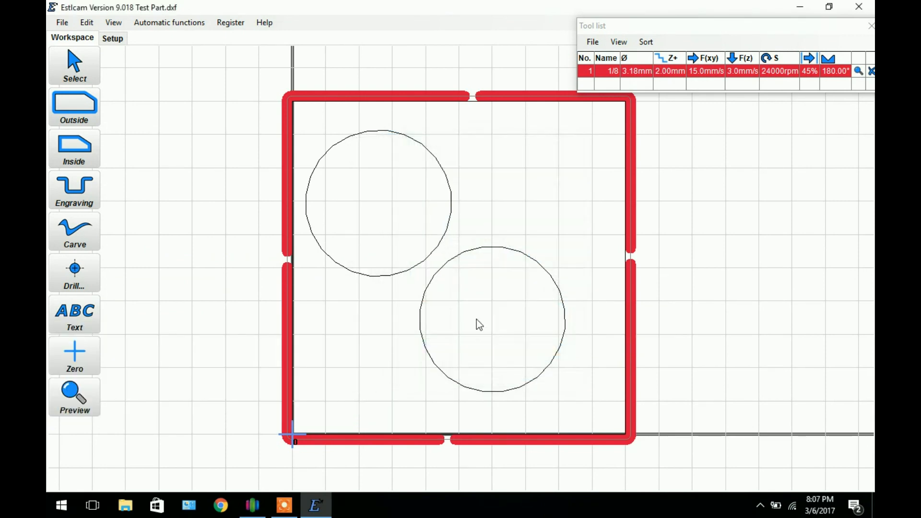
mouse_move(269, 426)
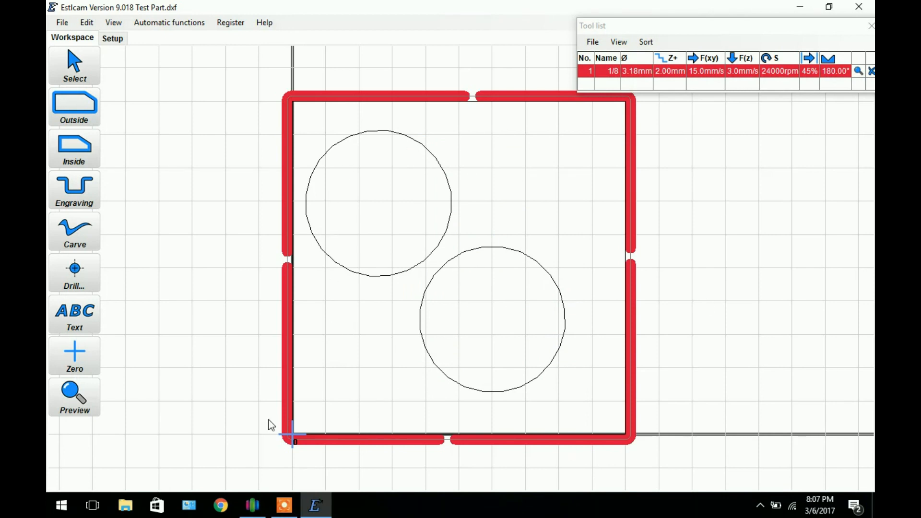
mouse_move(88, 101)
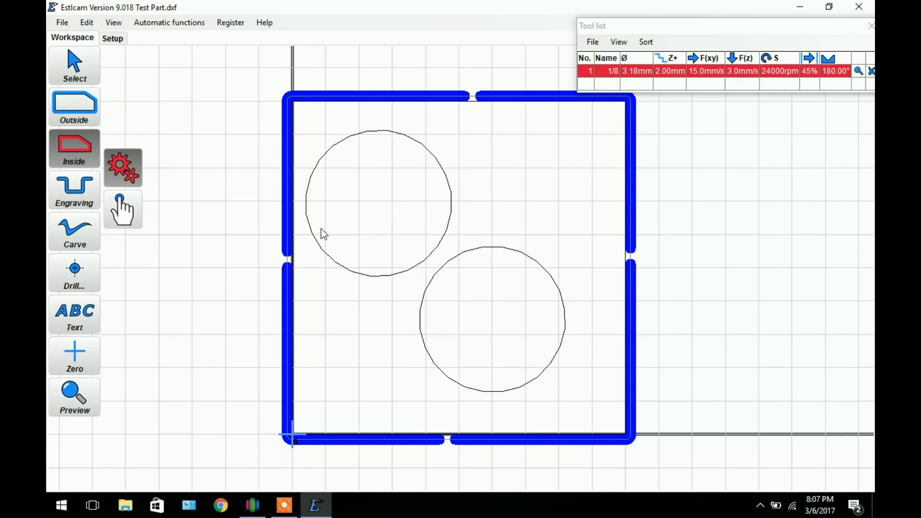
mouse_move(400, 240)
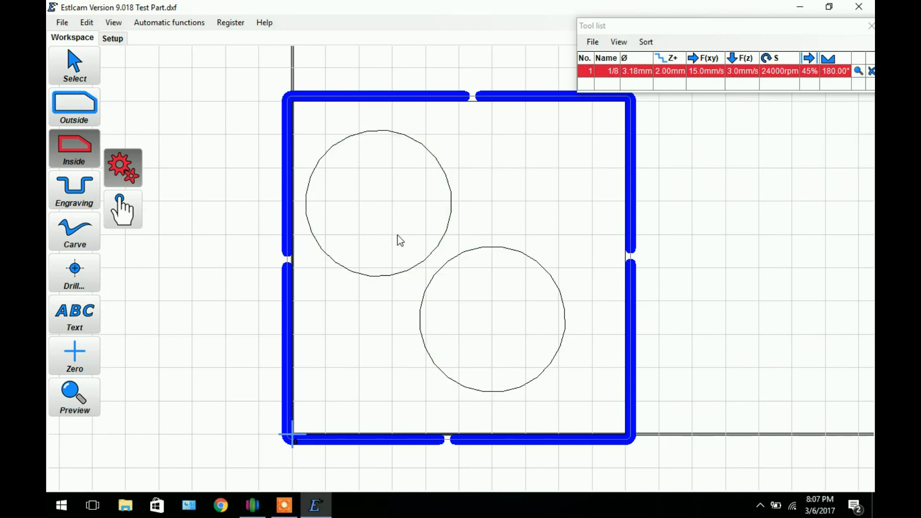
mouse_move(378, 257)
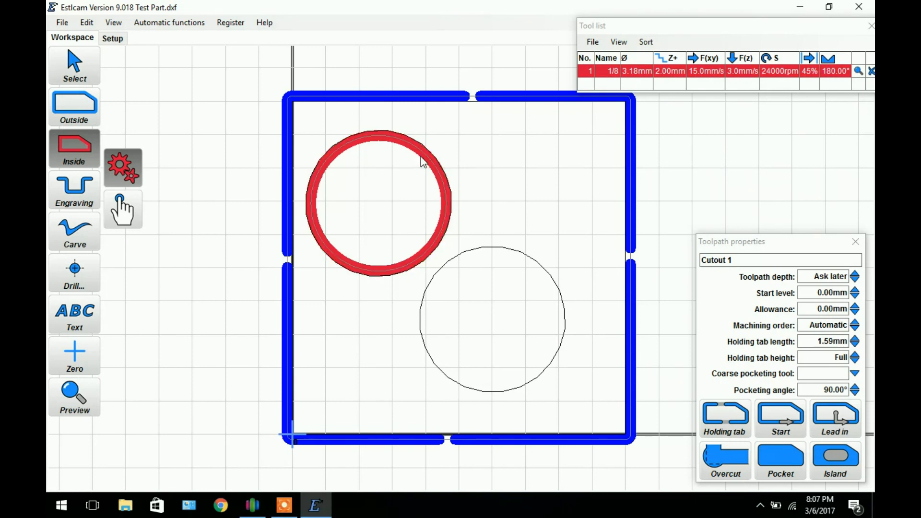
mouse_move(761, 248)
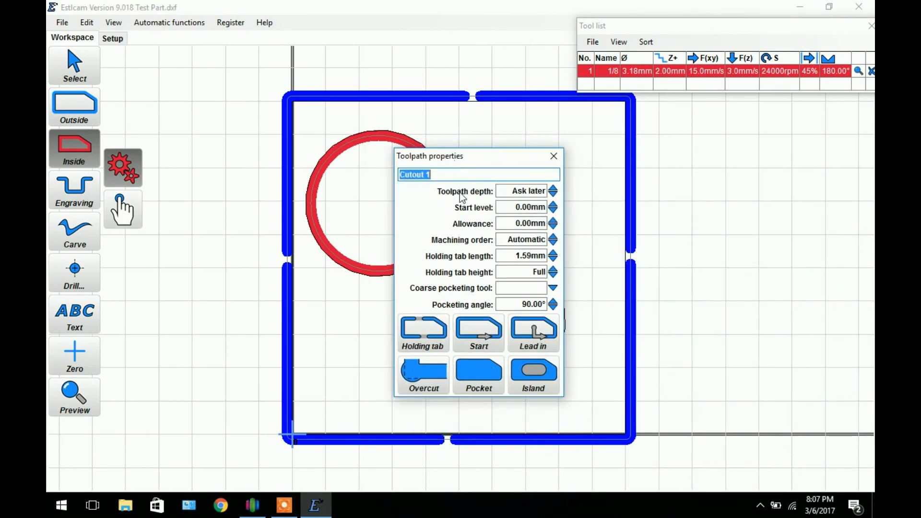
Step: Set Cutout 1's depth, order 20 and start point, then close its settings
left_click(521, 190)
type("5")
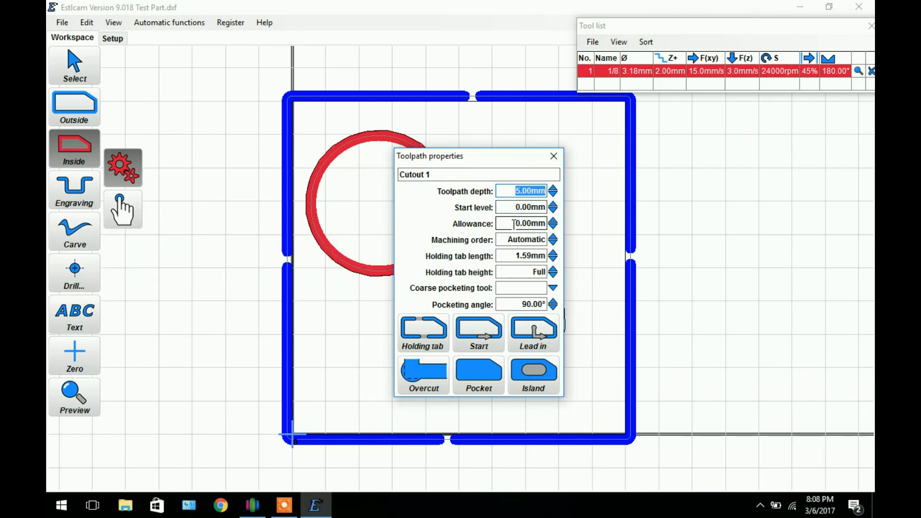
mouse_move(522, 240)
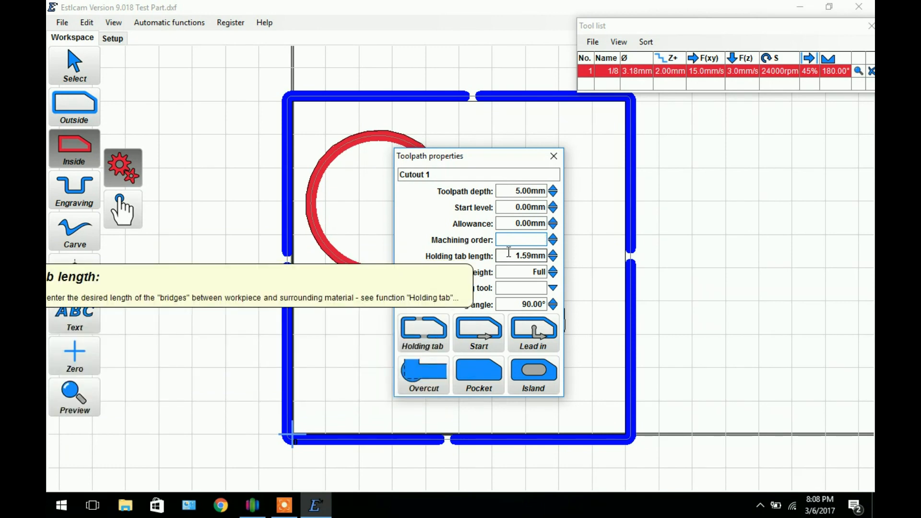
type("20")
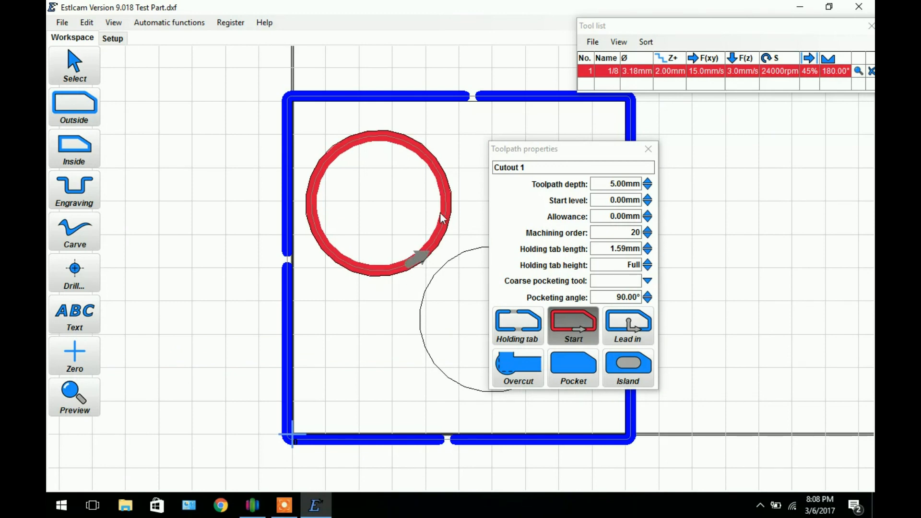
mouse_move(714, 127)
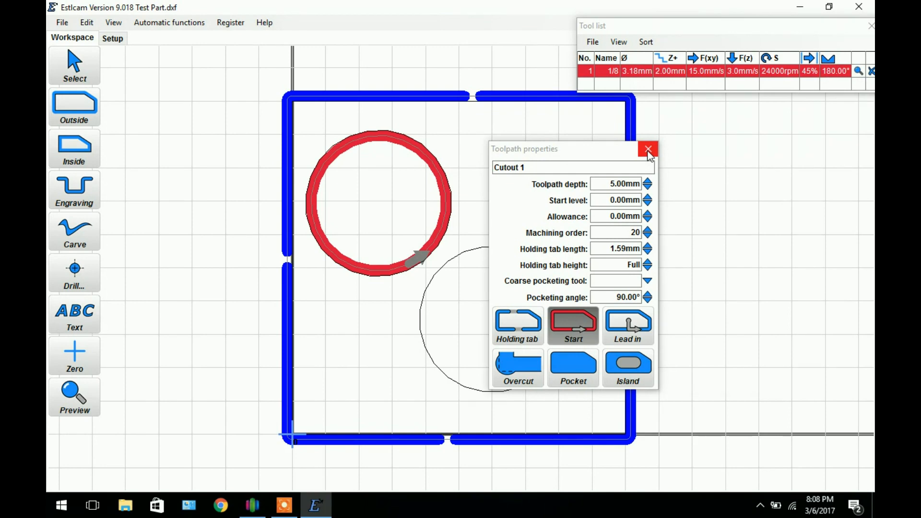
left_click(647, 148)
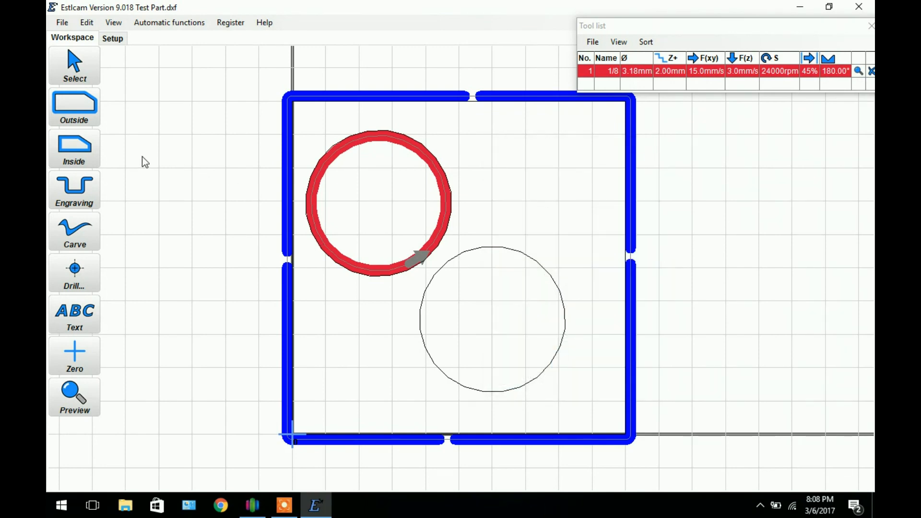
mouse_move(380, 271)
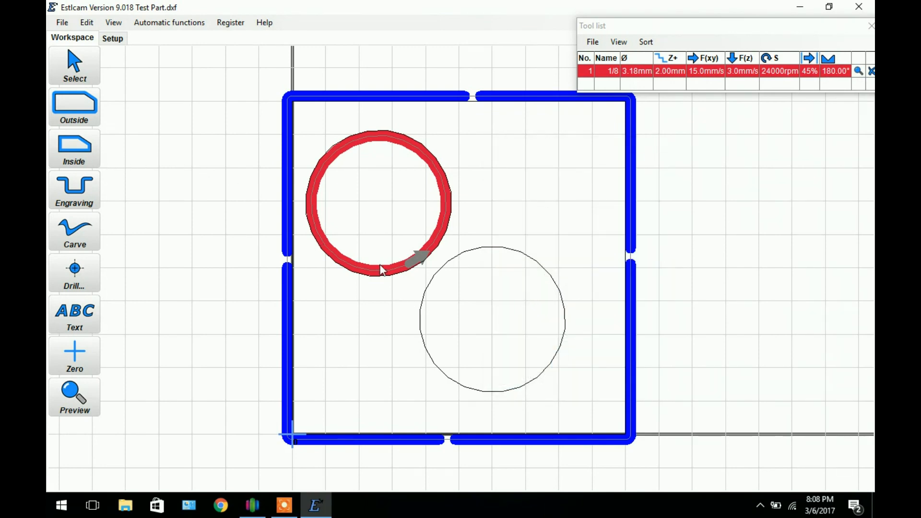
mouse_move(83, 141)
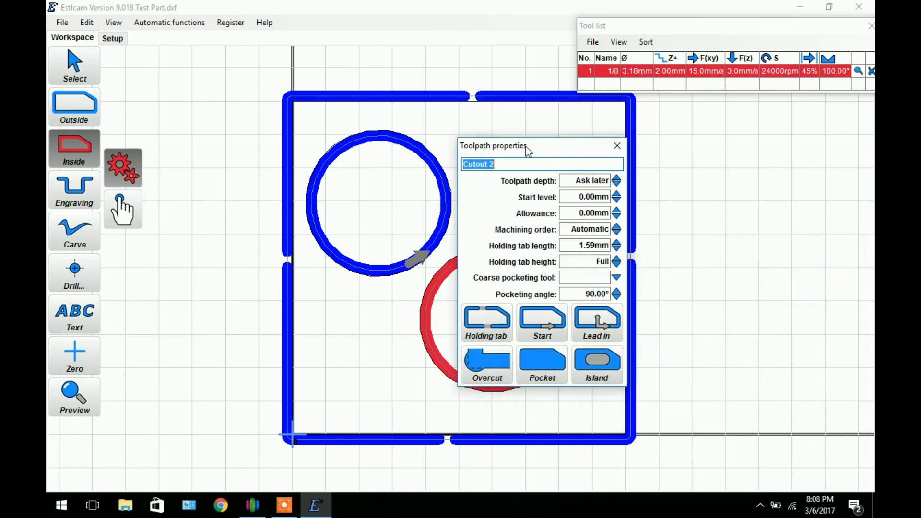
Step: Make the lower-right circle Cutout 2, a pocket 2.50 mm deep at machining order 1
left_click(522, 362)
type("1")
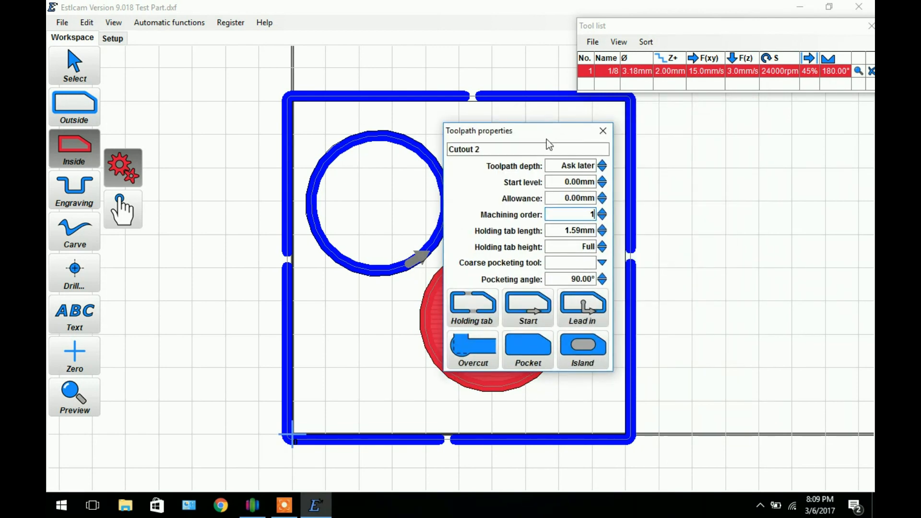
mouse_move(571, 166)
type("2.5")
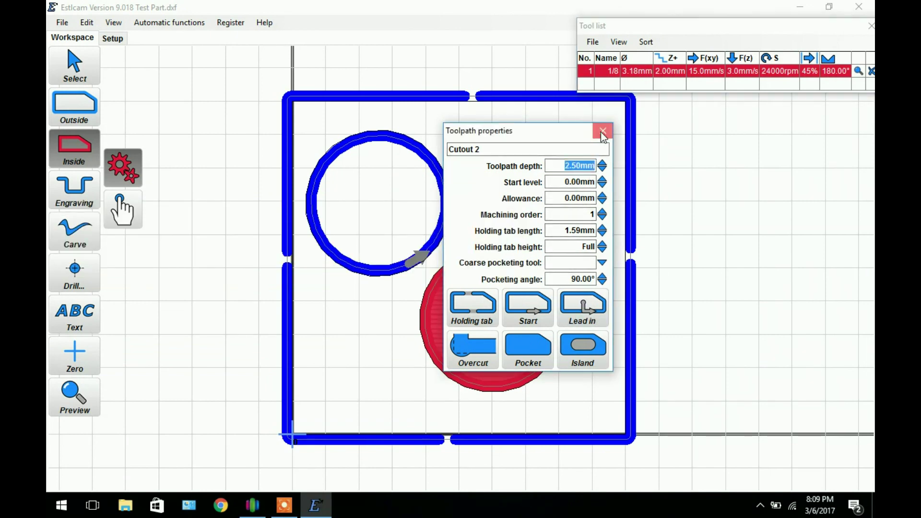
left_click(603, 131)
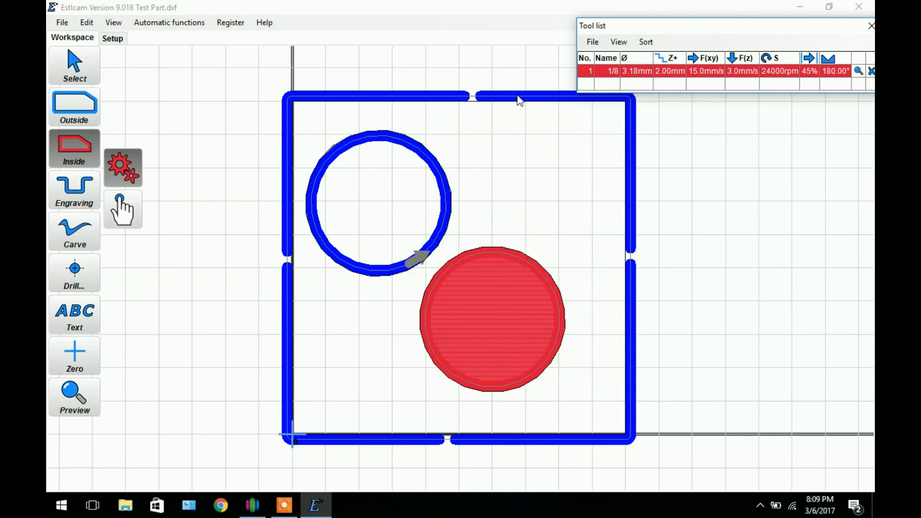
mouse_move(546, 295)
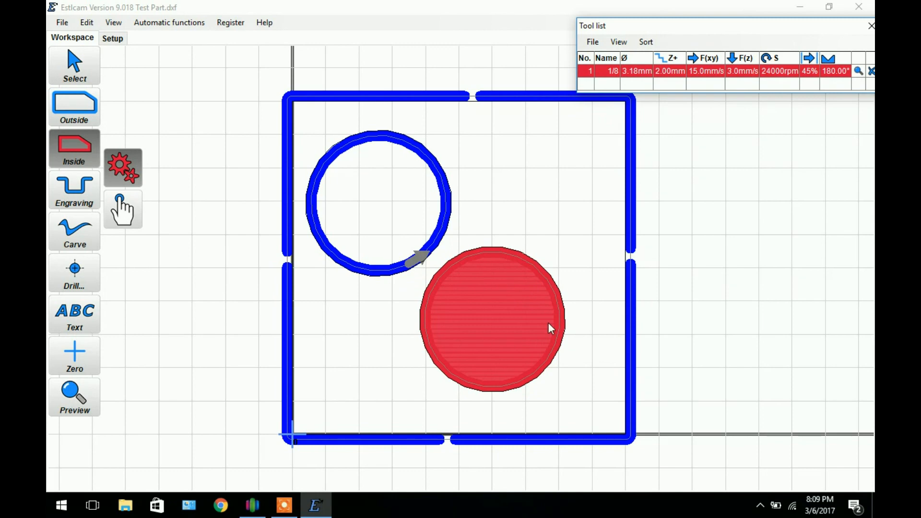
mouse_move(74, 408)
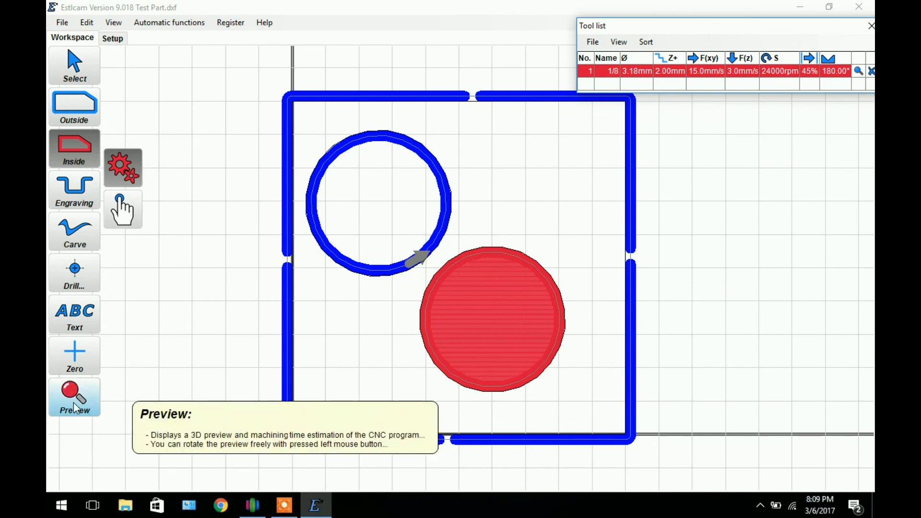
Step: Show the preview listing Cutout 2 first, then Part 1 and Cutout 1, estimated 4:38
left_click(74, 397)
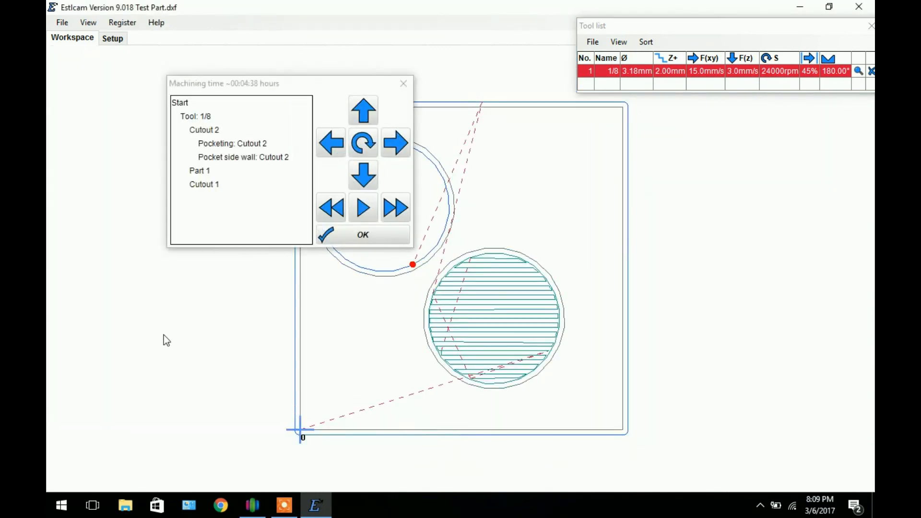
Step: Move the time window aside and rotate the preview through tilted and edge-on views of tabs, then close it
left_click_drag(223, 83, 126, 36)
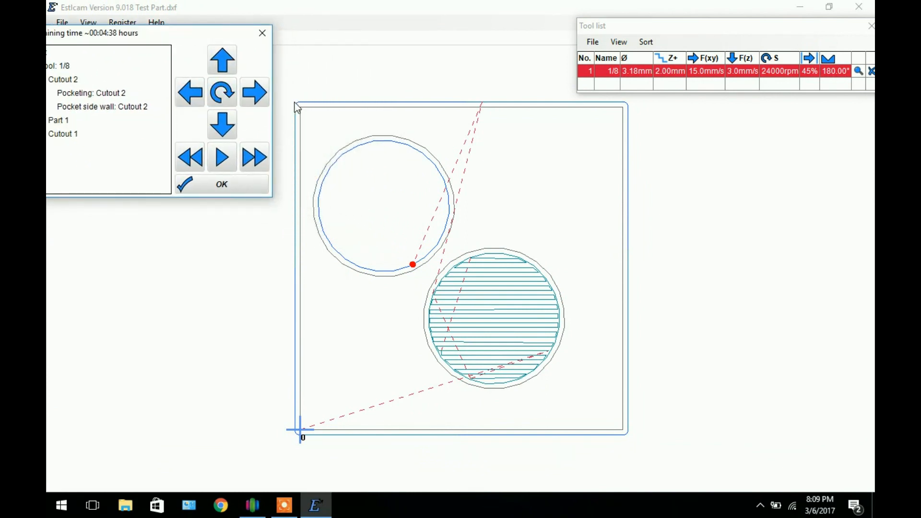
mouse_move(477, 194)
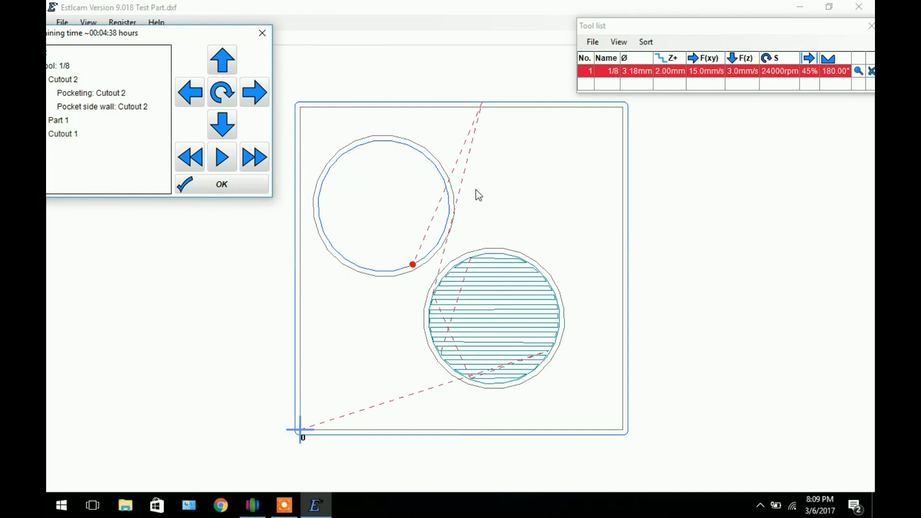
mouse_move(447, 239)
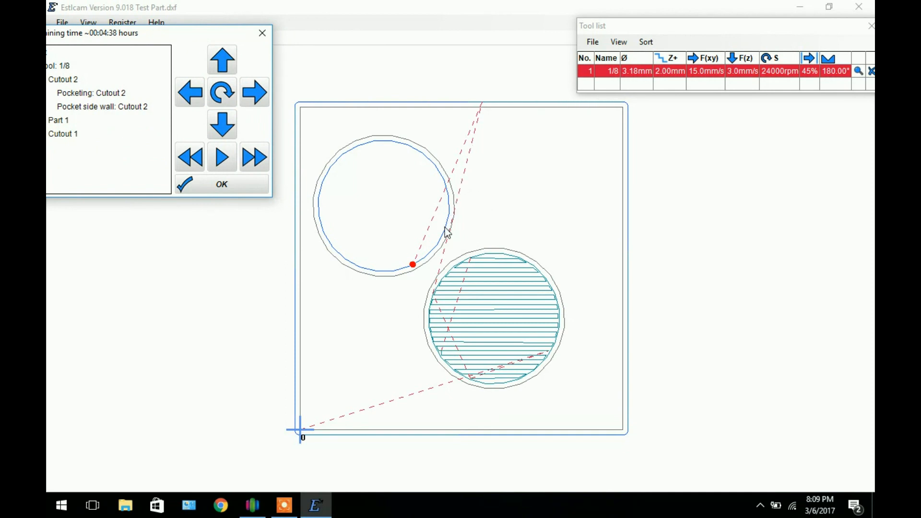
mouse_move(451, 169)
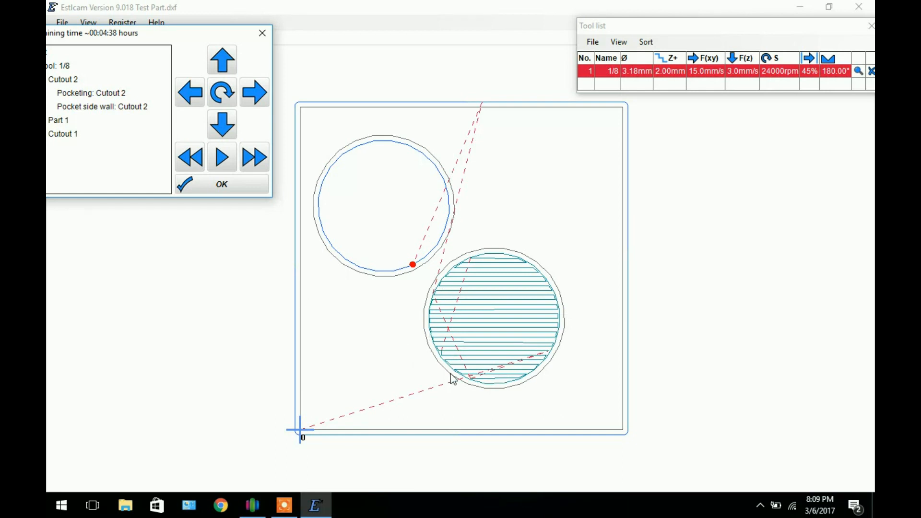
mouse_move(493, 362)
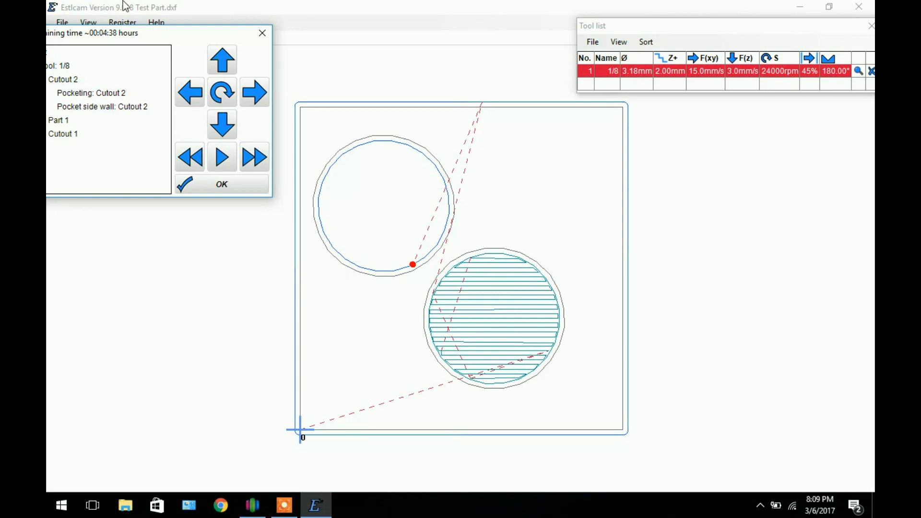
mouse_move(221, 60)
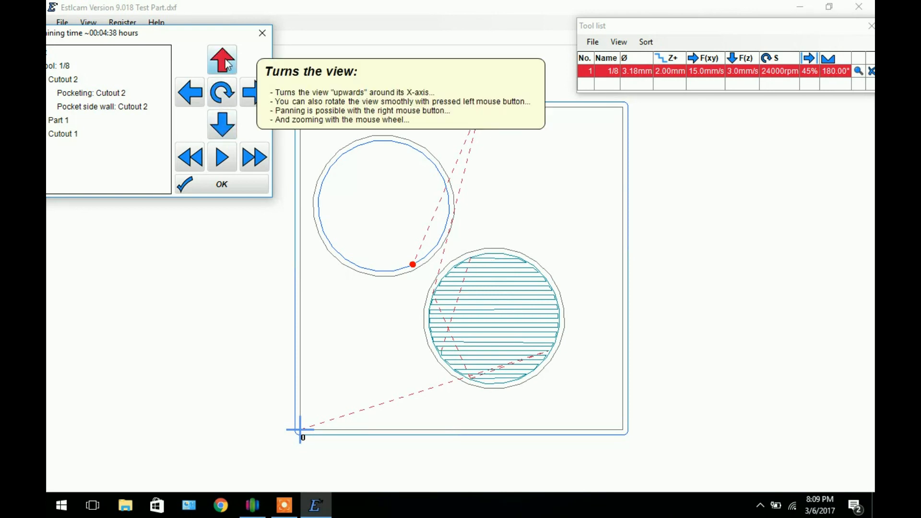
left_click(222, 59)
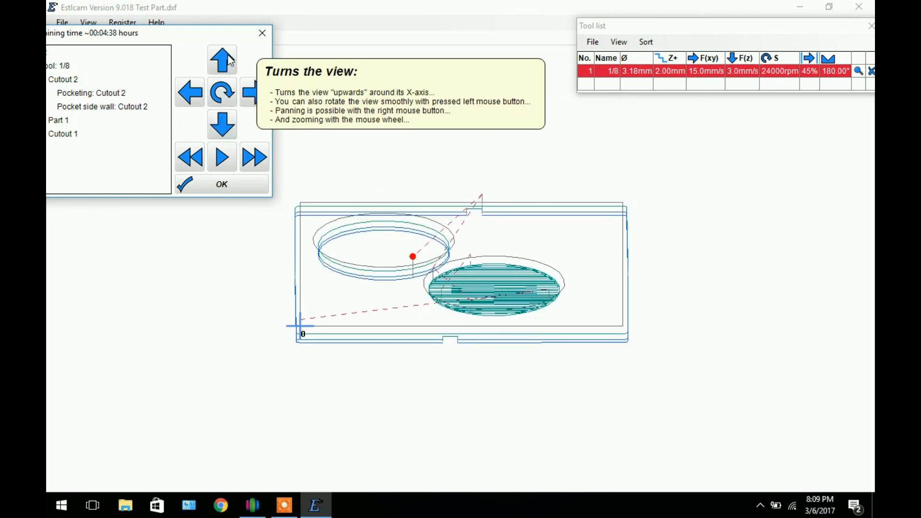
left_click(222, 92)
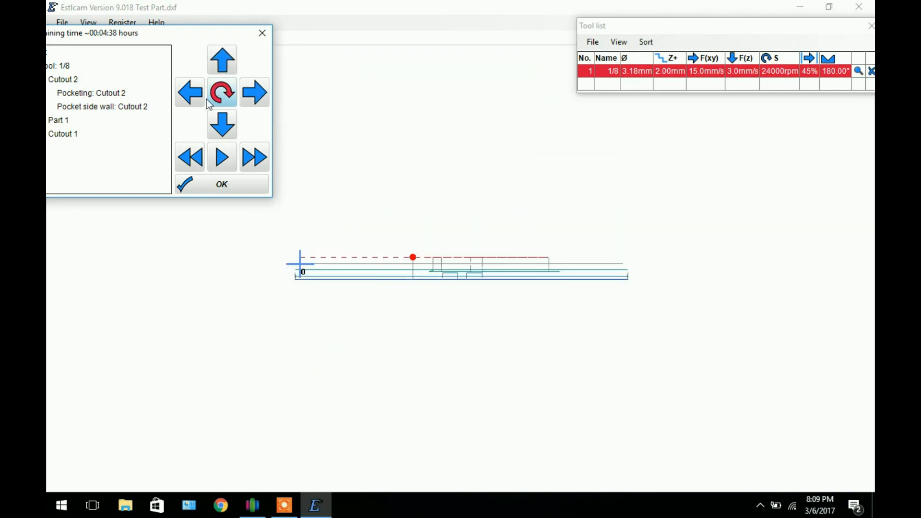
left_click(222, 124)
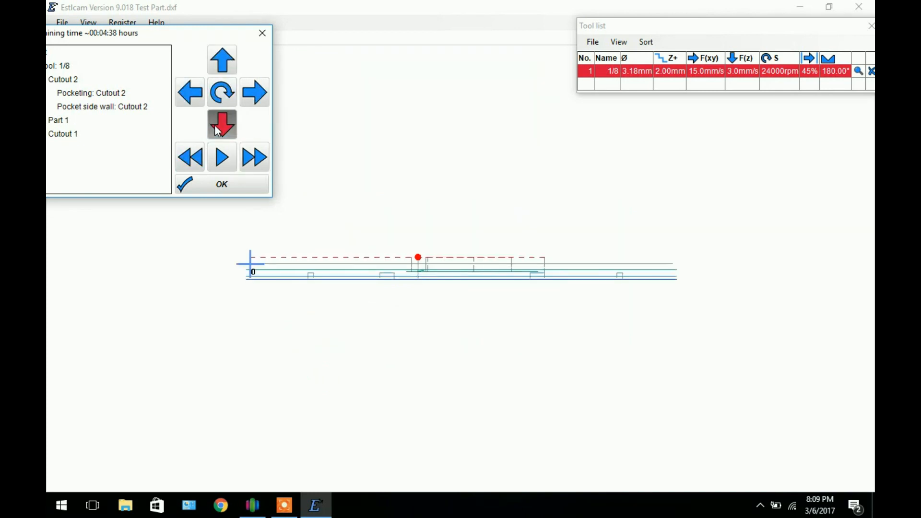
left_click(222, 124)
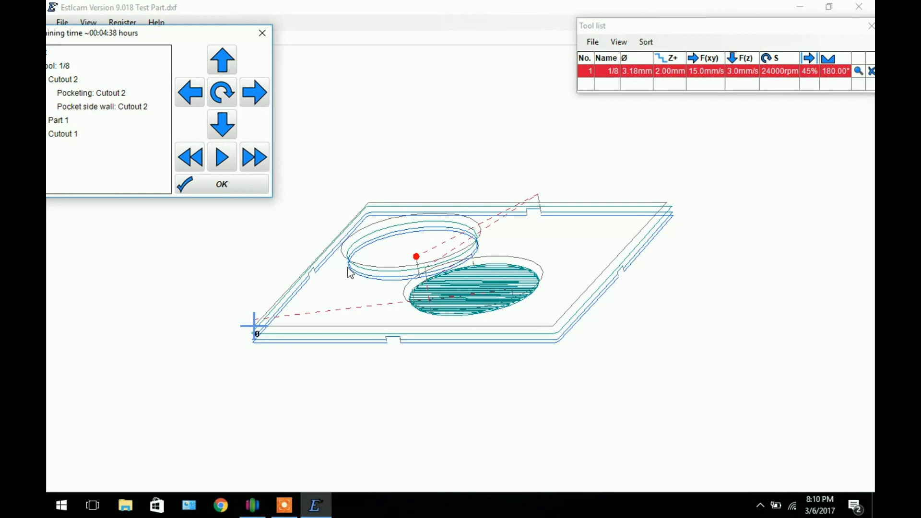
mouse_move(369, 298)
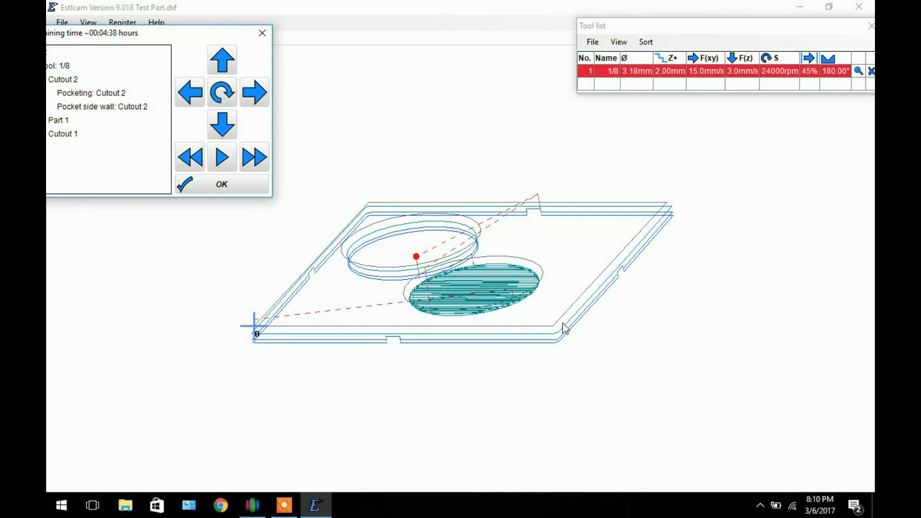
mouse_move(383, 318)
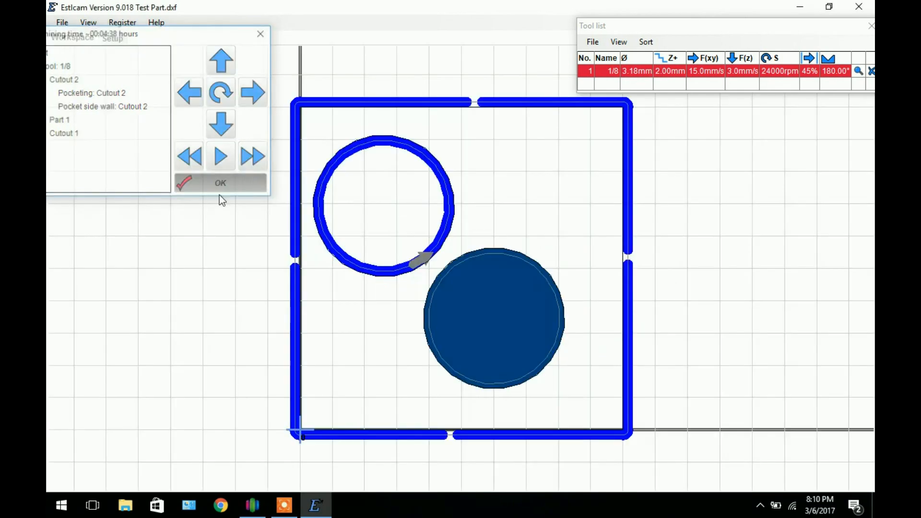
left_click(221, 183)
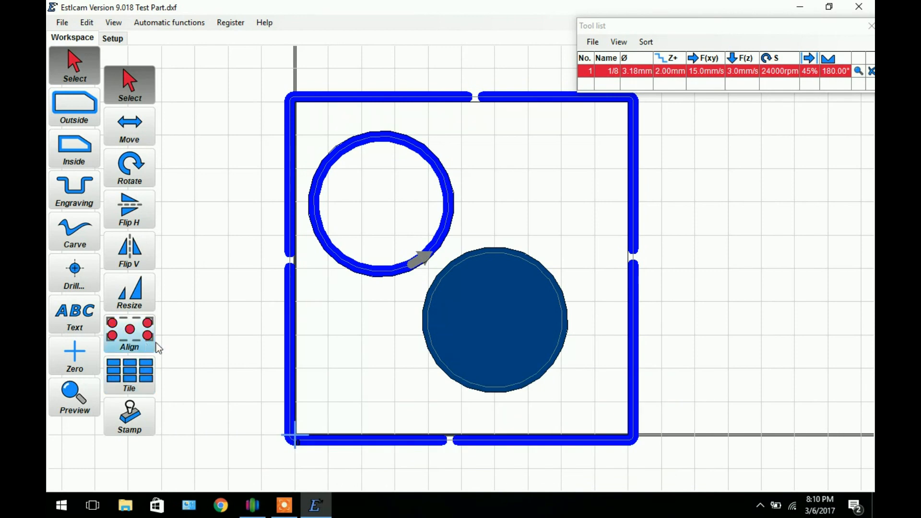
mouse_move(232, 134)
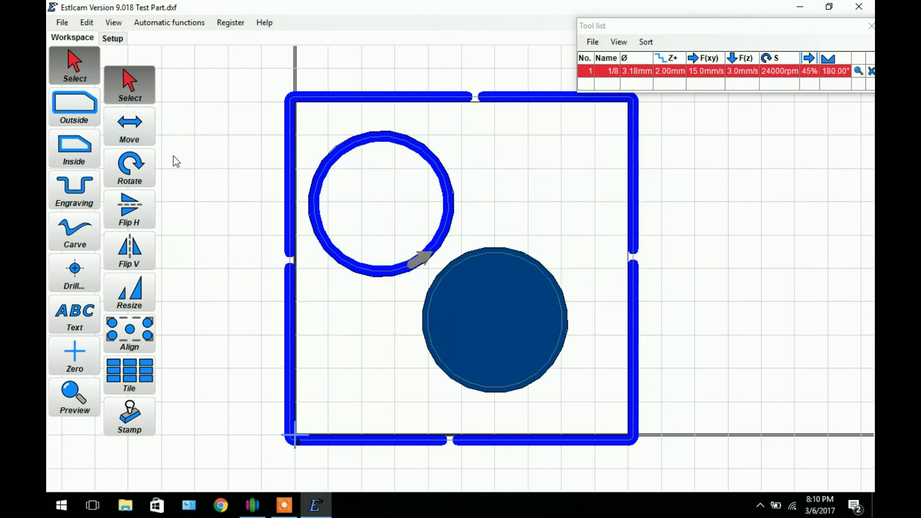
mouse_move(149, 256)
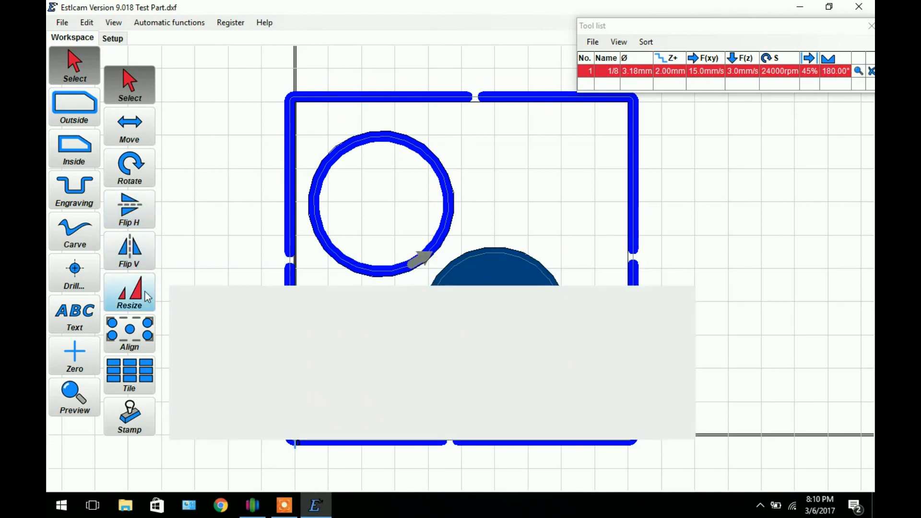
mouse_move(129, 333)
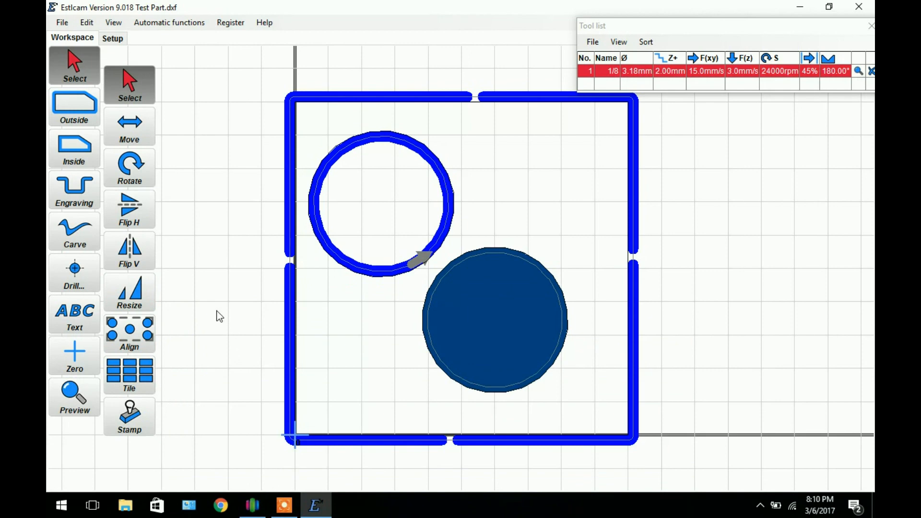
mouse_move(228, 215)
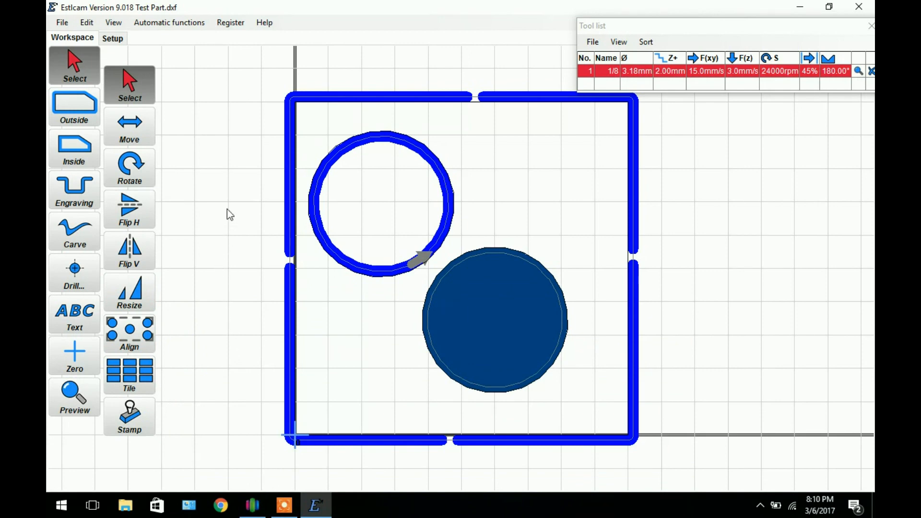
mouse_move(60, 242)
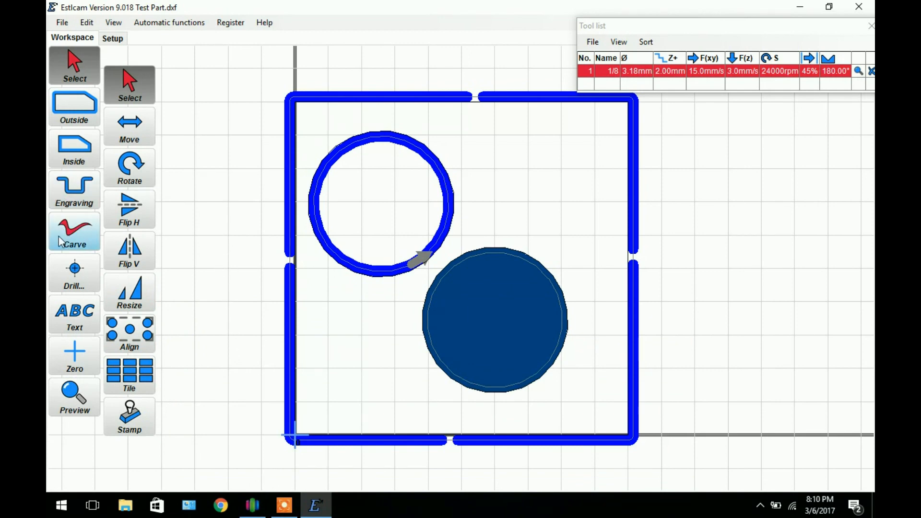
mouse_move(77, 350)
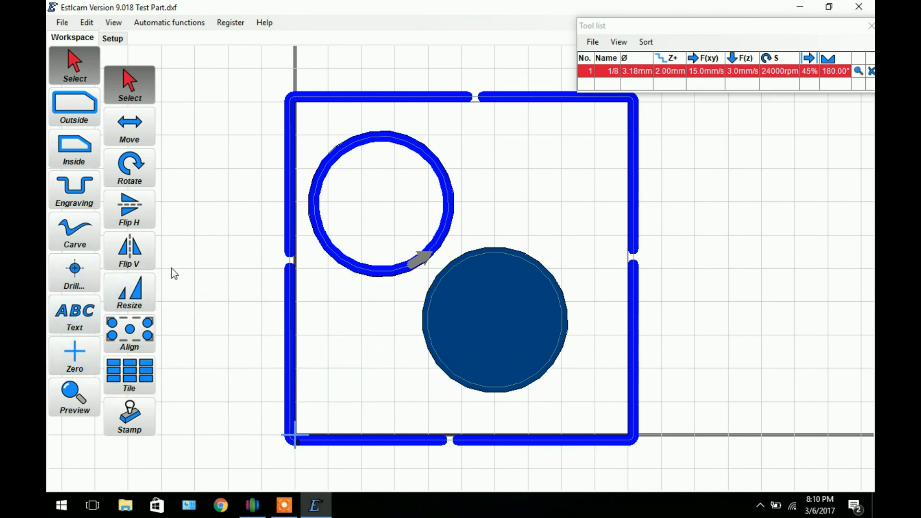
mouse_move(210, 267)
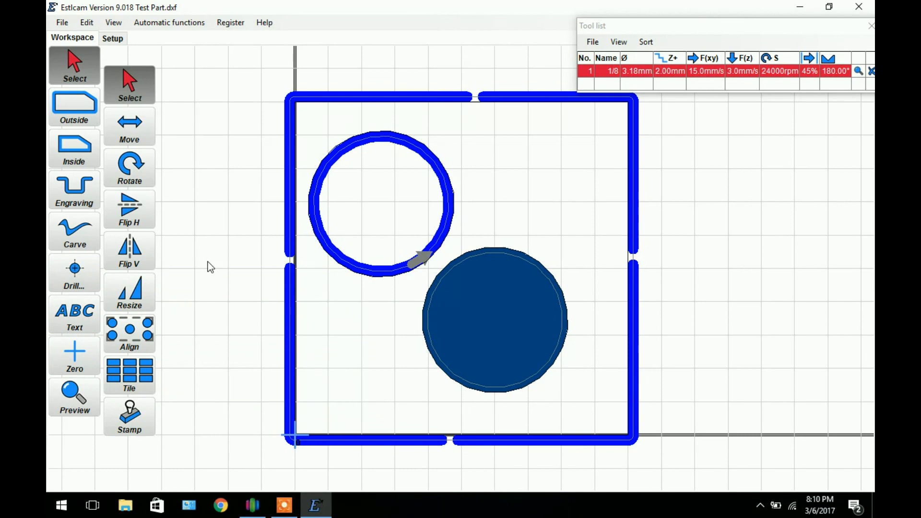
mouse_move(260, 237)
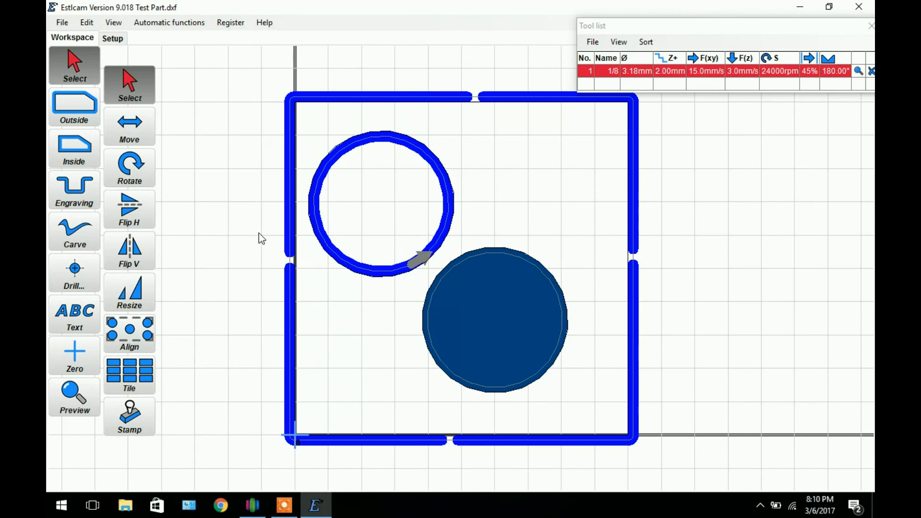
mouse_move(209, 249)
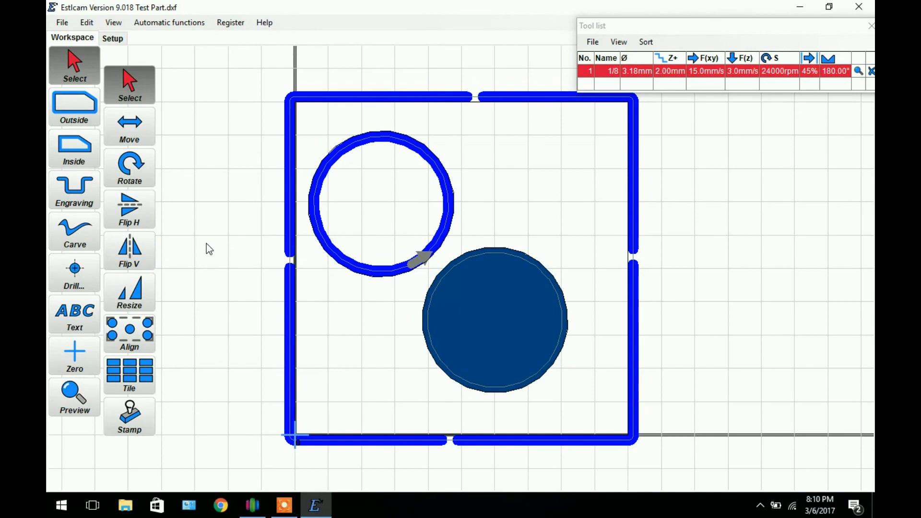
mouse_move(213, 176)
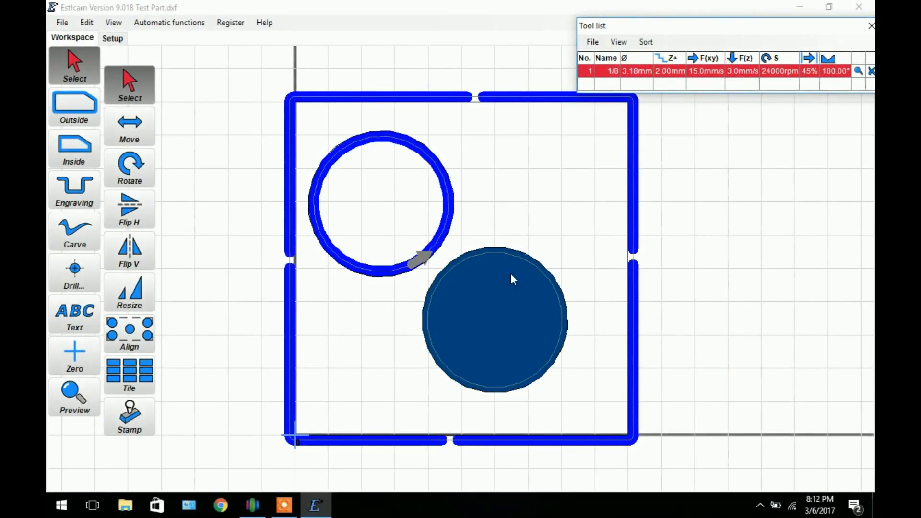
mouse_move(303, 446)
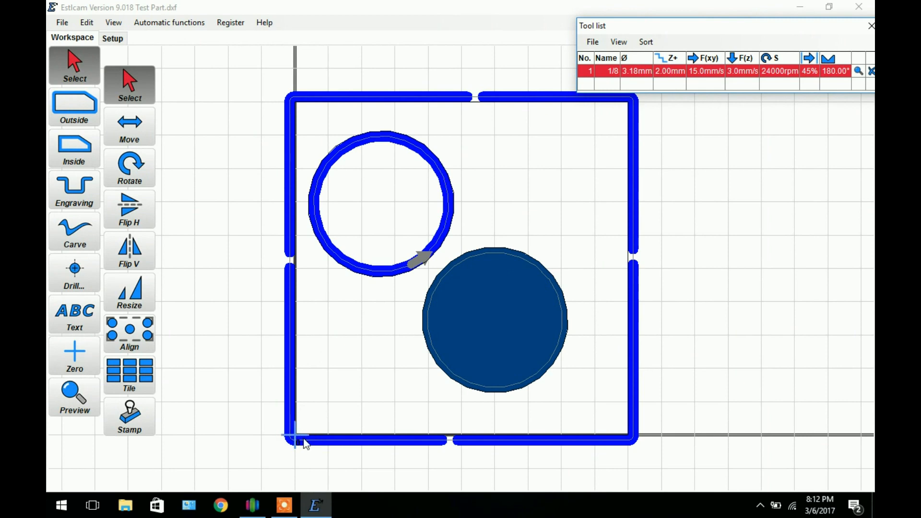
mouse_move(286, 431)
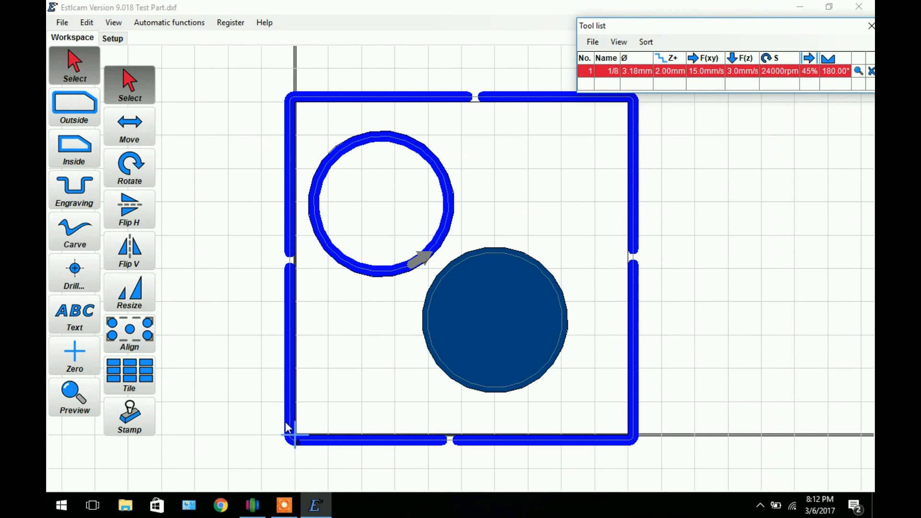
mouse_move(355, 235)
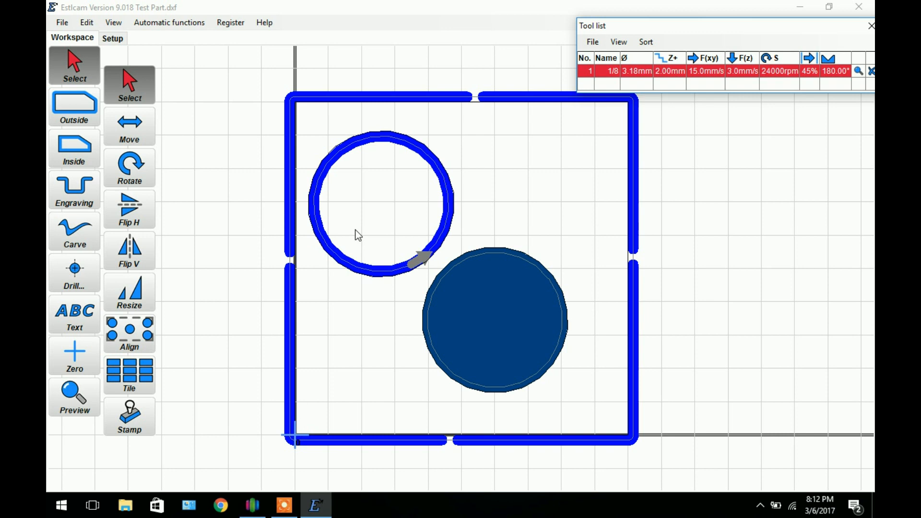
mouse_move(594, 135)
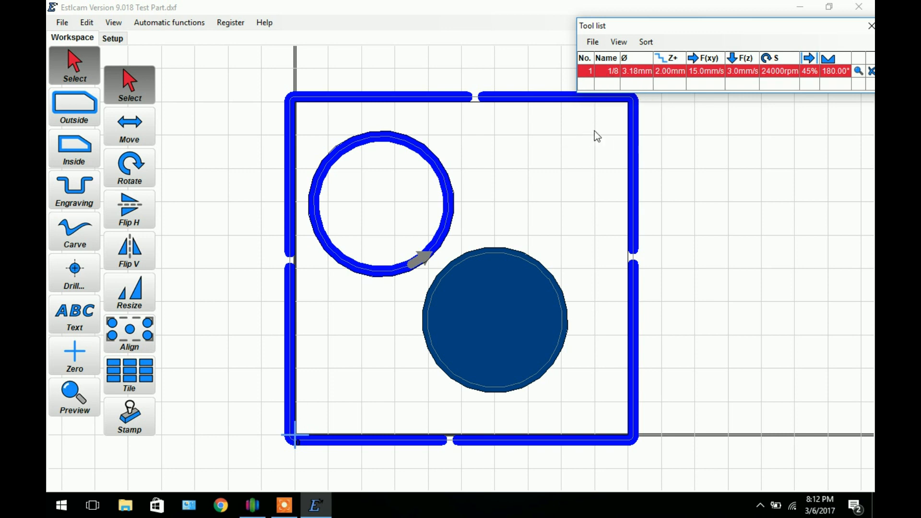
mouse_move(294, 451)
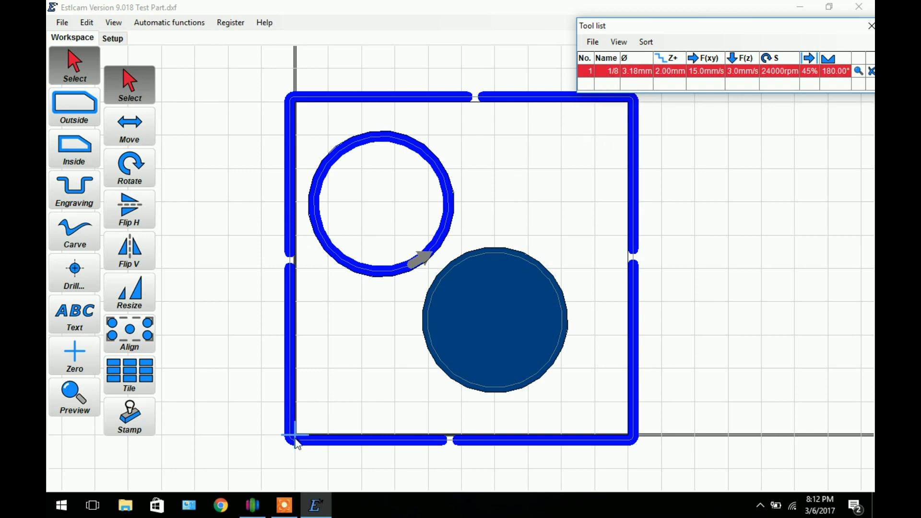
mouse_move(299, 427)
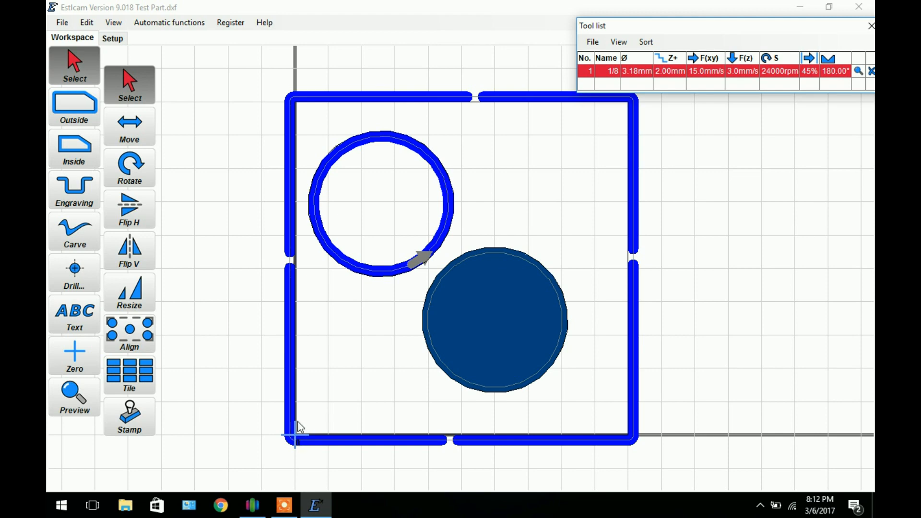
mouse_move(300, 317)
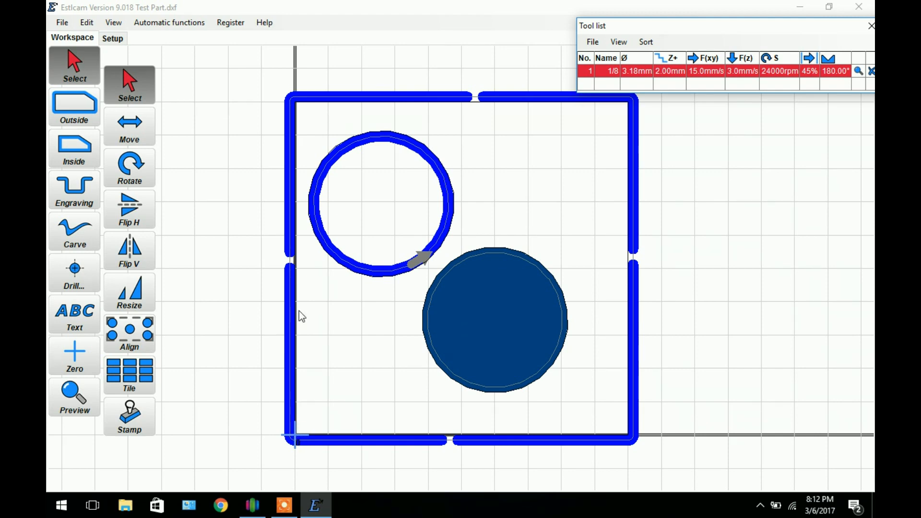
mouse_move(294, 447)
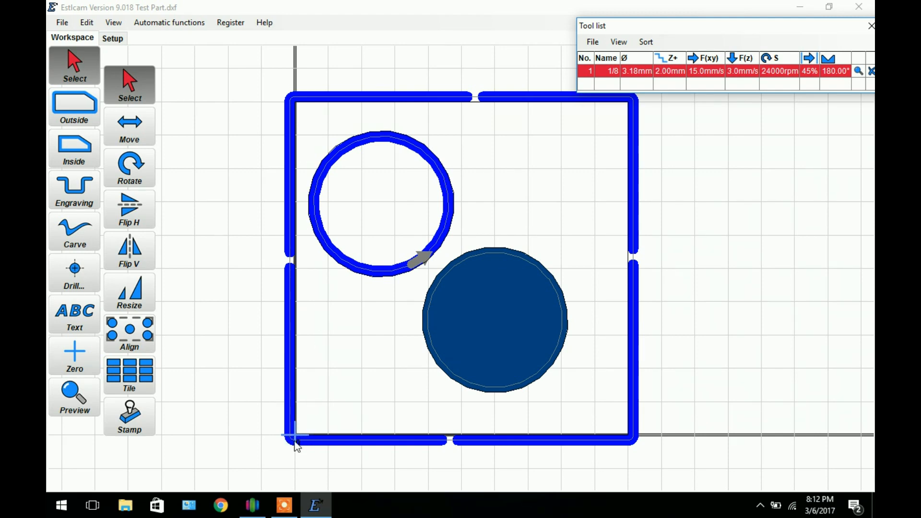
mouse_move(319, 437)
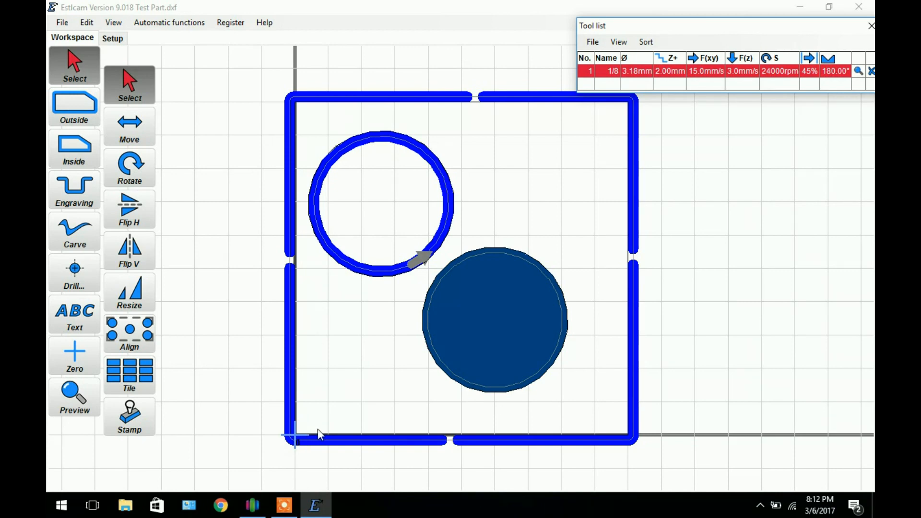
mouse_move(305, 396)
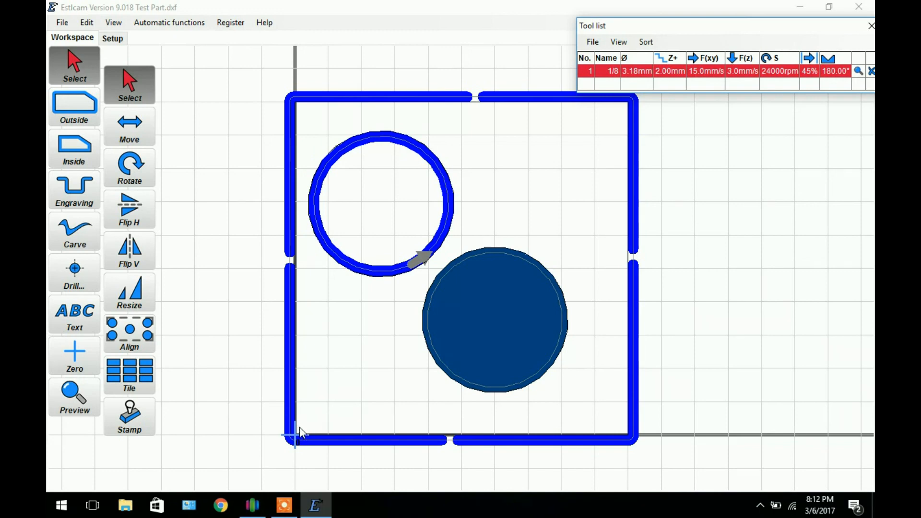
mouse_move(299, 425)
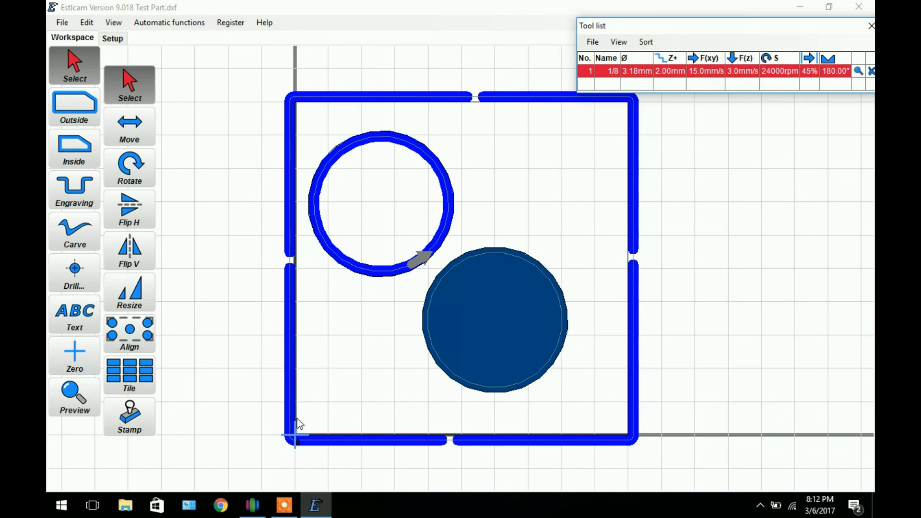
mouse_move(331, 328)
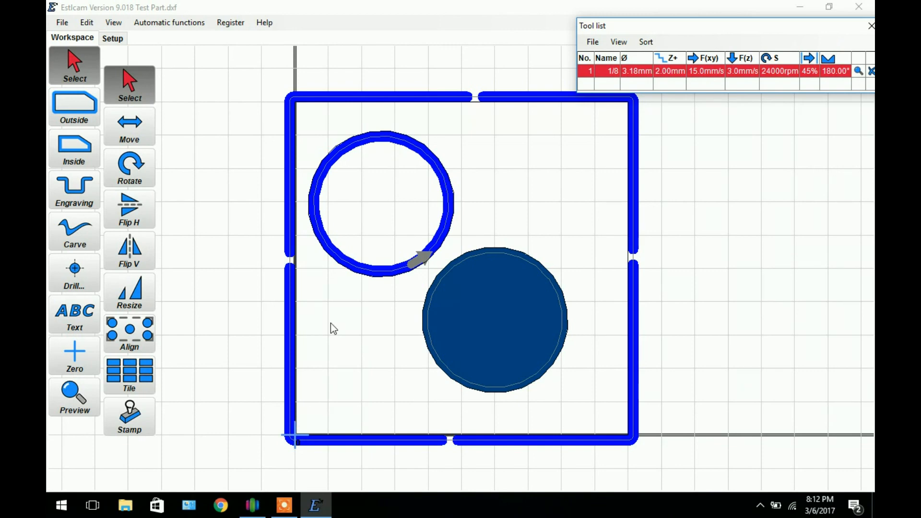
mouse_move(292, 401)
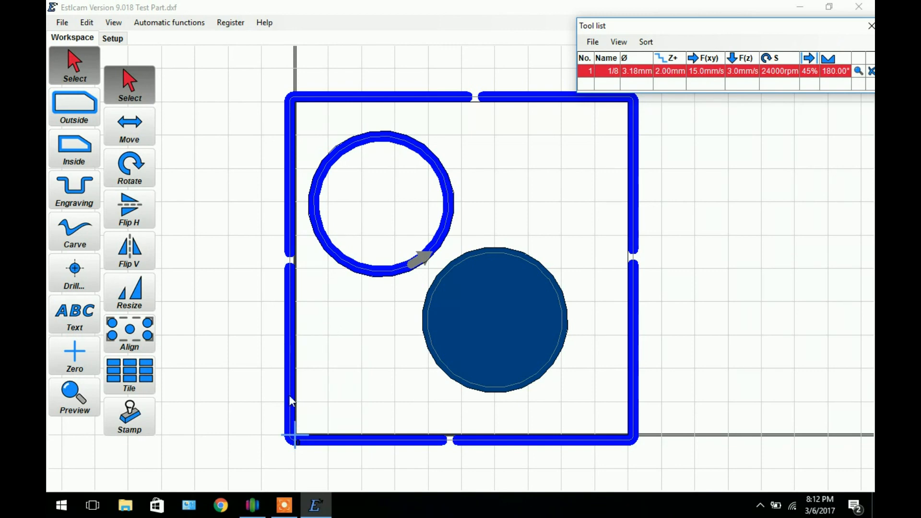
mouse_move(339, 424)
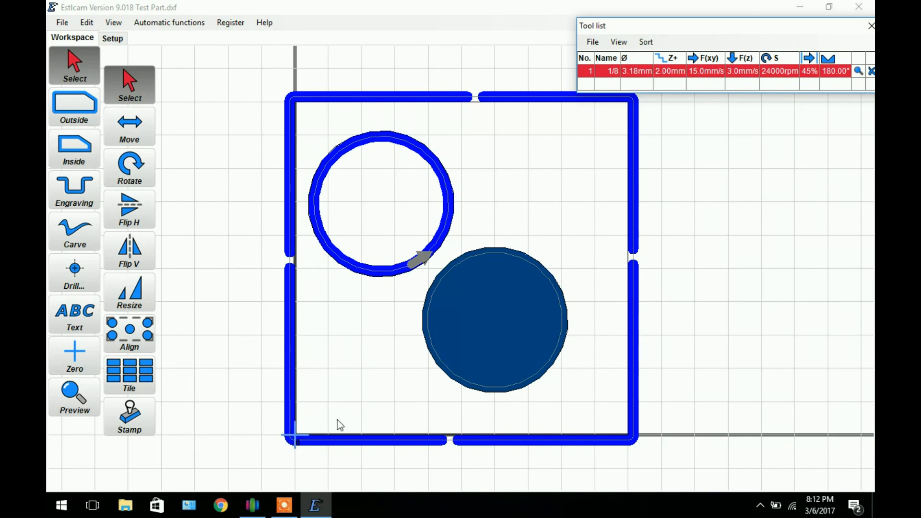
mouse_move(295, 449)
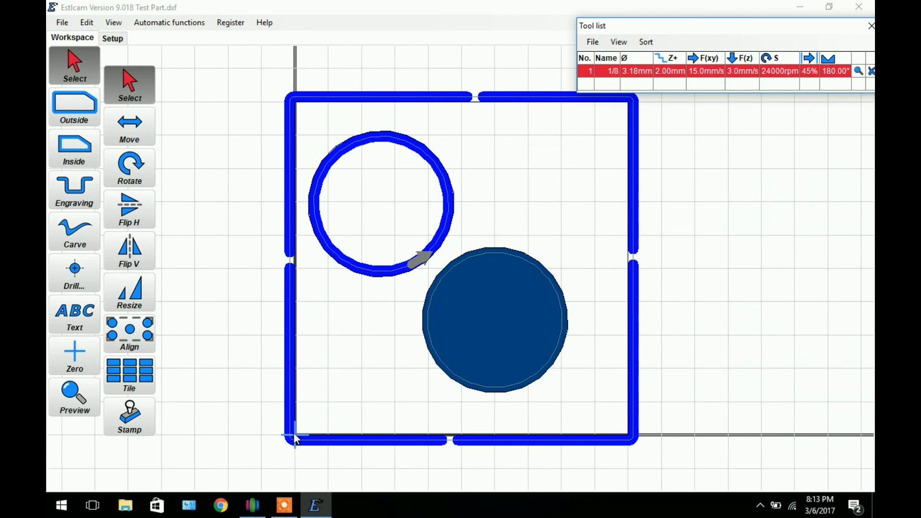
mouse_move(182, 92)
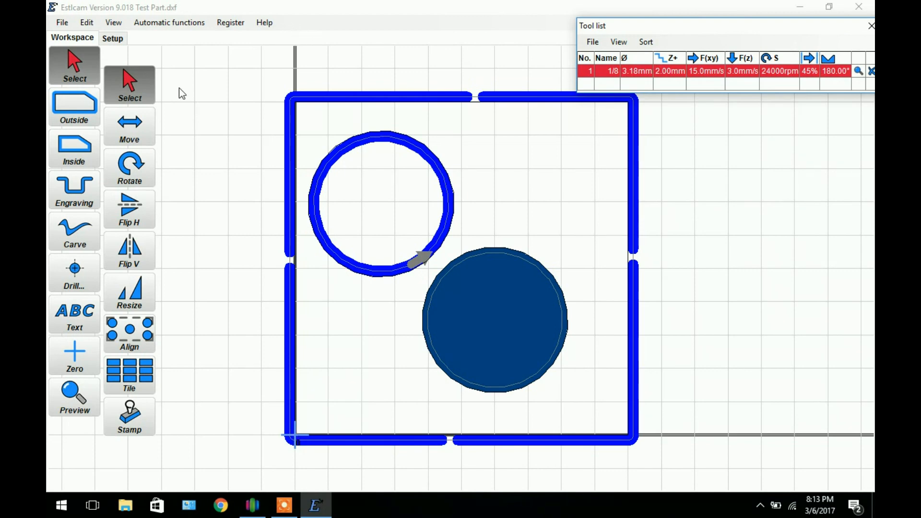
Step: Show Setup's Basic settings: millimetre units, climb milling and 2.00 mm clearance plane
left_click(112, 38)
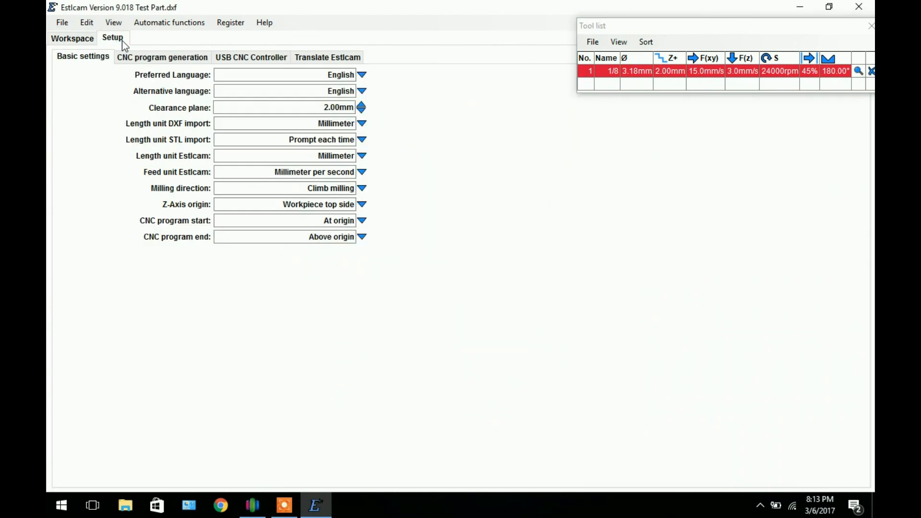
Step: Browse the Marlin preset's start text, G-code commands and formatting, then the USB CNC Controller page
left_click(162, 57)
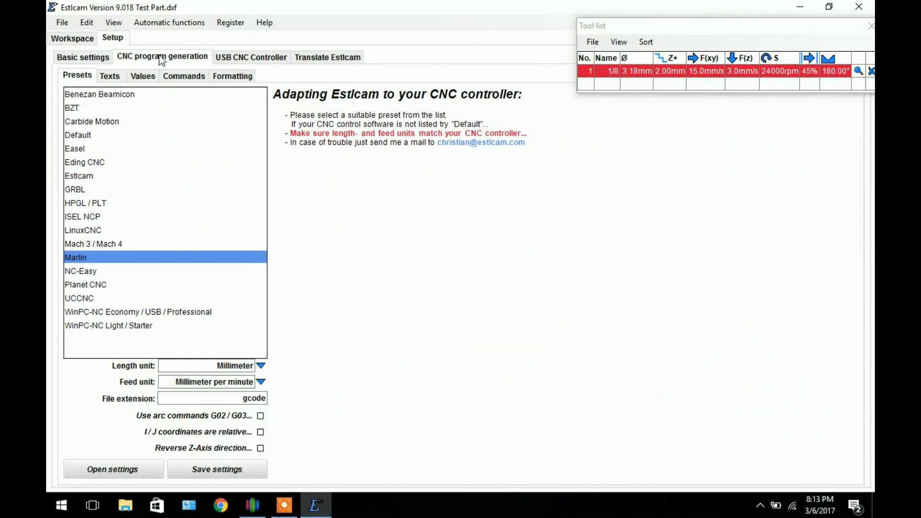
mouse_move(132, 148)
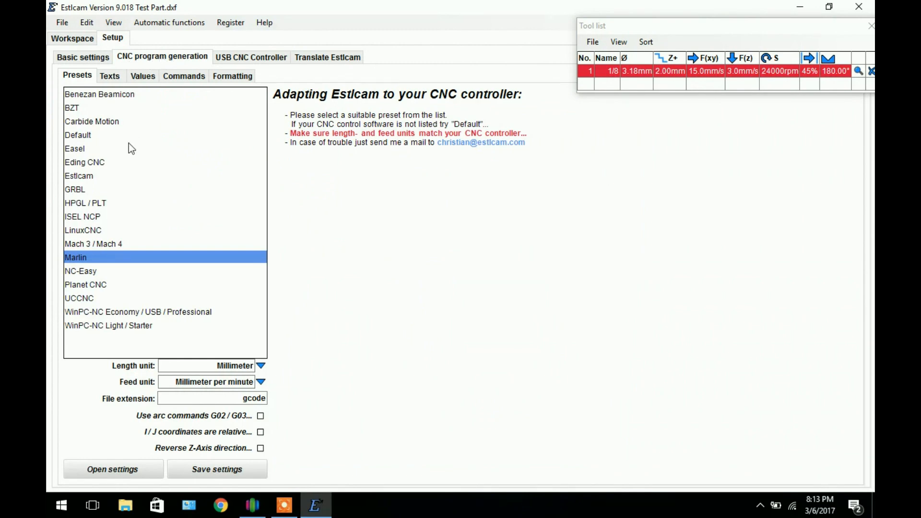
mouse_move(70, 261)
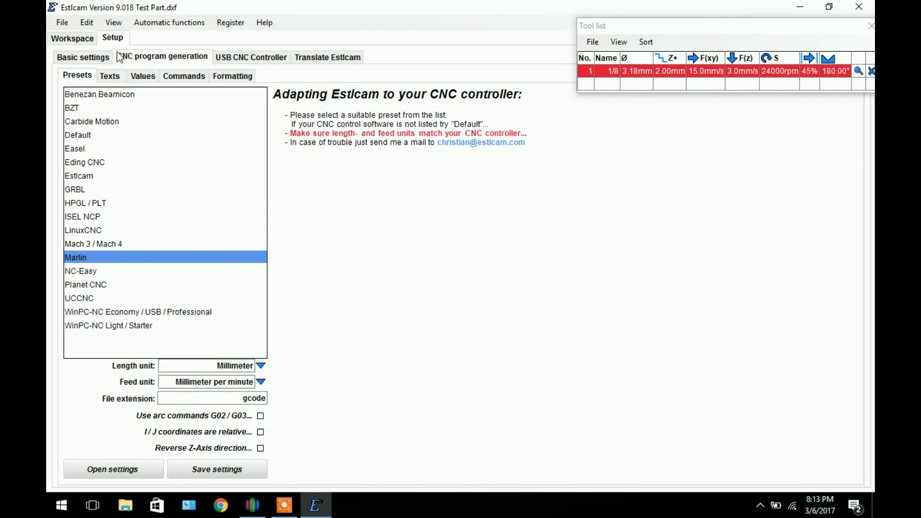
left_click(110, 76)
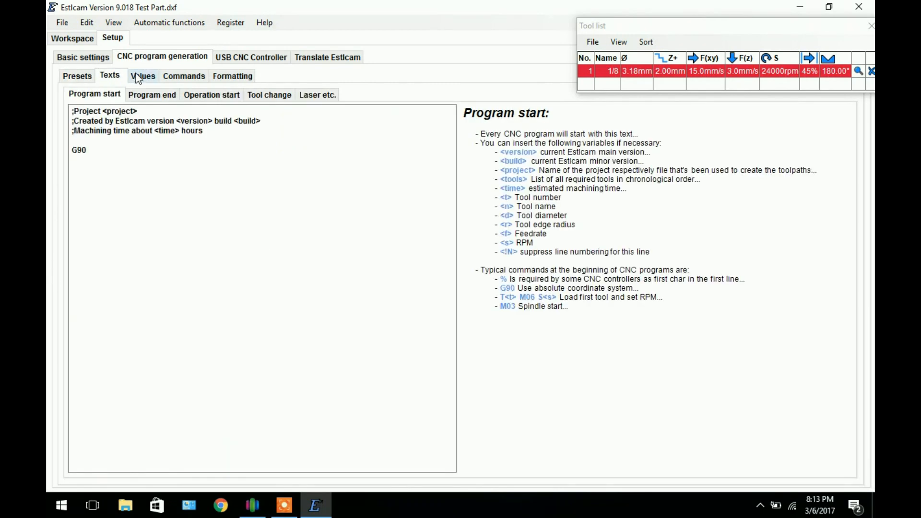
left_click(183, 76)
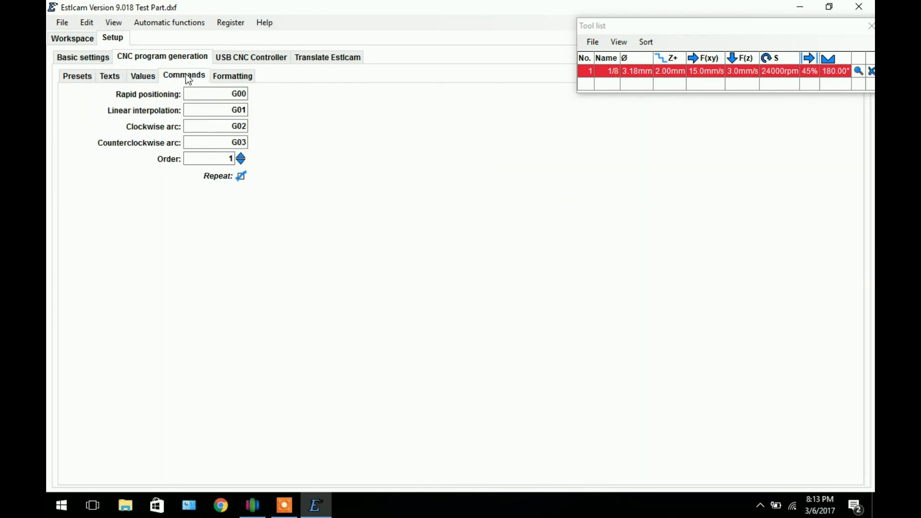
left_click(232, 76)
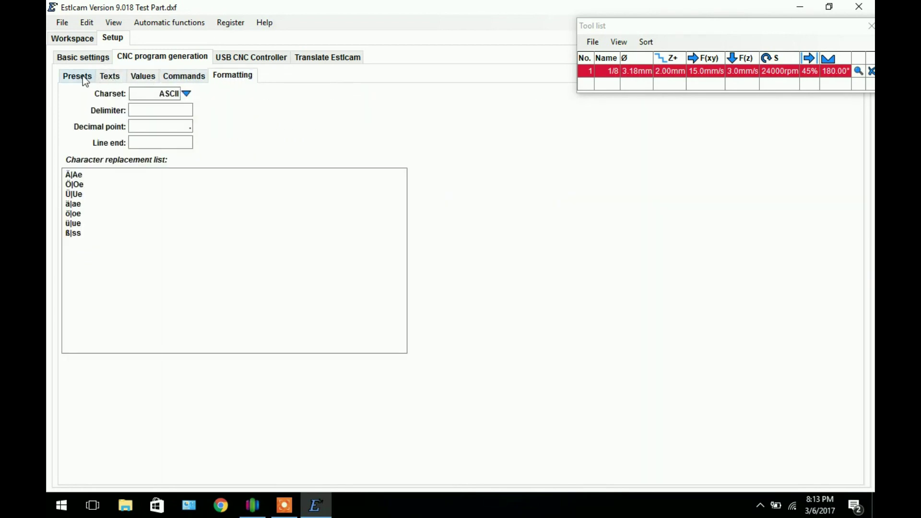
left_click(251, 57)
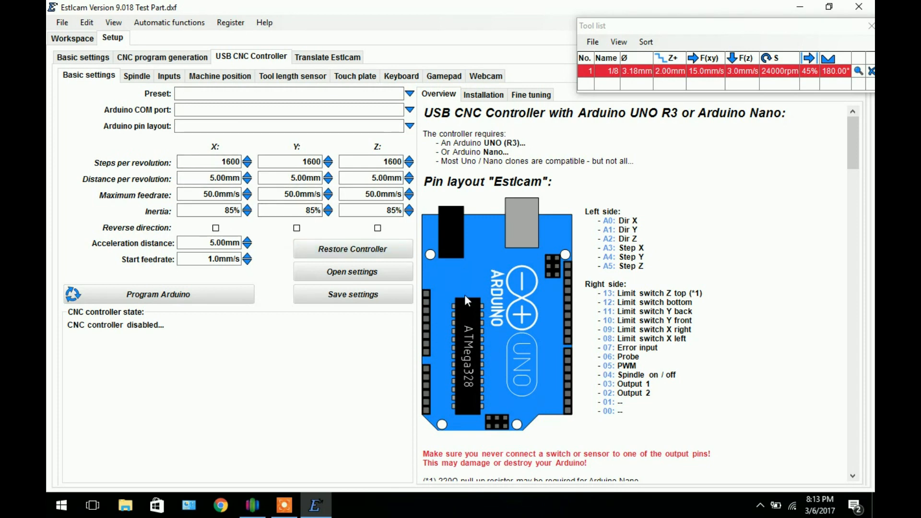
Step: Glance at the Translate Estlcam page, then go back to the tabbed plate workspace
left_click(328, 56)
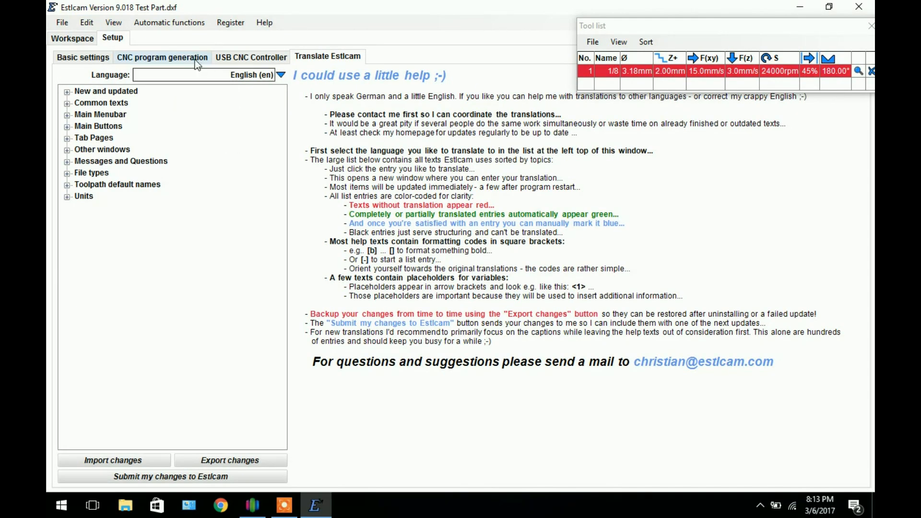
mouse_move(85, 214)
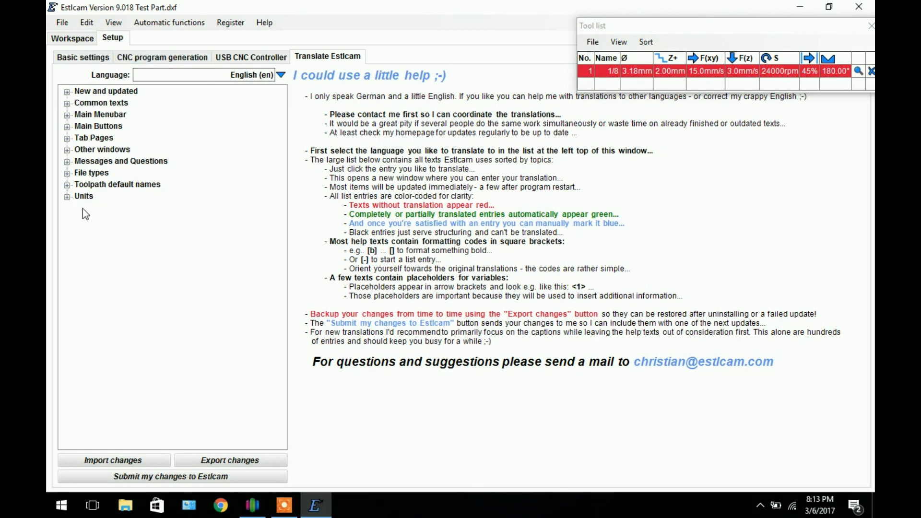
left_click(71, 38)
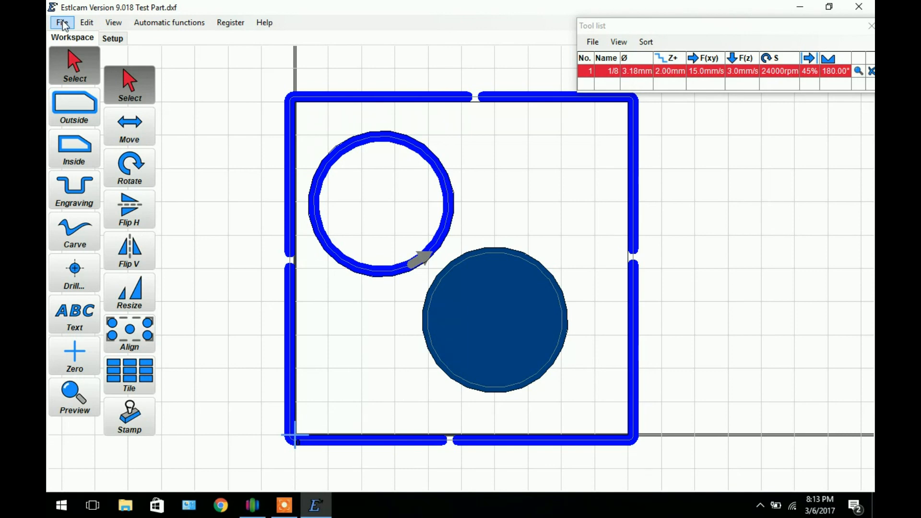
Step: Save the CNC program as Test Part.gcode on the Desktop, type CNC programs (*.gcode)
left_click(61, 23)
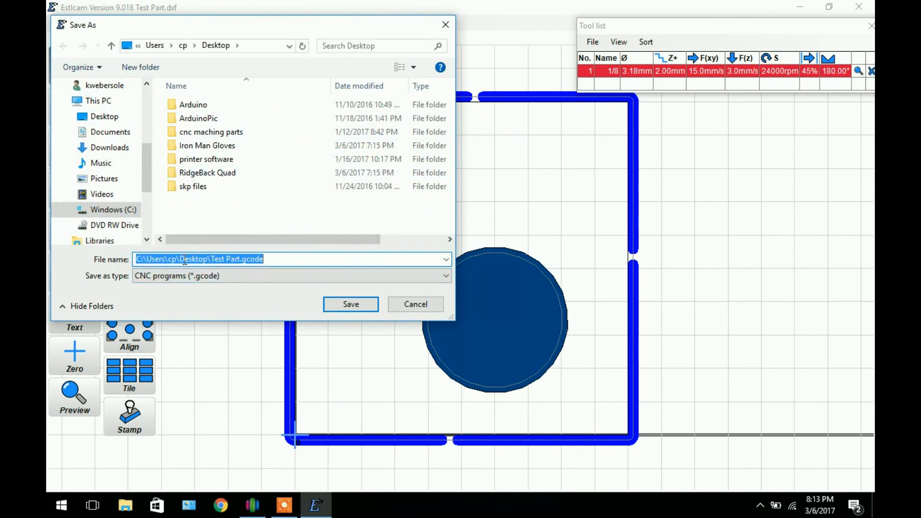
left_click(258, 259)
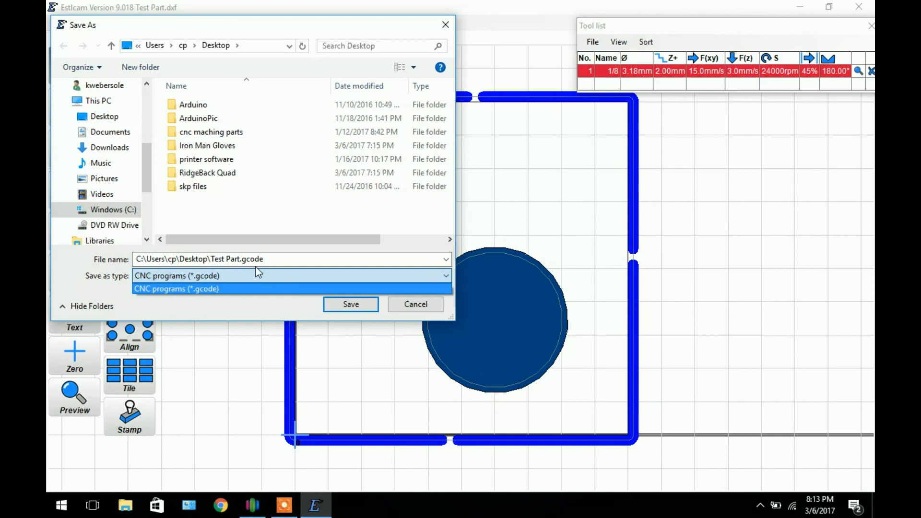
left_click(280, 259)
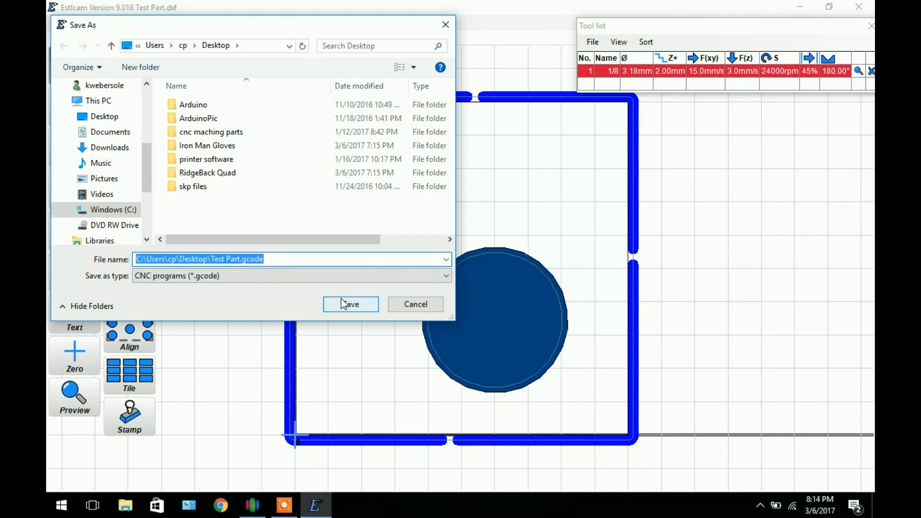
left_click(351, 304)
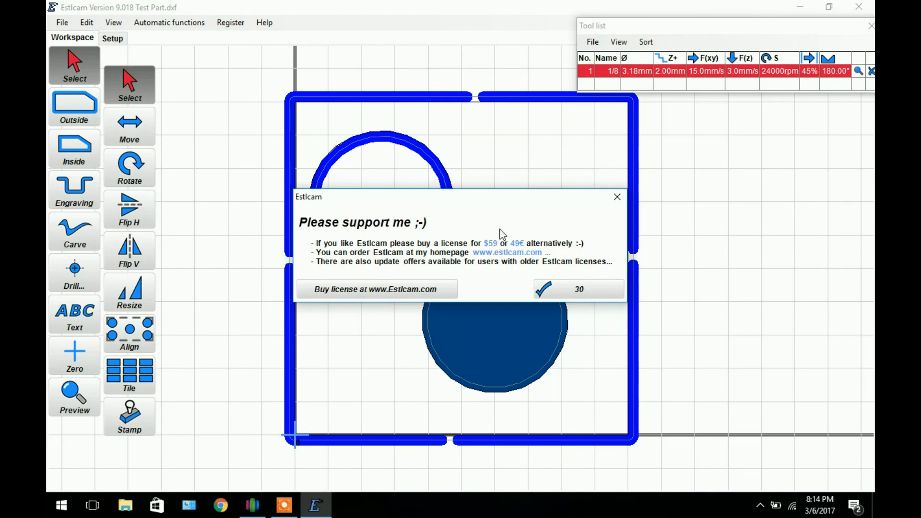
mouse_move(549, 219)
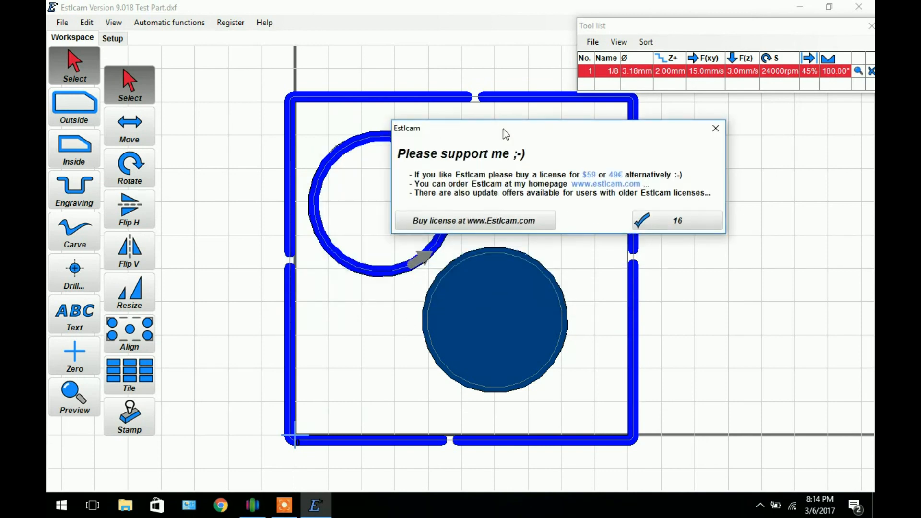
Step: Move the 'Please support me' dialog aside and close it after the countdown
left_click_drag(505, 128, 398, 141)
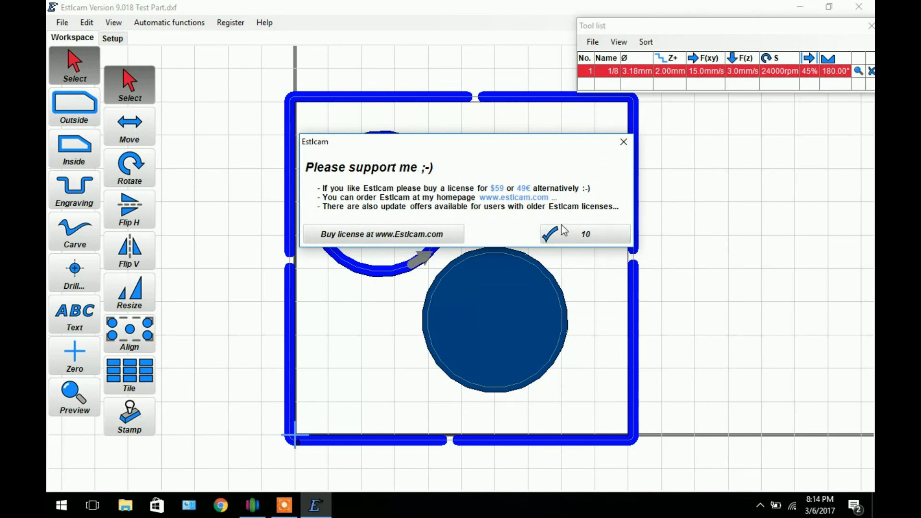
left_click(252, 505)
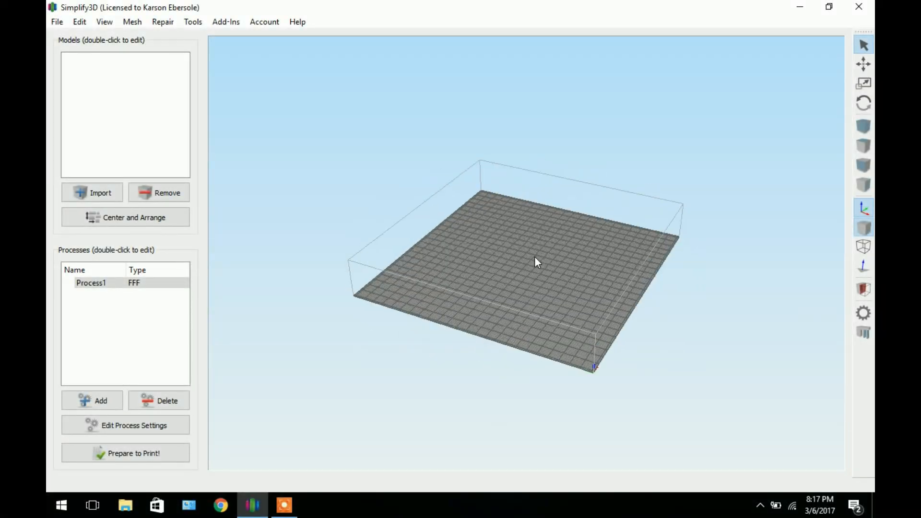
Step: Orbit Simplify3D's empty build plate round to a straight-on front view
left_click_drag(535, 261, 549, 269)
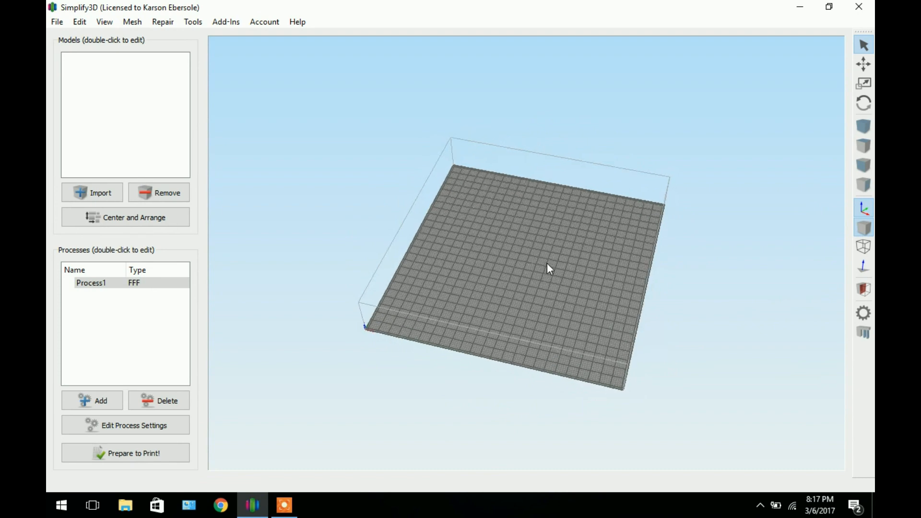
left_click_drag(550, 269, 565, 264)
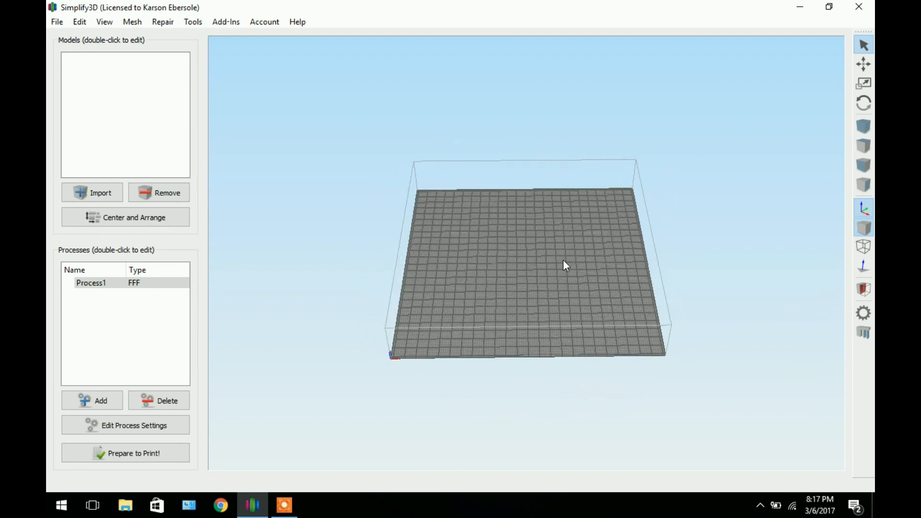
left_click_drag(564, 265, 558, 242)
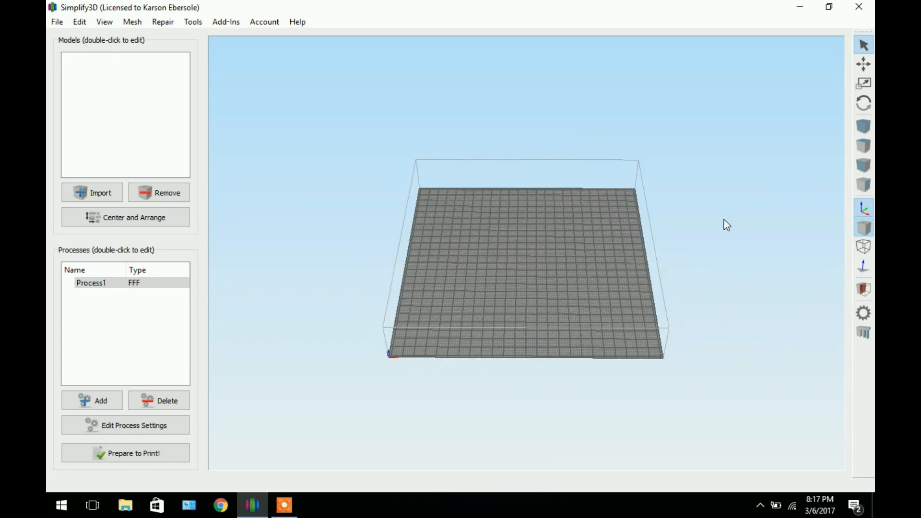
mouse_move(449, 386)
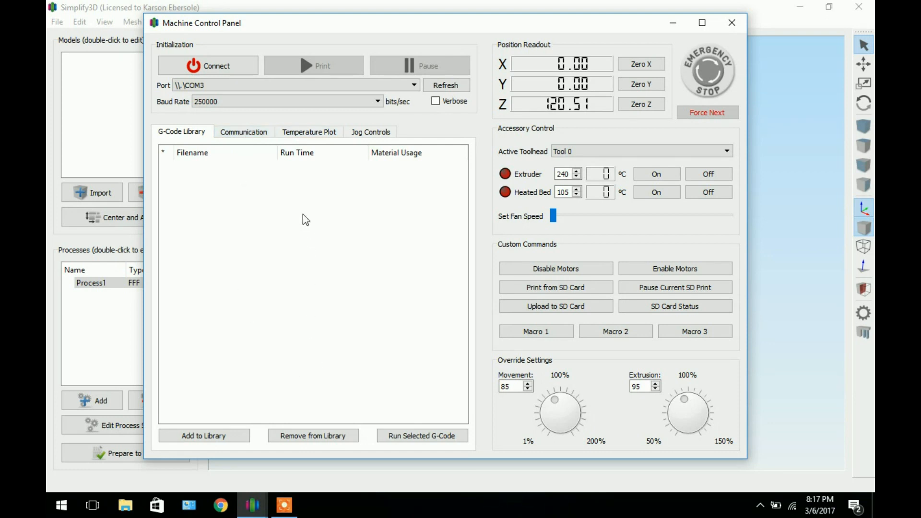
mouse_move(296, 223)
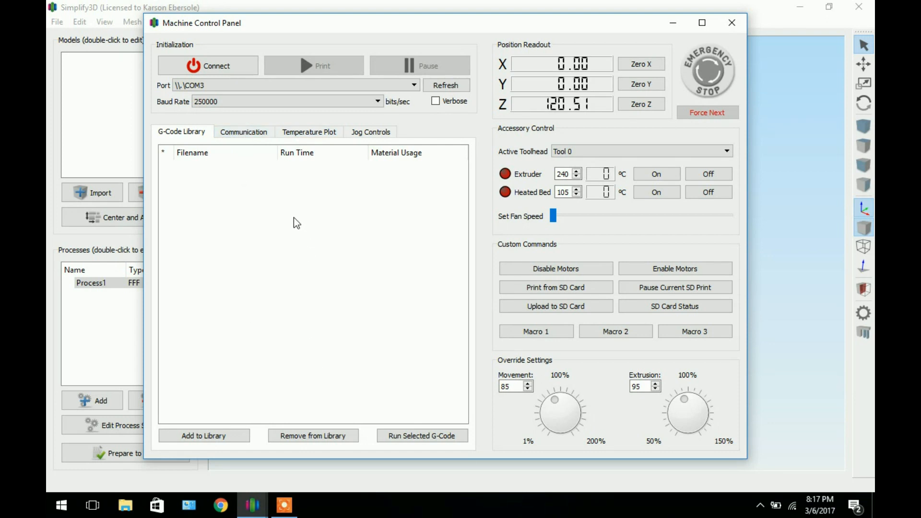
mouse_move(277, 224)
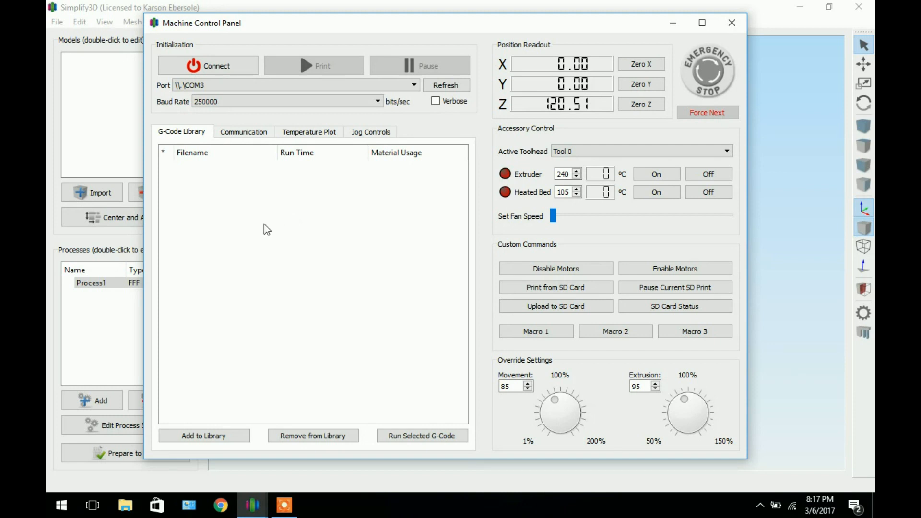
mouse_move(317, 405)
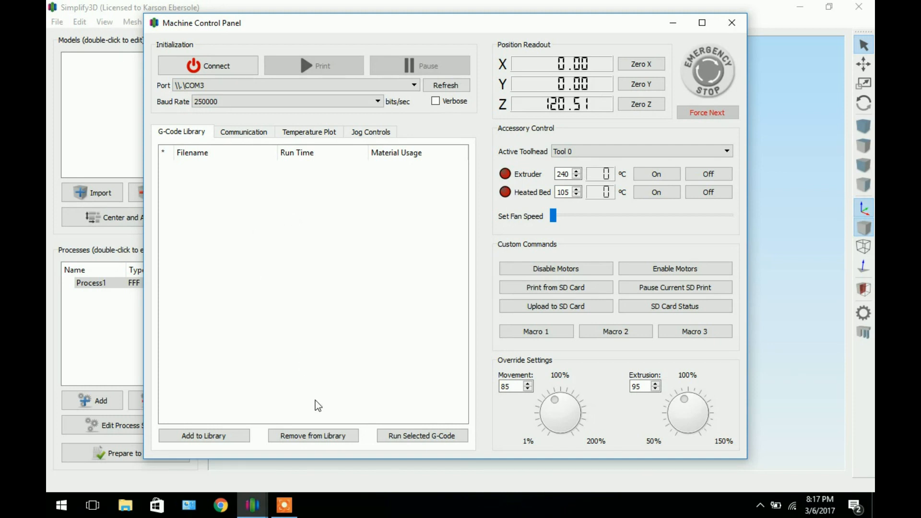
mouse_move(312, 70)
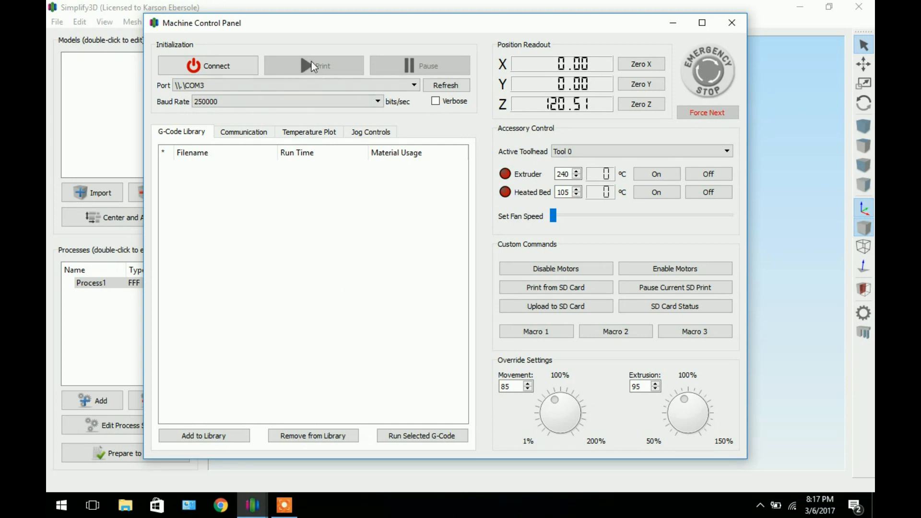
mouse_move(306, 79)
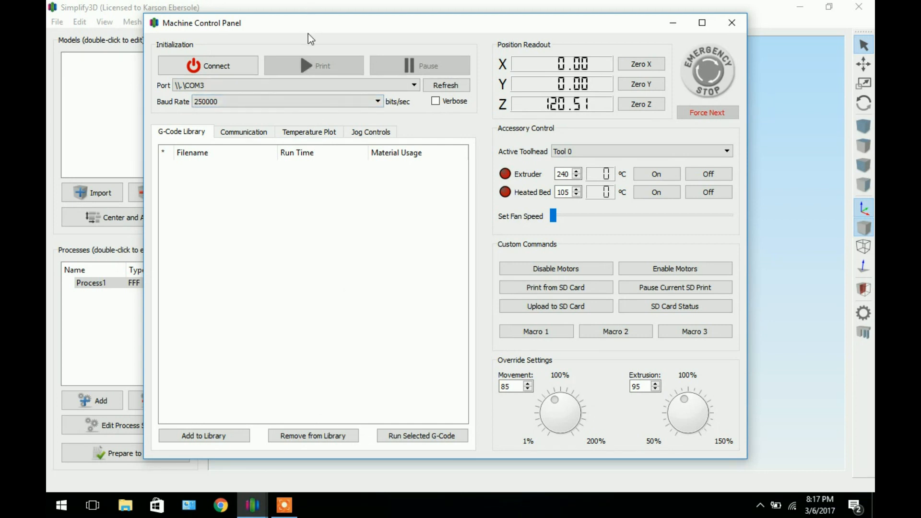
mouse_move(342, 61)
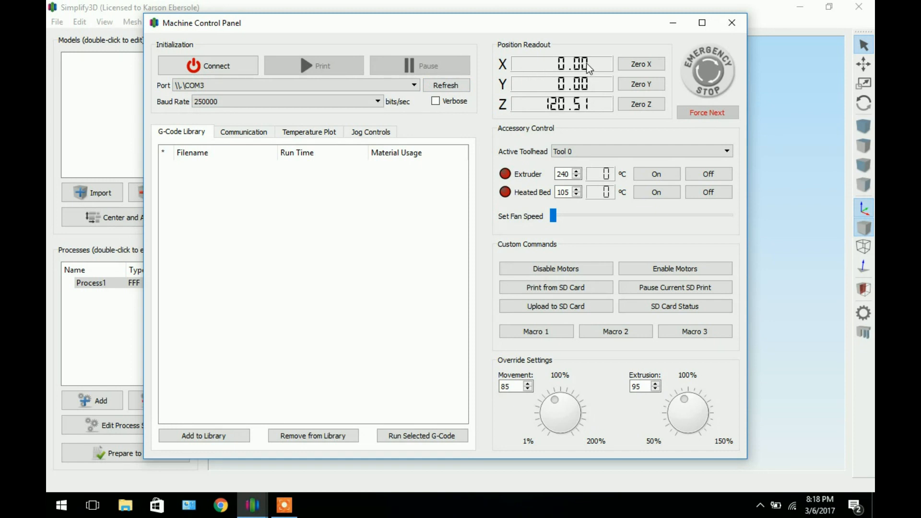
mouse_move(599, 71)
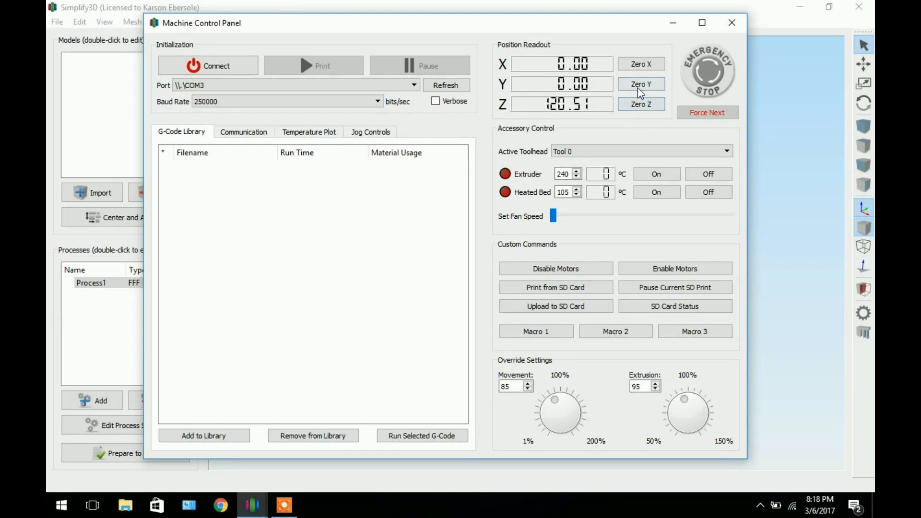
mouse_move(612, 119)
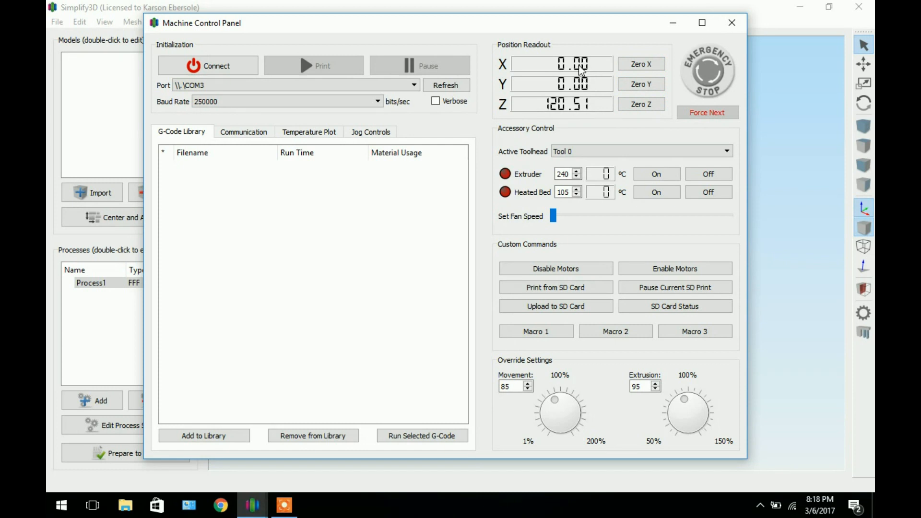
mouse_move(544, 98)
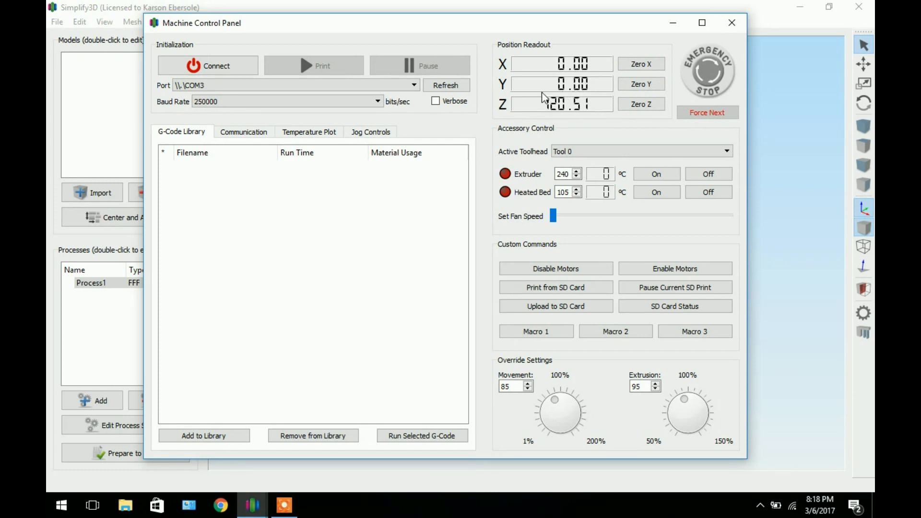
mouse_move(517, 120)
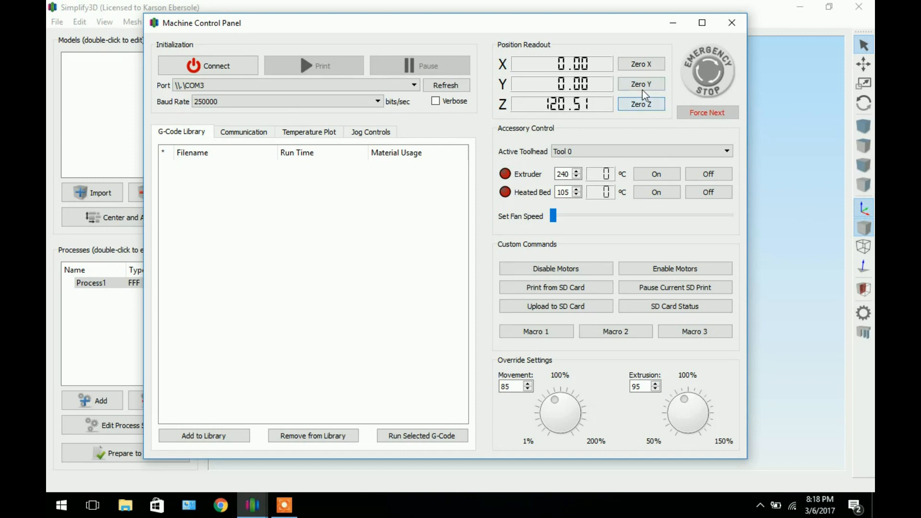
mouse_move(625, 106)
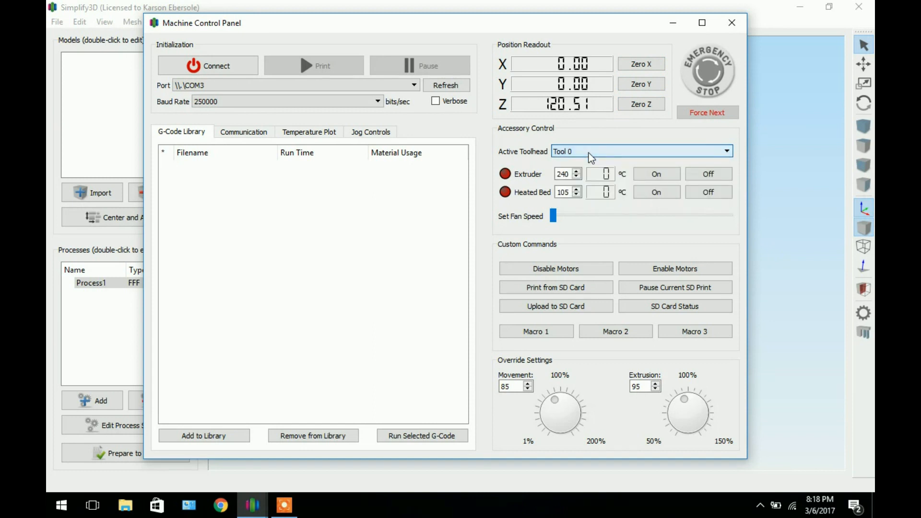
mouse_move(584, 139)
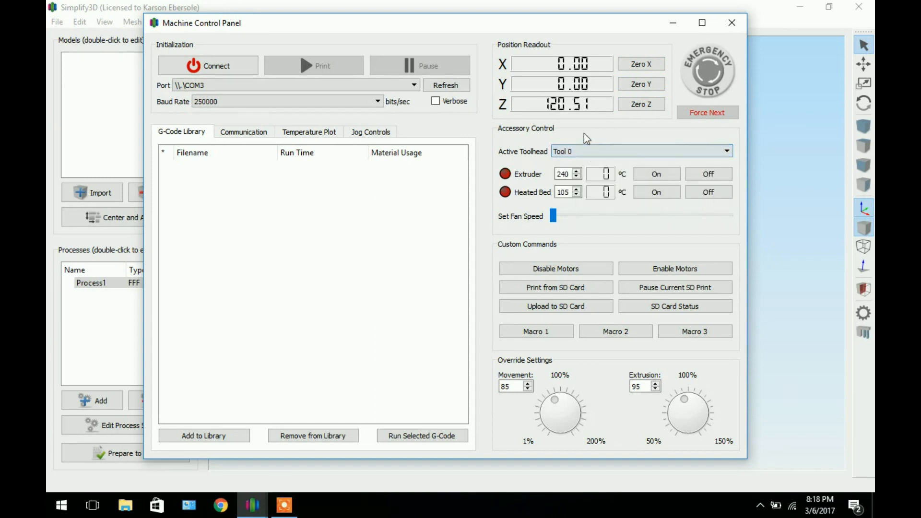
mouse_move(608, 208)
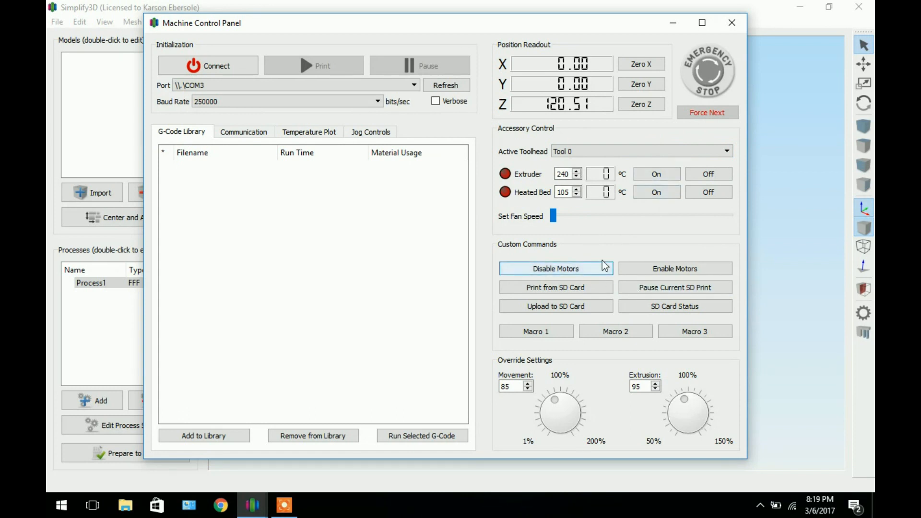
mouse_move(583, 246)
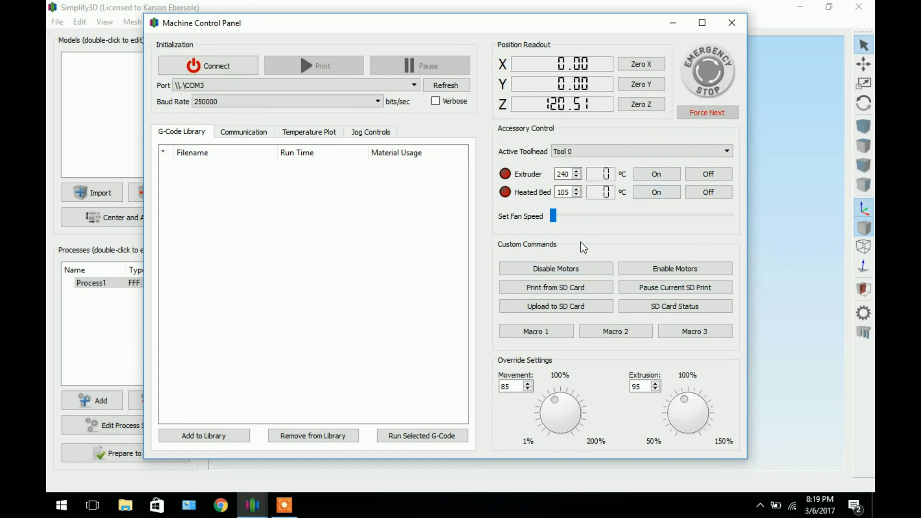
mouse_move(580, 398)
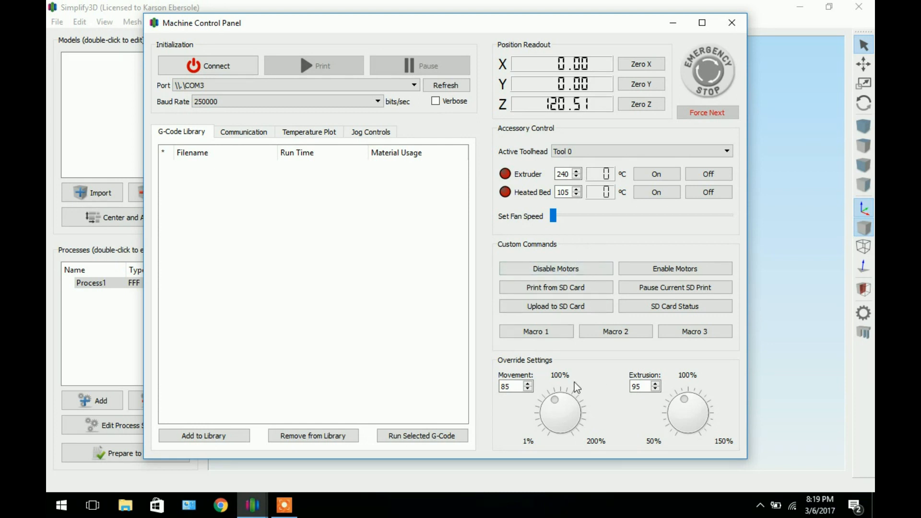
mouse_move(678, 358)
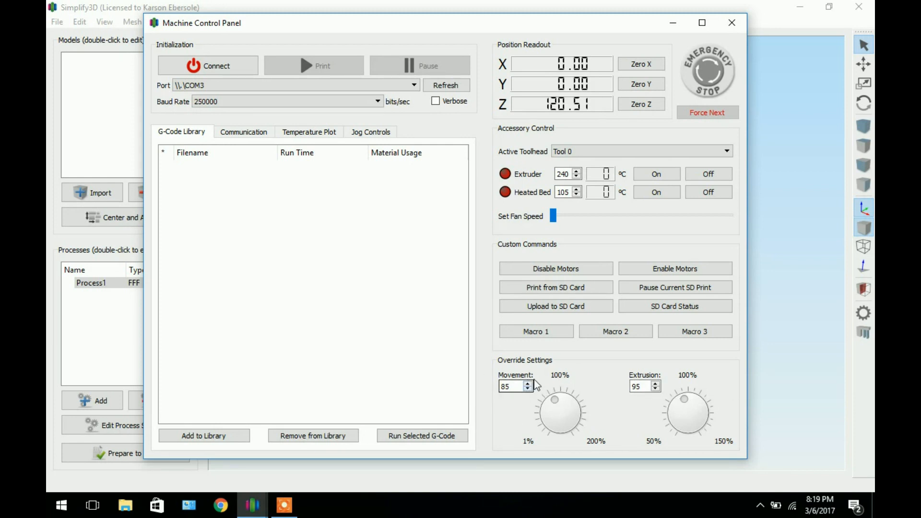
mouse_move(552, 345)
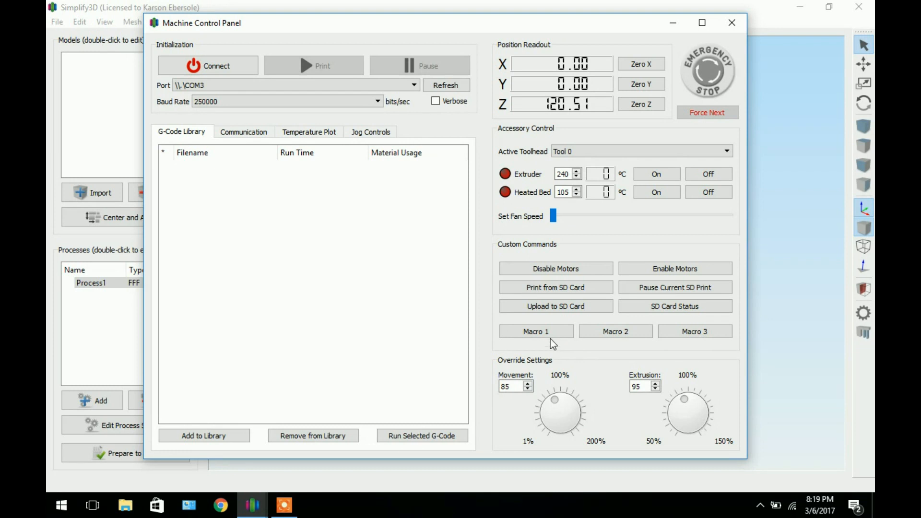
left_click(536, 331)
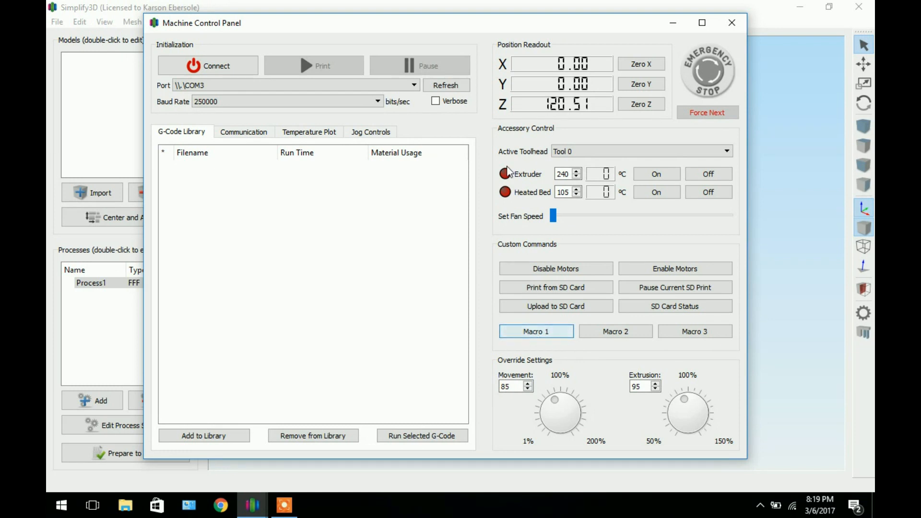
left_click(370, 132)
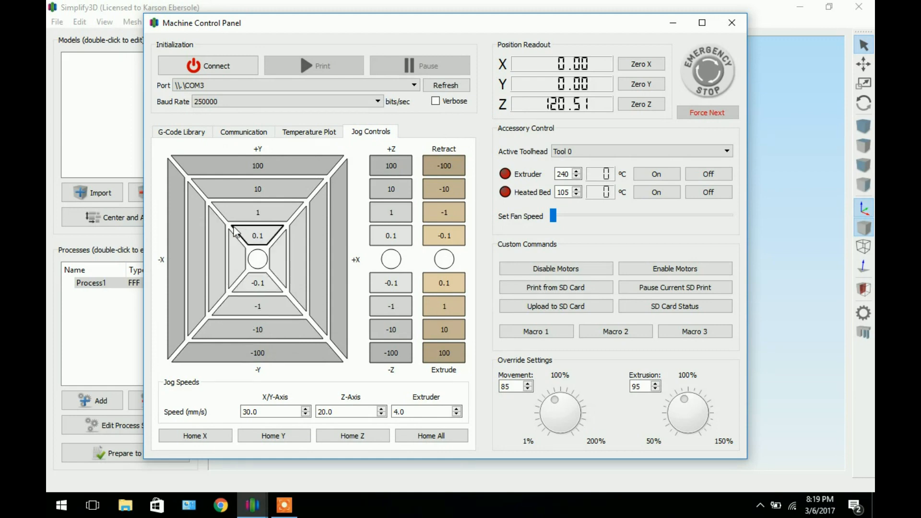
mouse_move(309, 138)
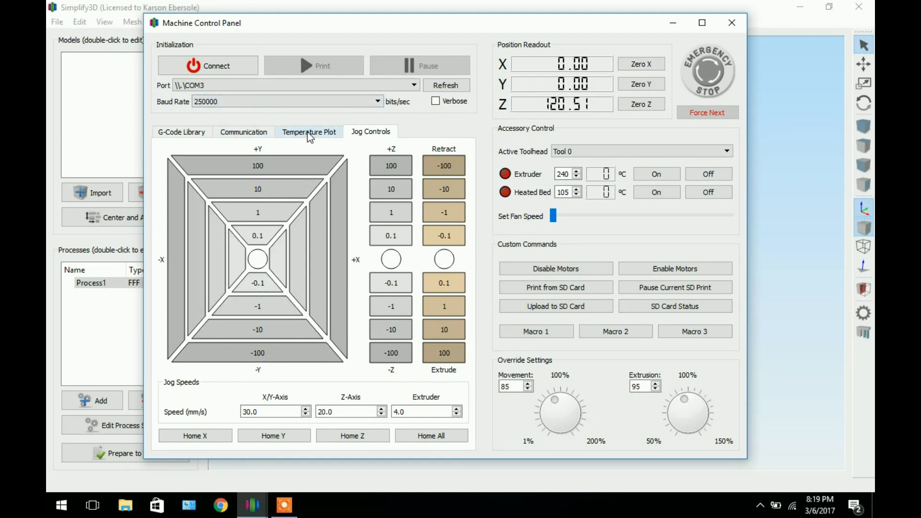
Step: View the Temperature Plot and Communication log, then go back to the G-Code Library
left_click(309, 131)
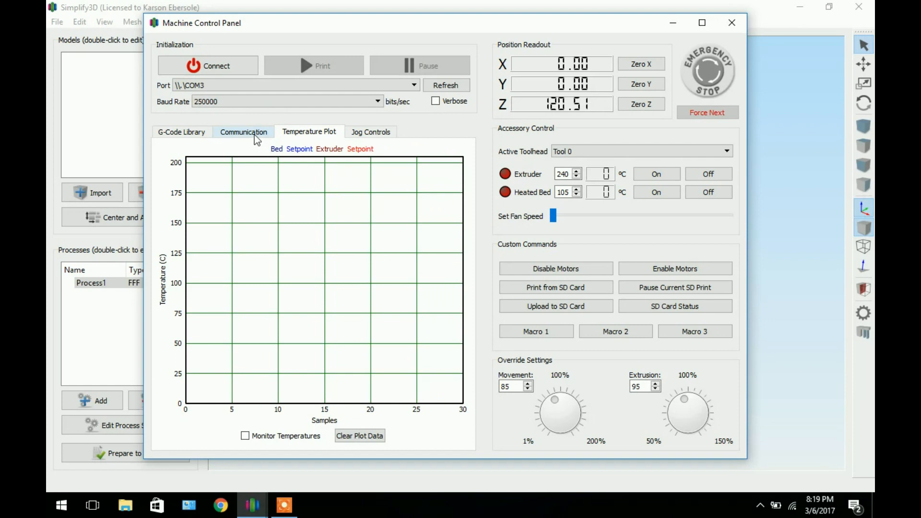
left_click(243, 132)
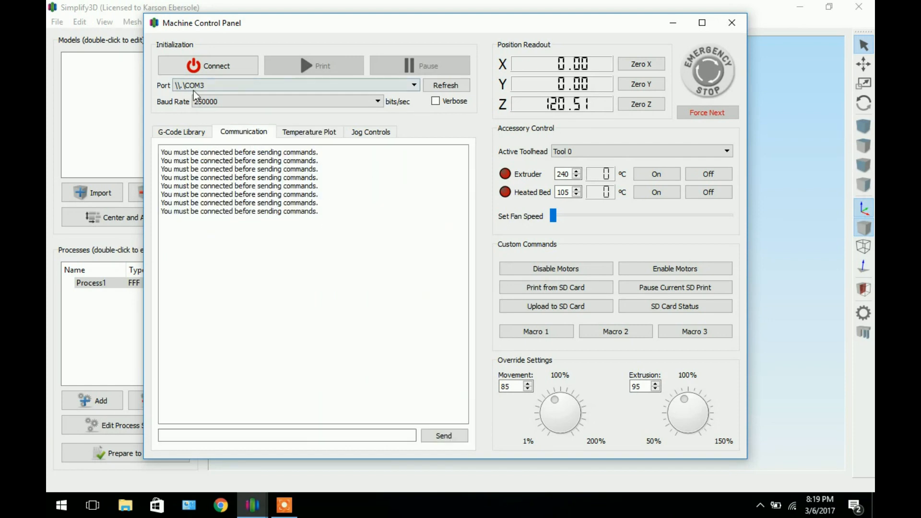
left_click(181, 132)
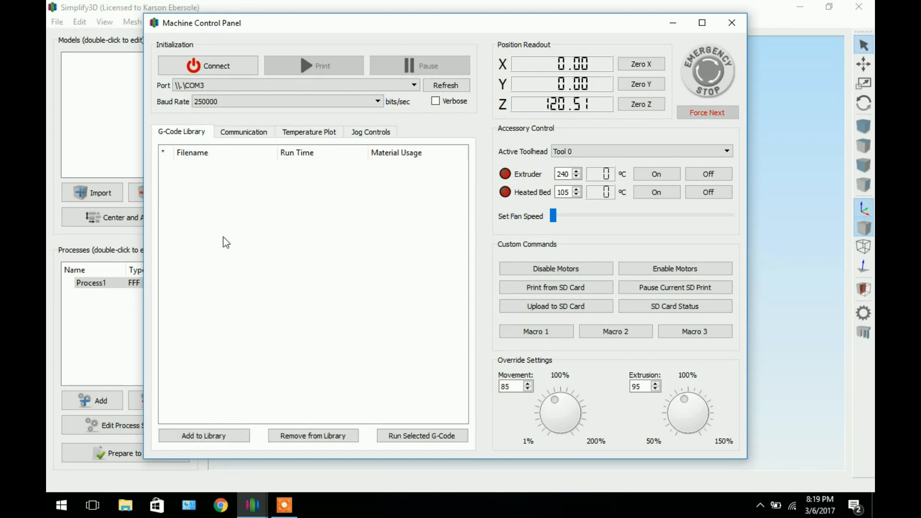
mouse_move(262, 175)
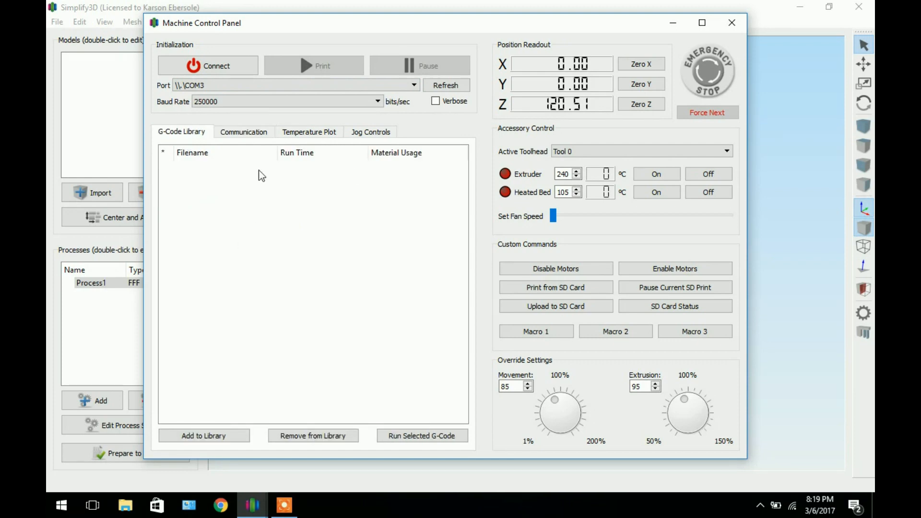
mouse_move(264, 277)
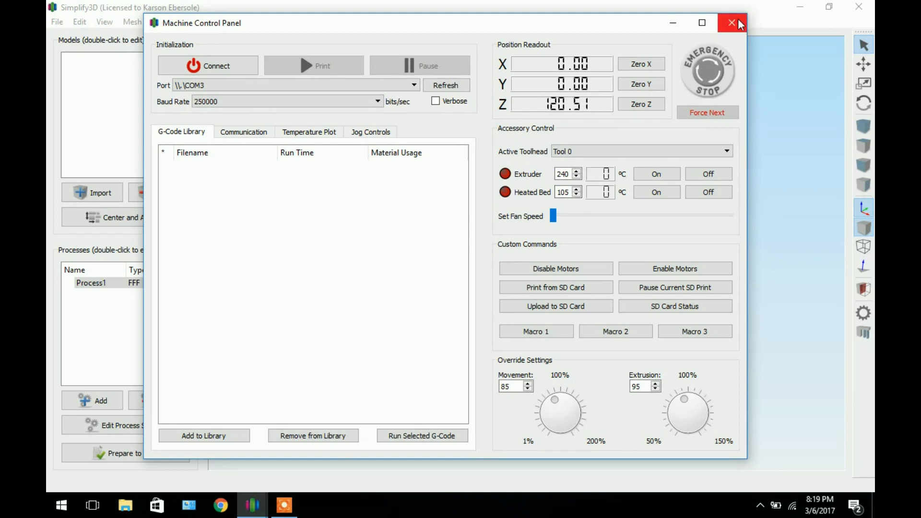
Step: Close the Machine Control Panel and orbit the empty build plate to a corner-on view
left_click(730, 23)
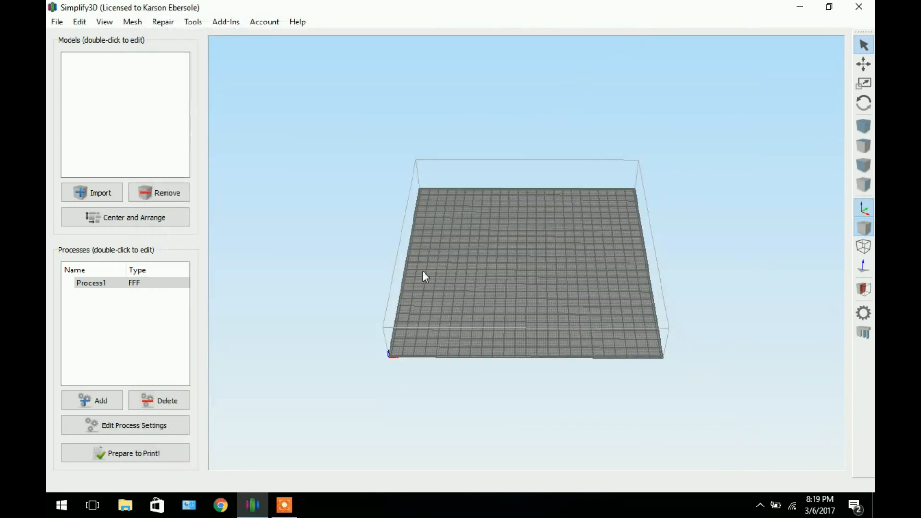
left_click_drag(426, 276, 492, 284)
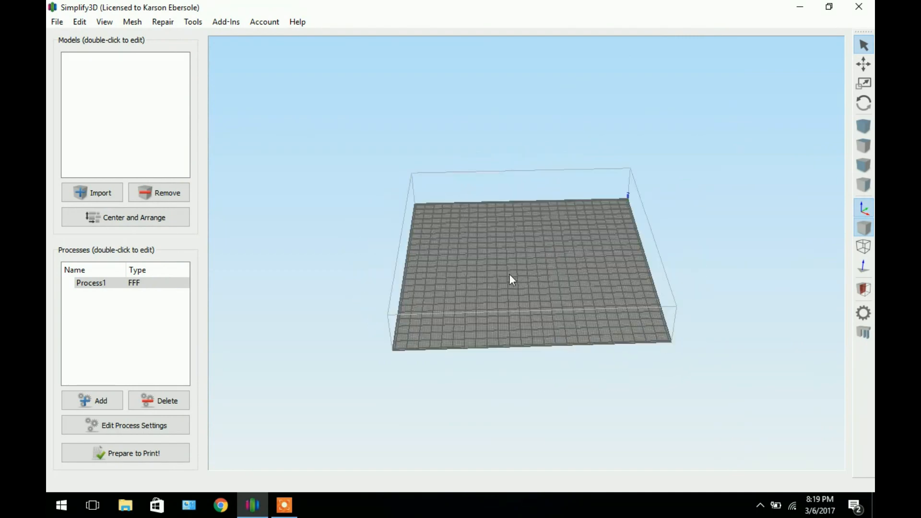
left_click_drag(511, 280, 453, 275)
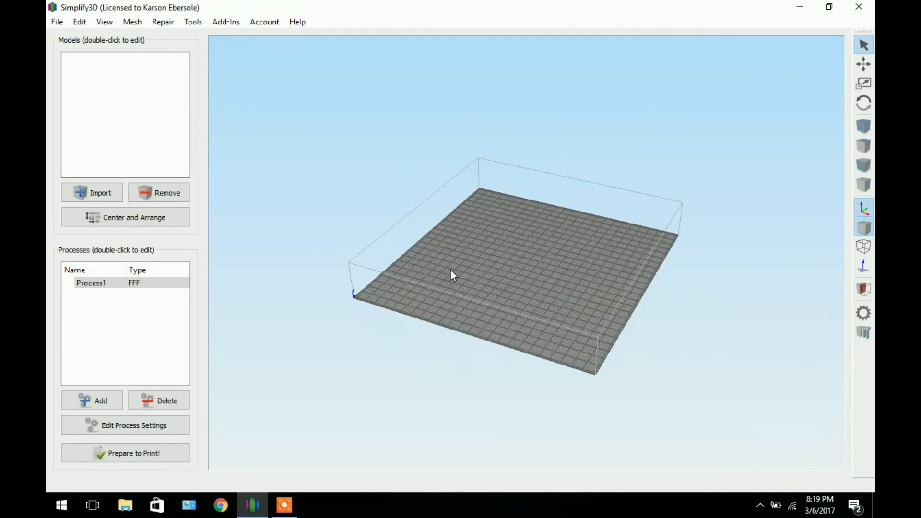
left_click_drag(453, 275, 574, 296)
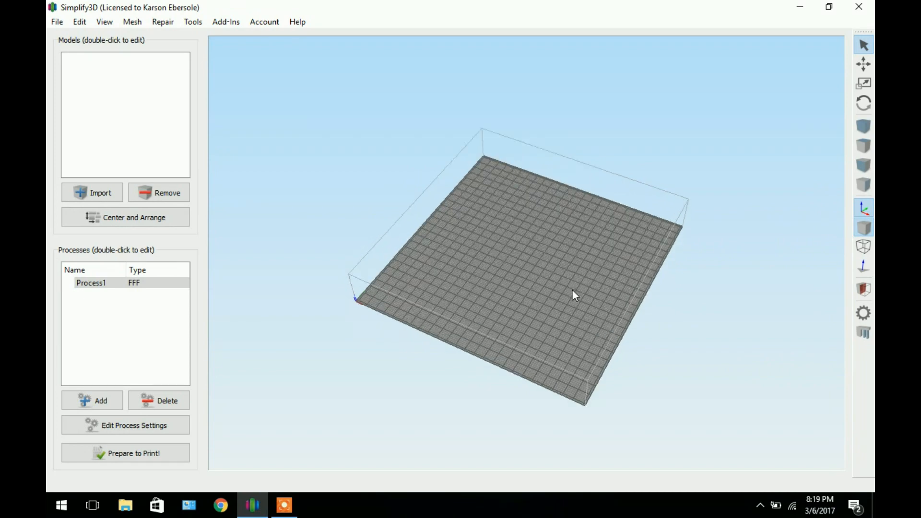
left_click_drag(575, 295, 552, 290)
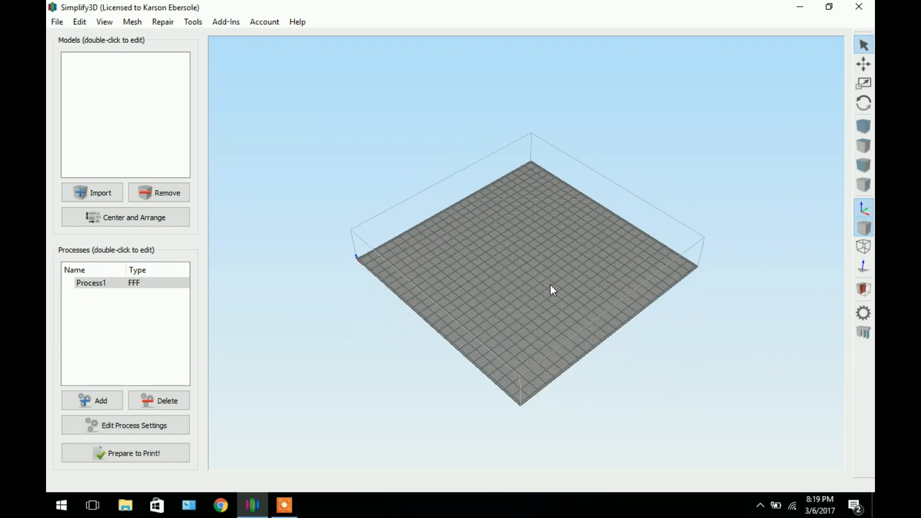
mouse_move(515, 298)
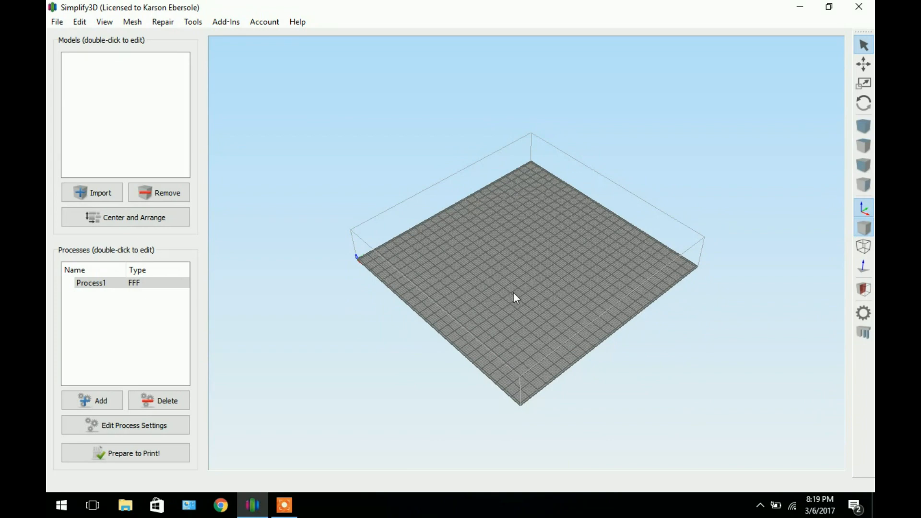
mouse_move(493, 305)
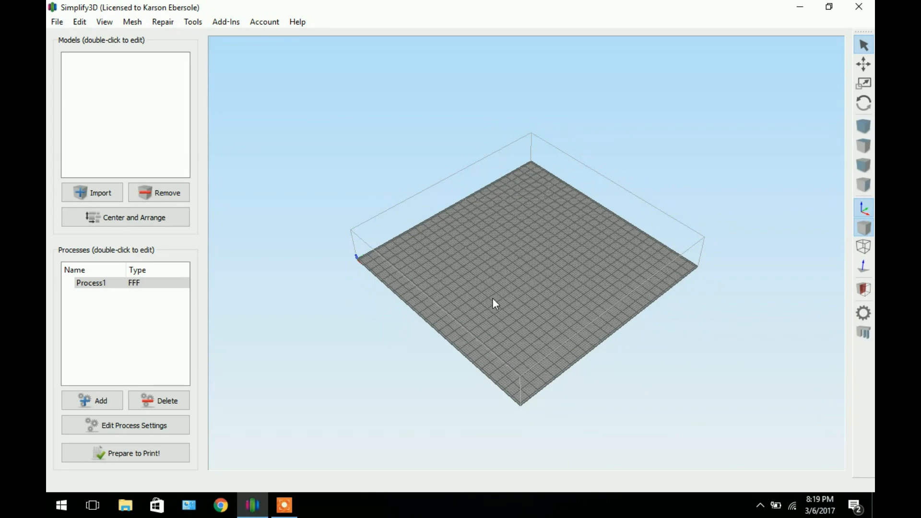